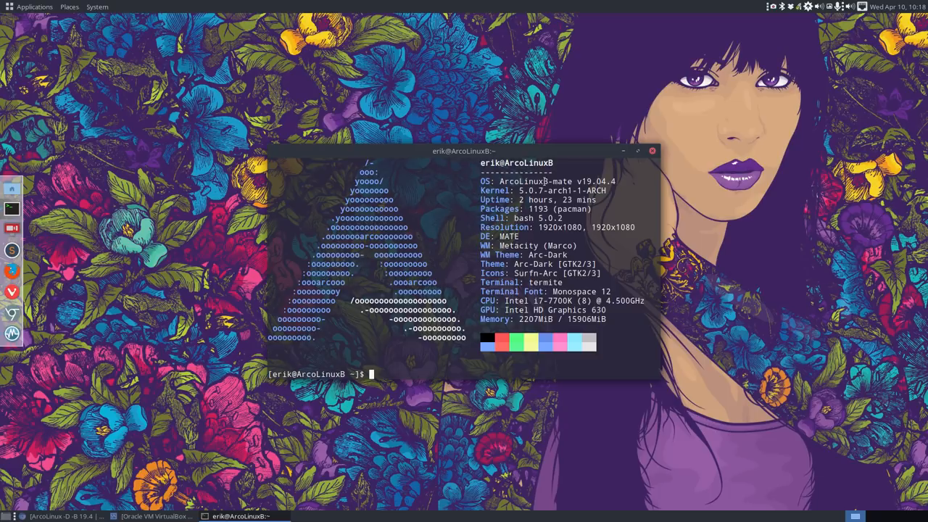
{"action": "mouse_move", "coordinate": [622, 161]}
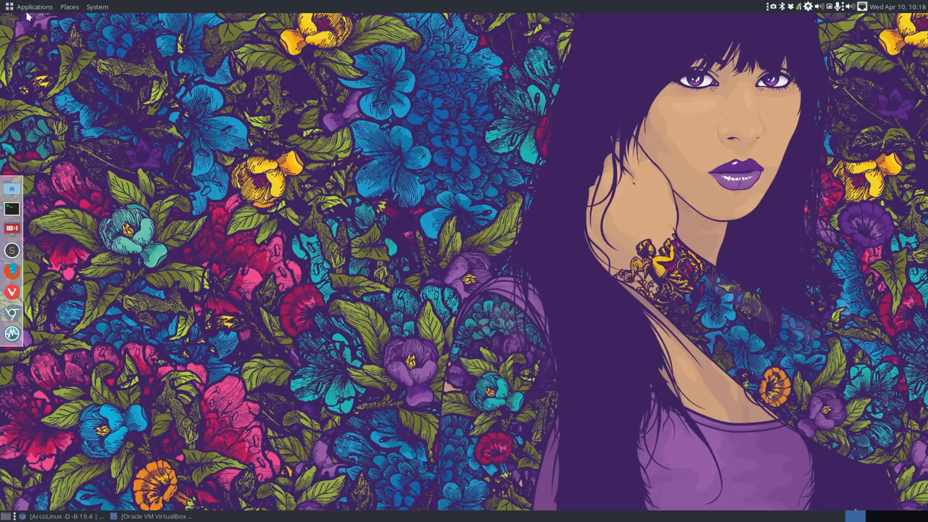
Look through the Applications, Places and System menus of the MATE desktop.
{"action": "left_click", "coordinate": [34, 8]}
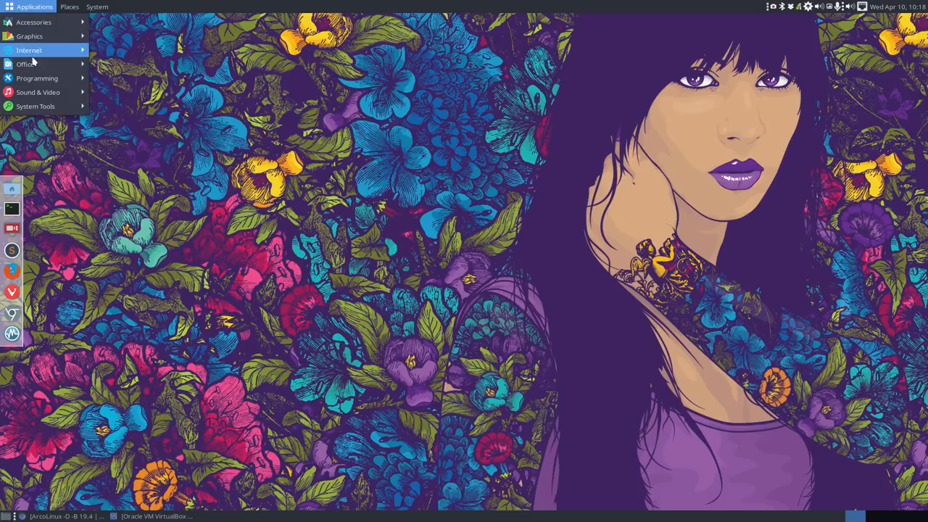
{"action": "left_click", "coordinate": [69, 6]}
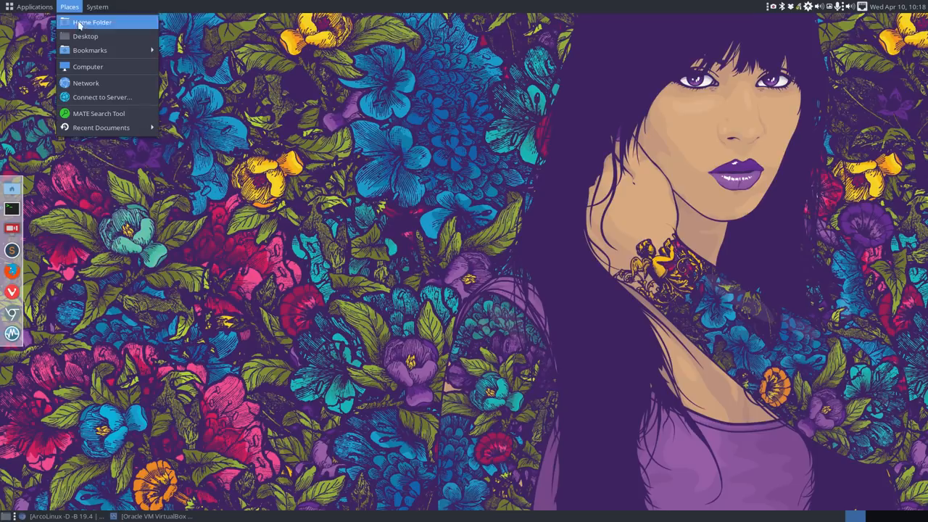
{"action": "left_click", "coordinate": [99, 6]}
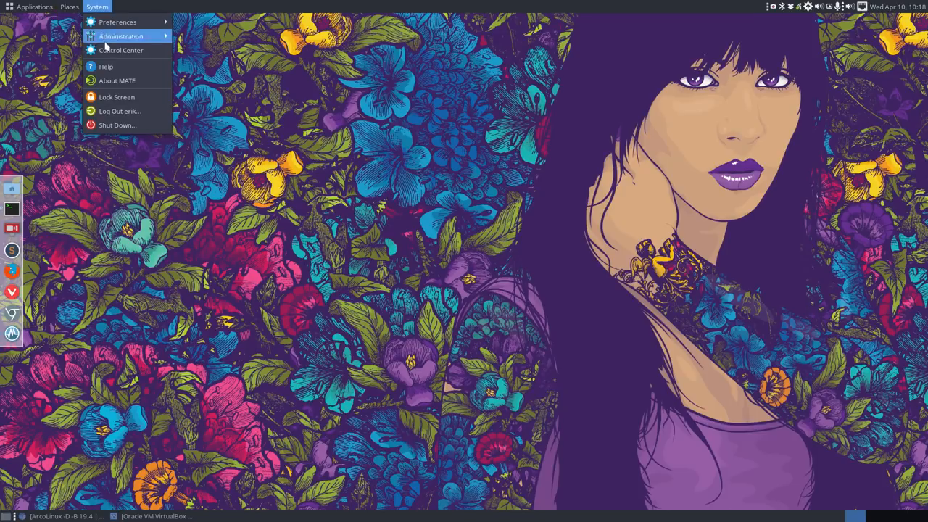
Bring the Vivaldi 19.4 release notes forward, then switch to VirtualBox Manager.
{"action": "left_click", "coordinate": [328, 180]}
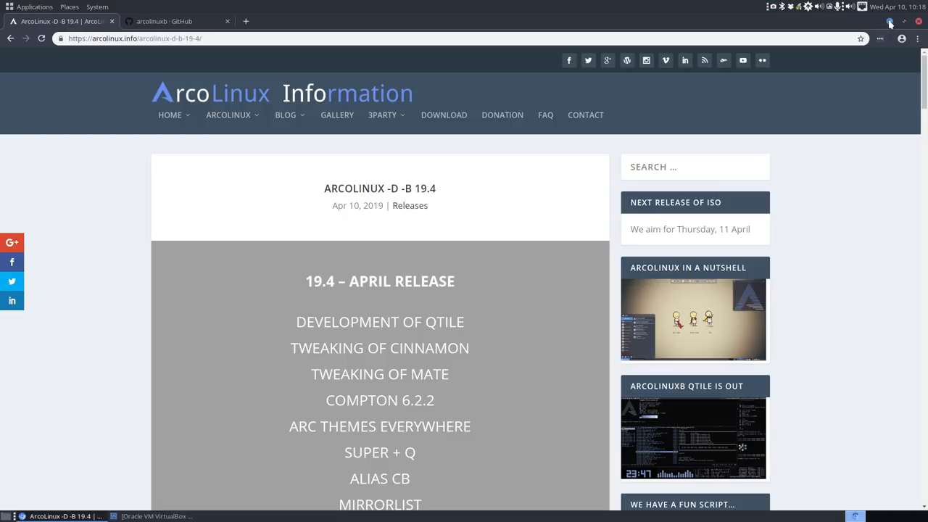
{"action": "left_click", "coordinate": [890, 24]}
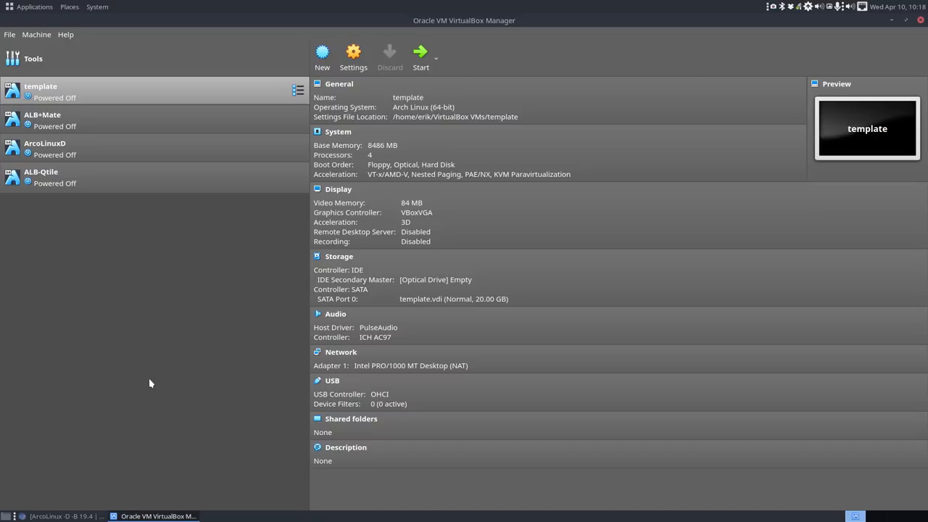
{"action": "mouse_move", "coordinate": [61, 90]}
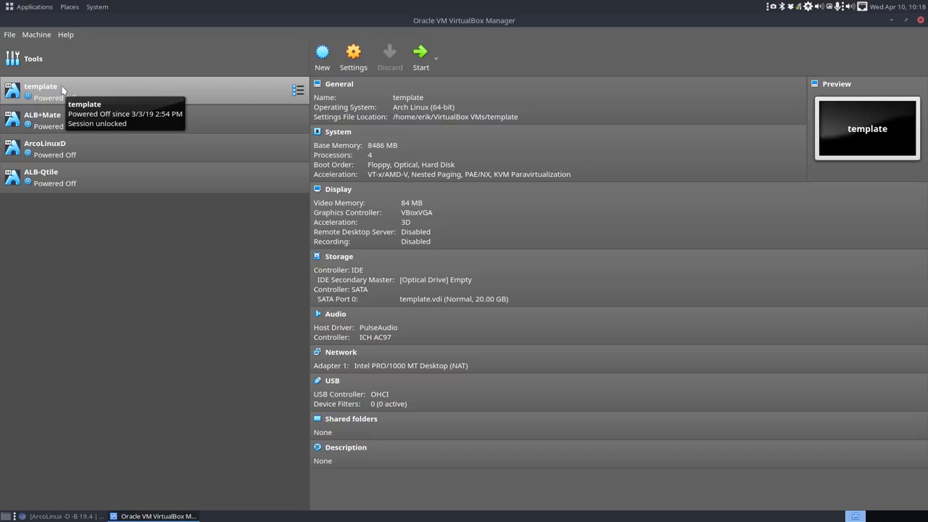
{"action": "mouse_move", "coordinate": [203, 95]}
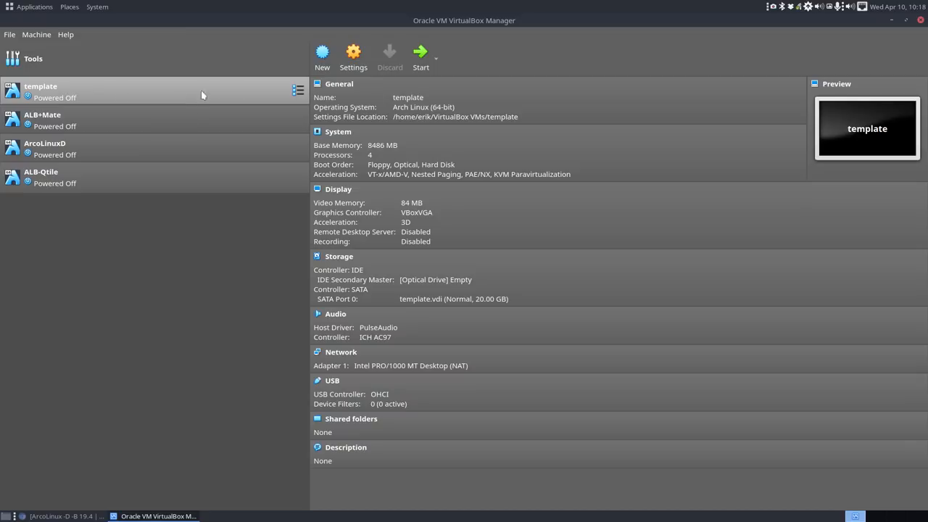
{"action": "mouse_move", "coordinate": [424, 285]}
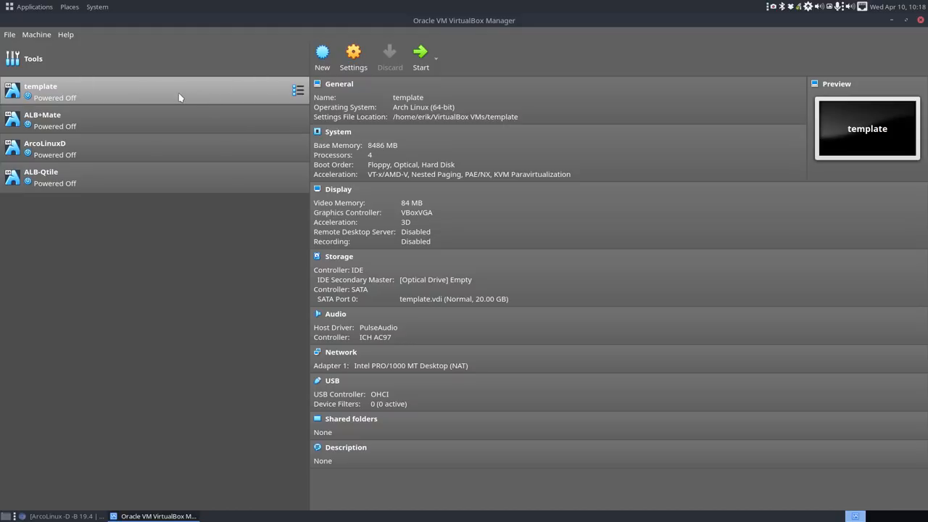
{"action": "mouse_move", "coordinate": [171, 95]}
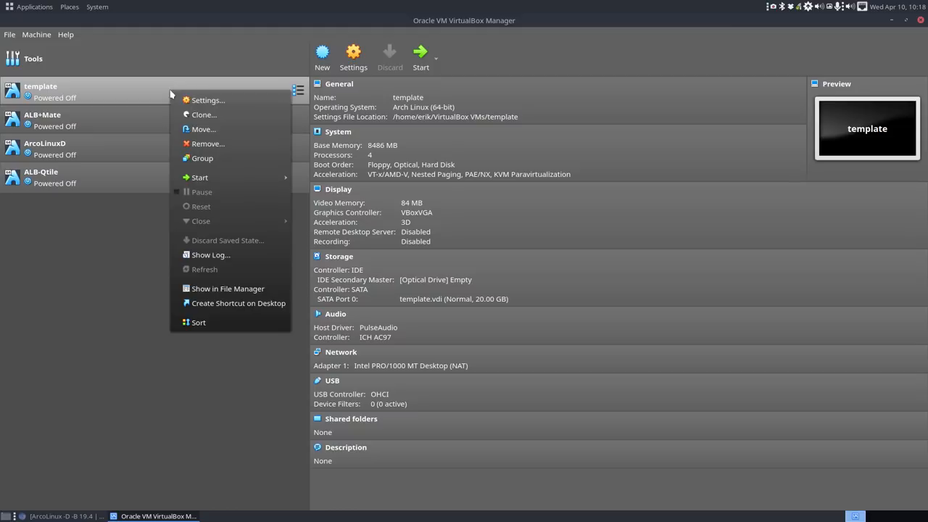
Clone the template machine as a full clone named ArcoLinux 19.3.
{"action": "left_click", "coordinate": [203, 115]}
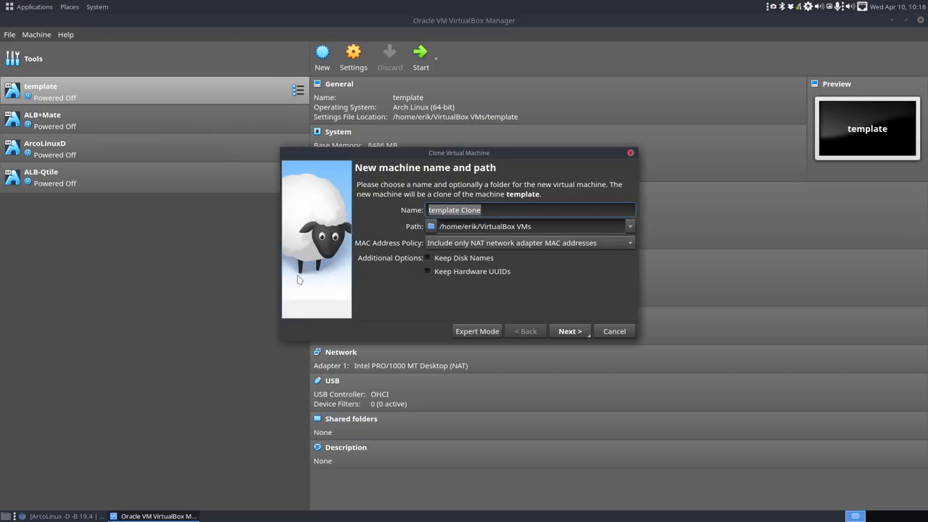
{"action": "type", "text": "La"}
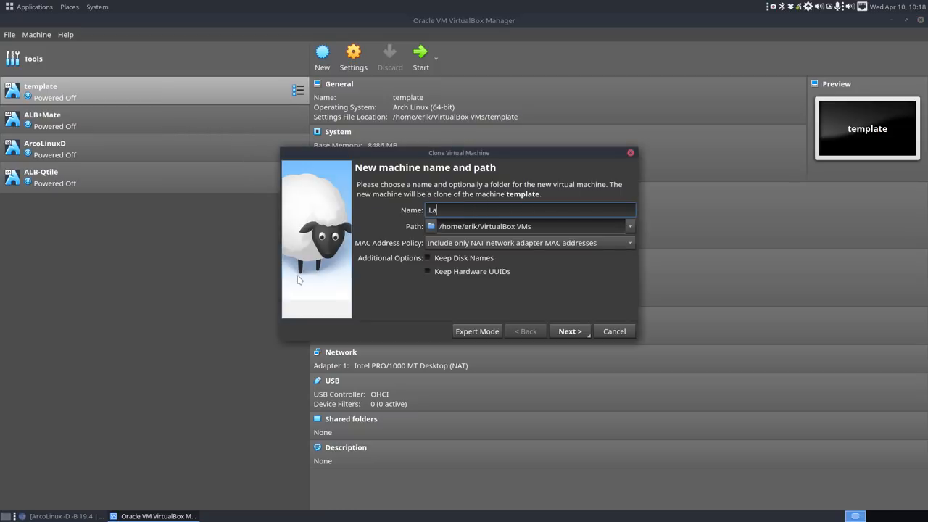
{"action": "type", "text": "ArcoLinux 19"}
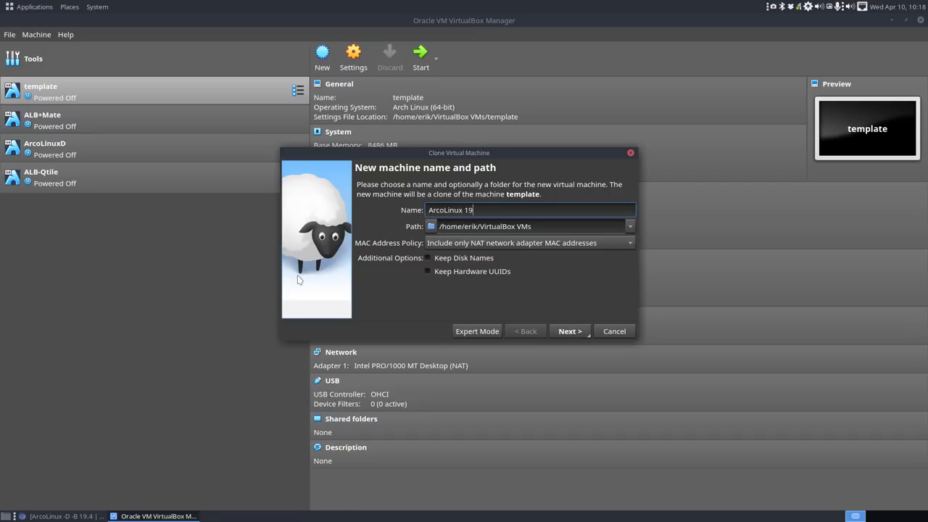
{"action": "left_click", "coordinate": [568, 330]}
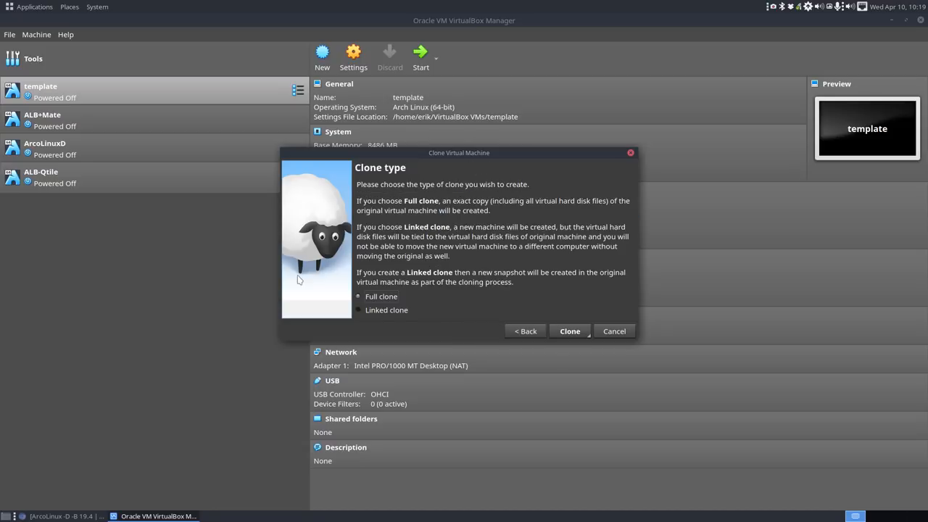
{"action": "left_click", "coordinate": [568, 330]}
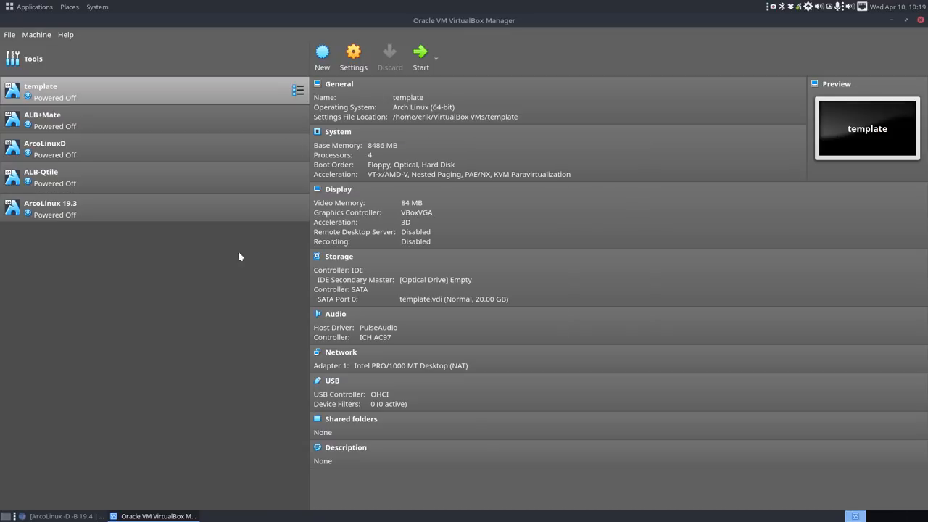
Attach arcolinux-v19.03.3.iso to the clone's optical drive and boot it to the live installer.
{"action": "left_click", "coordinate": [435, 280]}
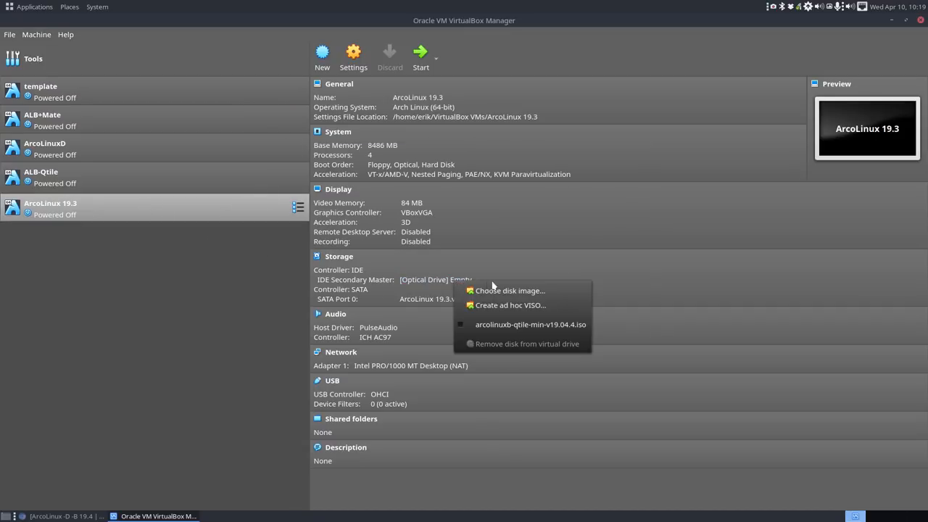
{"action": "left_click", "coordinate": [510, 290]}
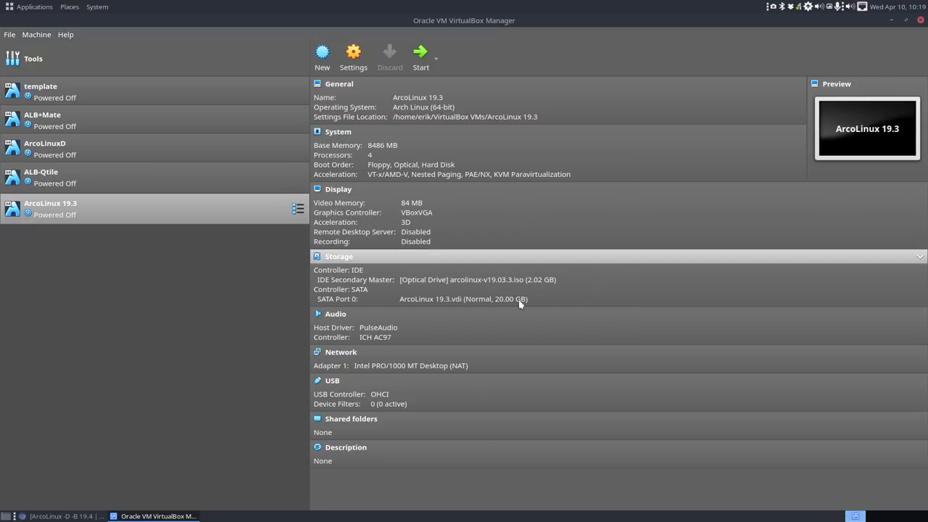
{"action": "left_click", "coordinate": [419, 52]}
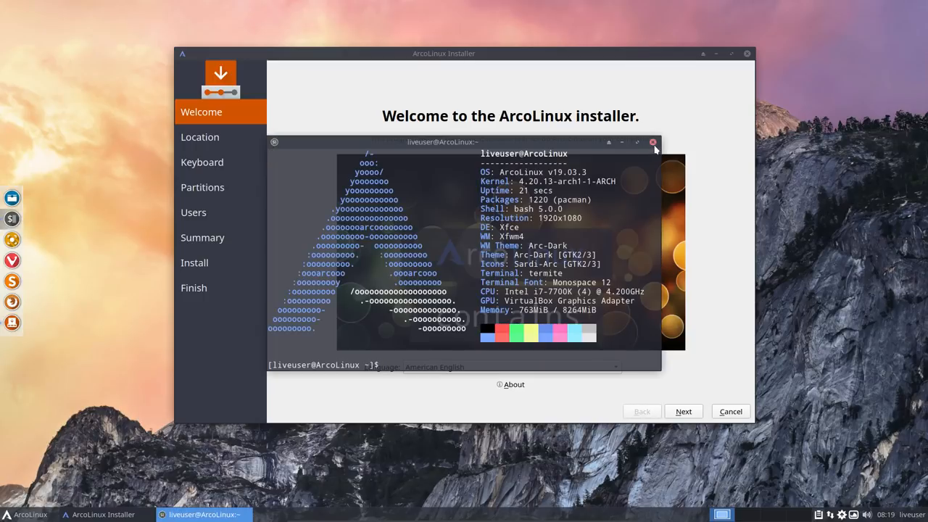
Dismiss the terminal and advance the installer through Welcome and Location with a Belgian keyboard.
{"action": "left_click", "coordinate": [653, 142]}
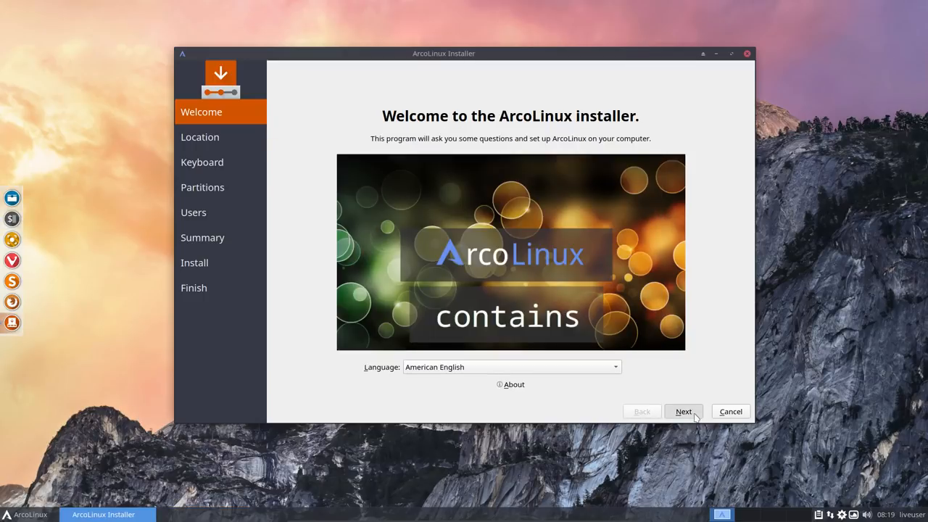
{"action": "left_click", "coordinate": [684, 412]}
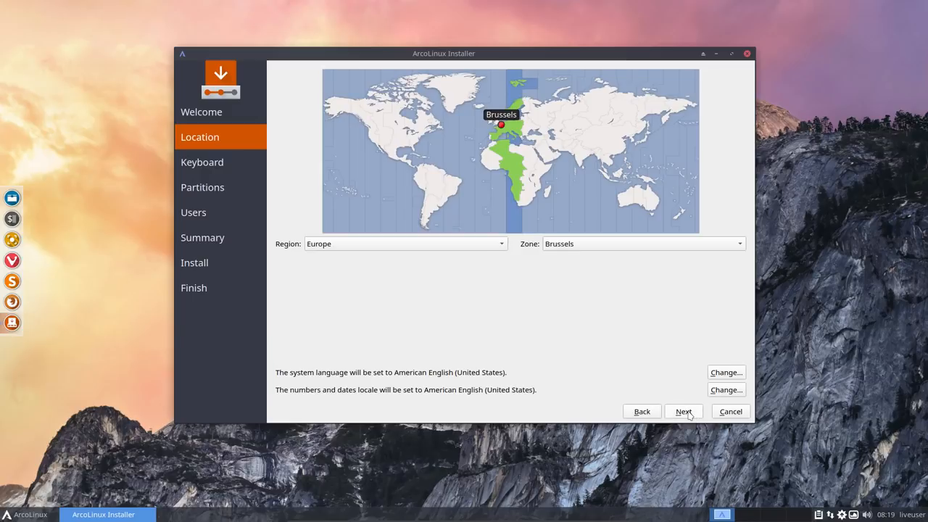
{"action": "left_click", "coordinate": [684, 412]}
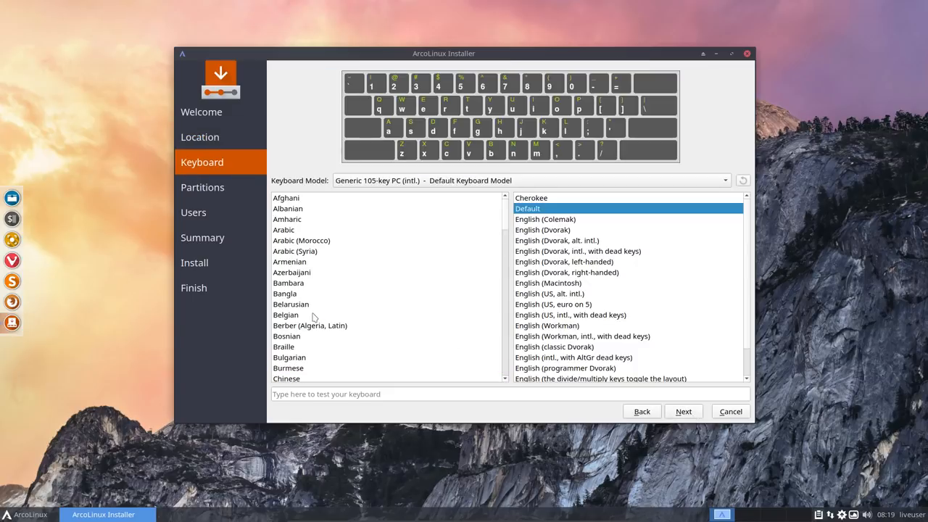
{"action": "left_click", "coordinate": [285, 315]}
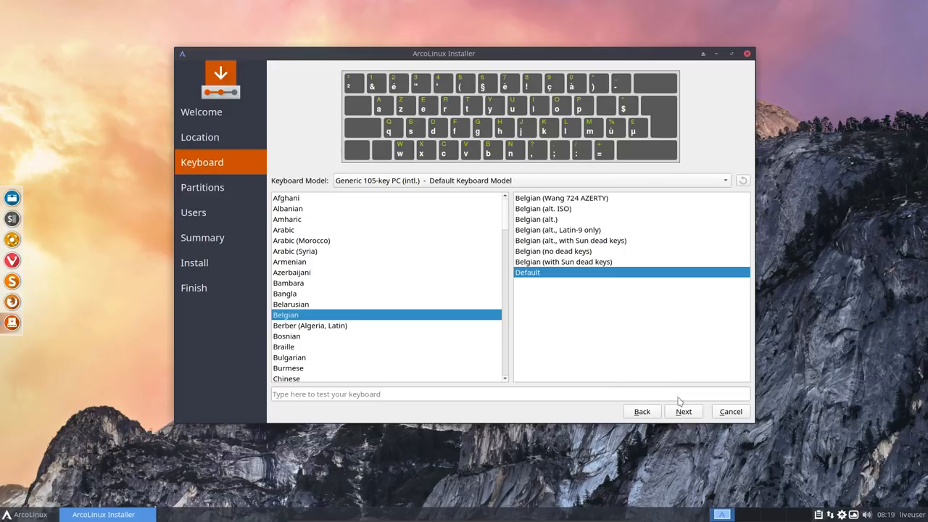
{"action": "left_click", "coordinate": [684, 411]}
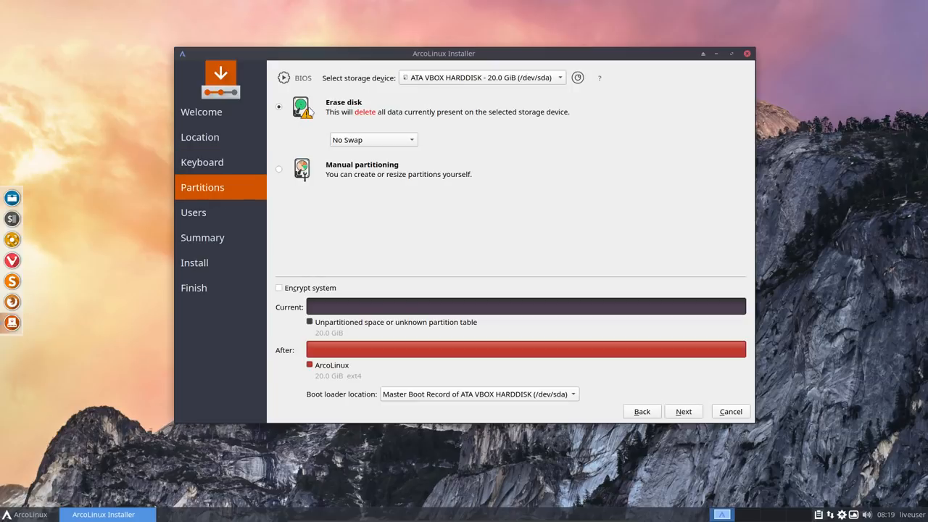
{"action": "mouse_move", "coordinate": [384, 144]}
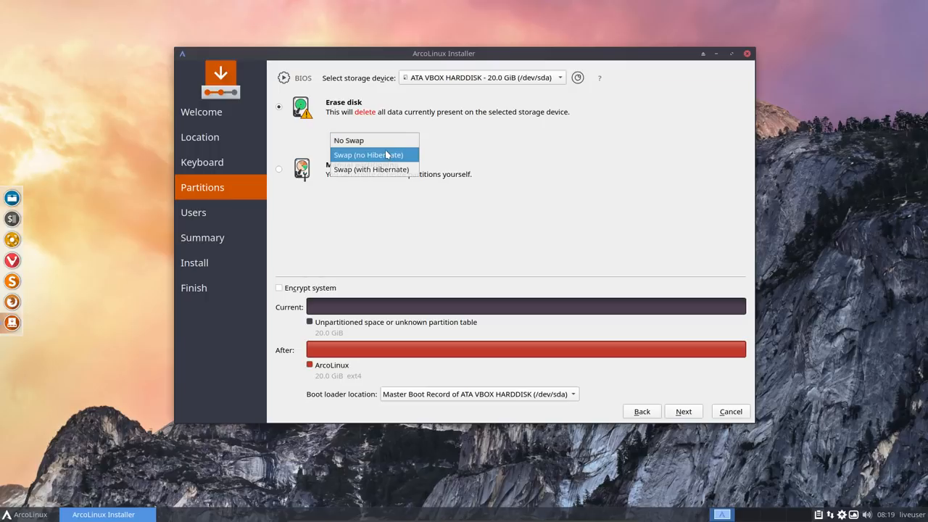
{"action": "mouse_move", "coordinate": [383, 144]}
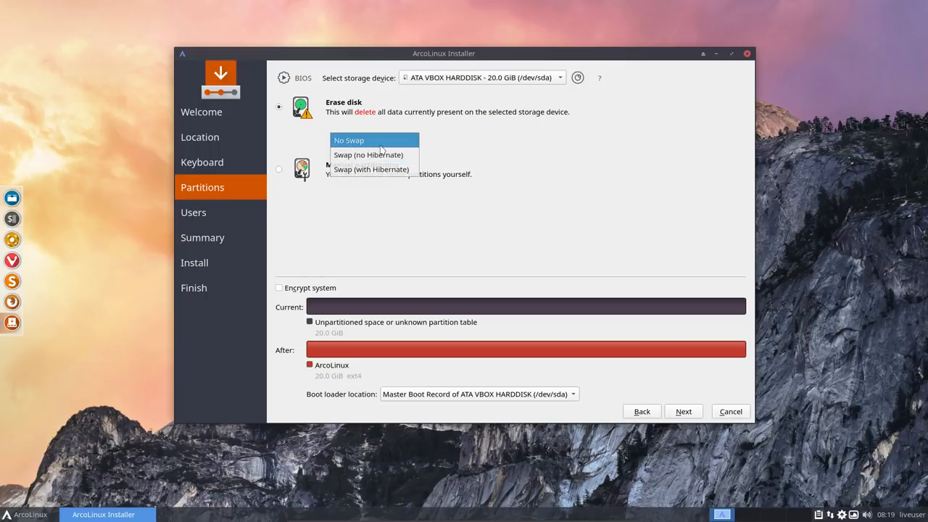
Try the swap options, keep erase-disk with No Swap, and continue to the Users page.
{"action": "left_click", "coordinate": [370, 153]}
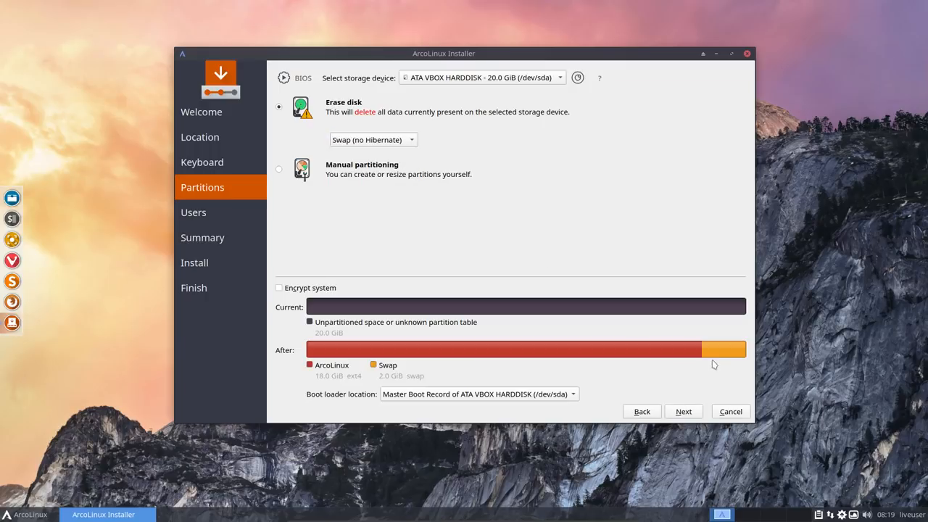
{"action": "left_click", "coordinate": [371, 140]}
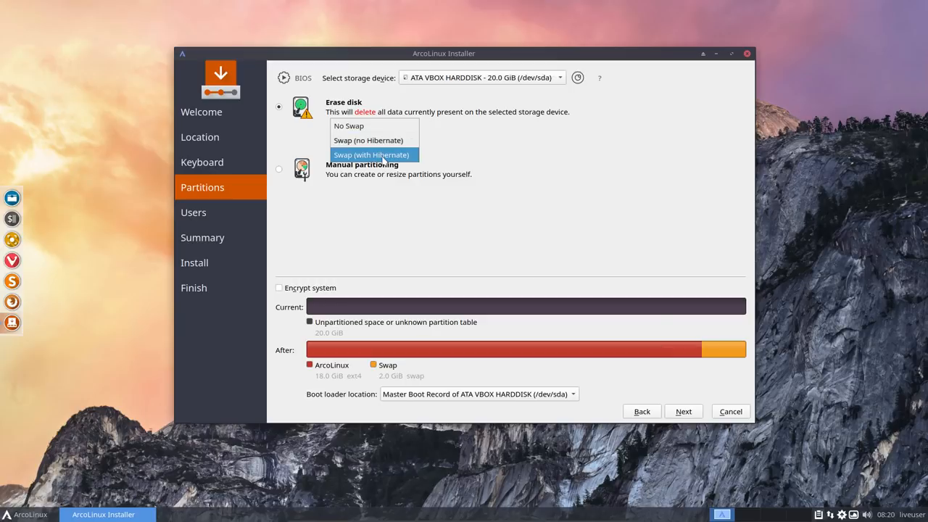
{"action": "left_click", "coordinate": [374, 154]}
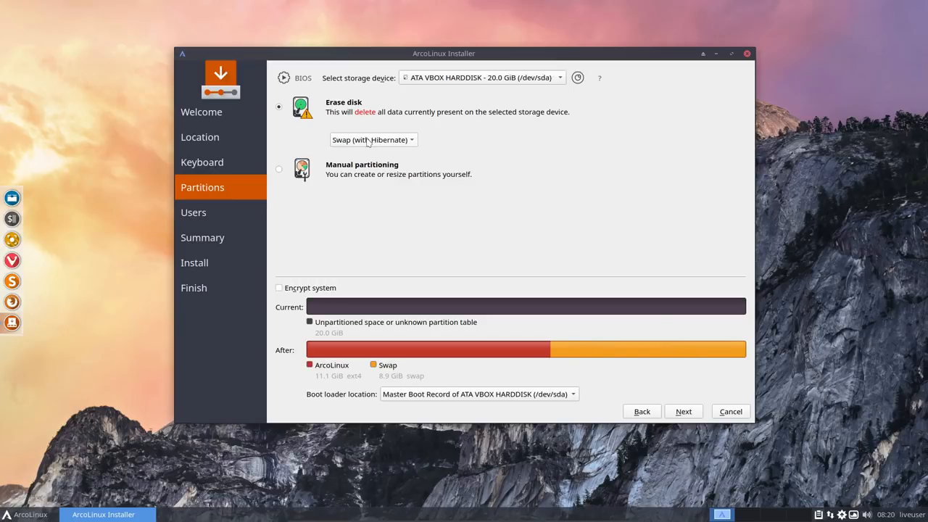
{"action": "left_click", "coordinate": [372, 139]}
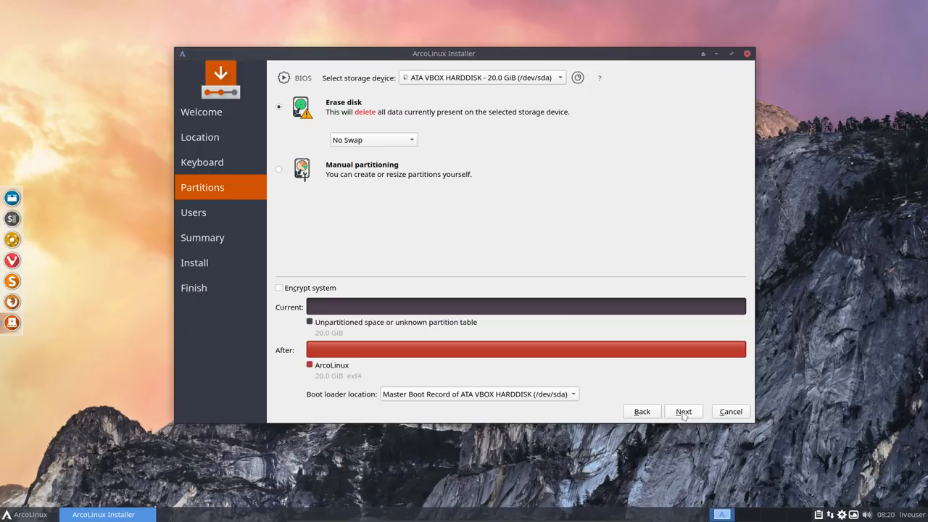
{"action": "left_click", "coordinate": [684, 412]}
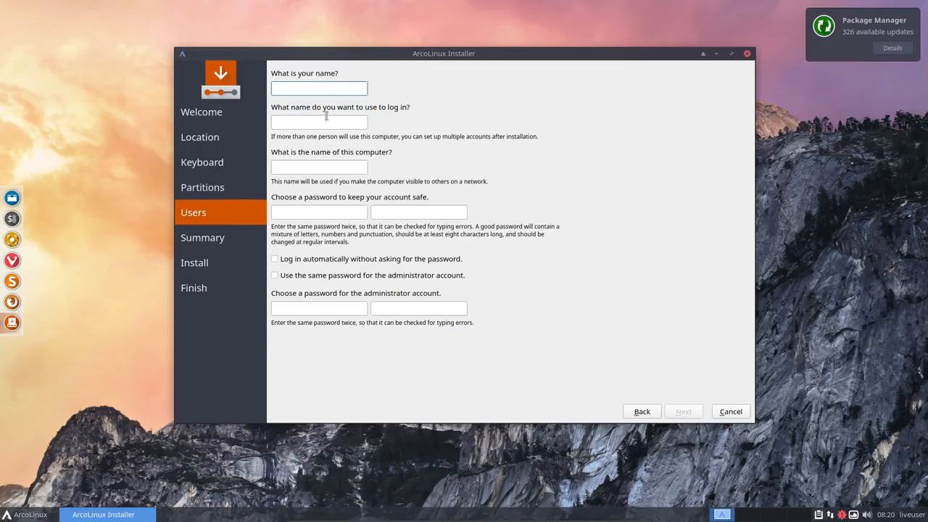
Create user erik with hostname ArcoLinux and auto-login, then run the installation to completion.
{"action": "type", "text": "erik"}
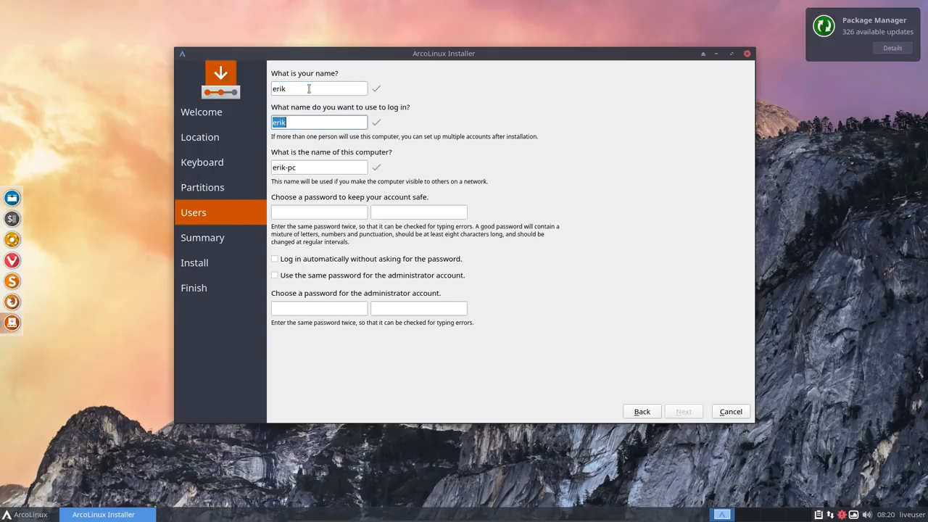
{"action": "type", "text": "Arc"}
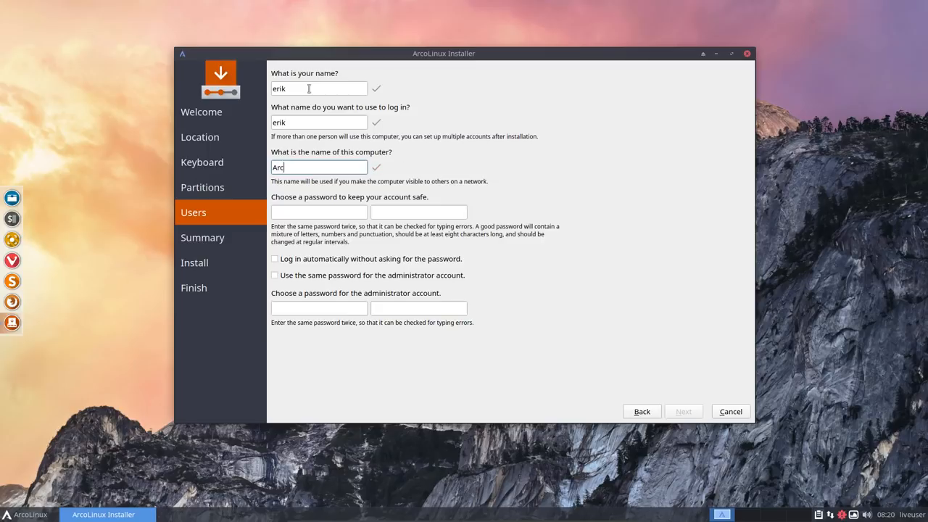
{"action": "type", "text": "oLinux"}
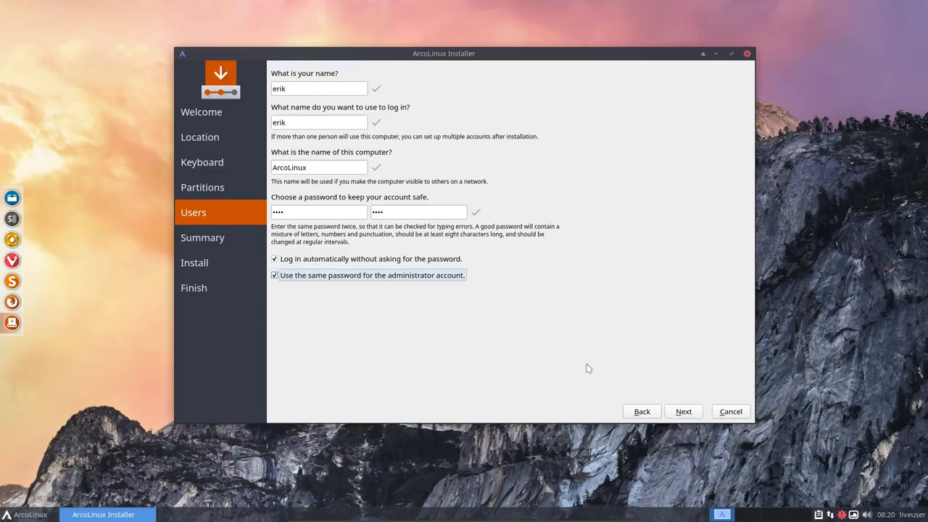
{"action": "left_click", "coordinate": [683, 411]}
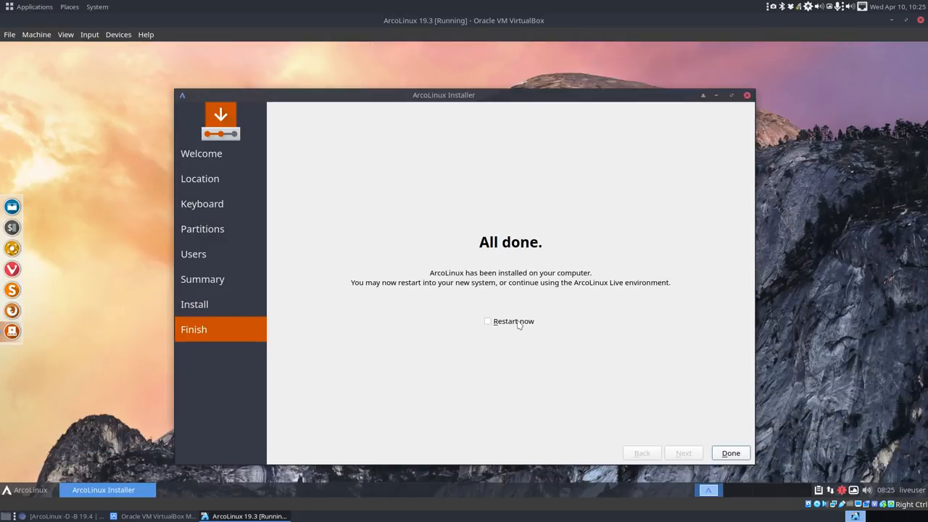
Finish the installer with Restart now and power the machine off at the boot menu.
{"action": "left_click", "coordinate": [731, 452]}
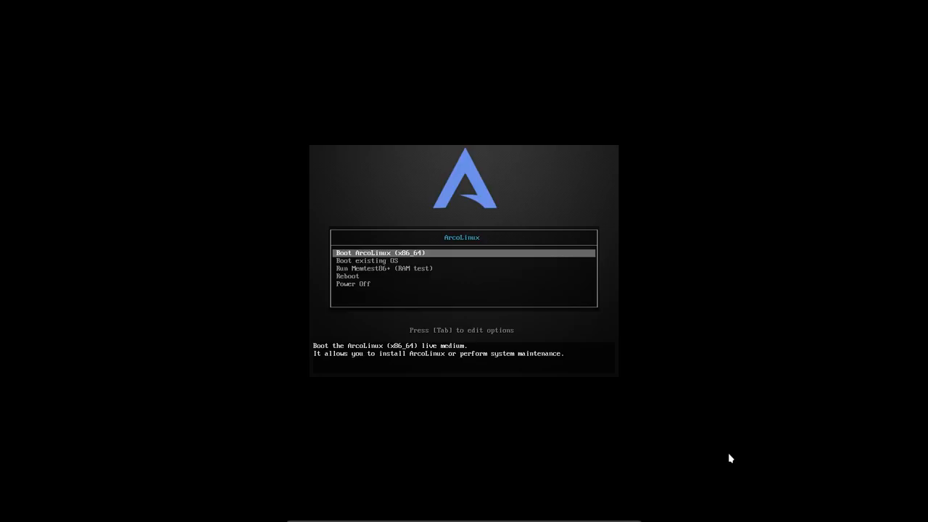
{"action": "key", "text": "Down"}
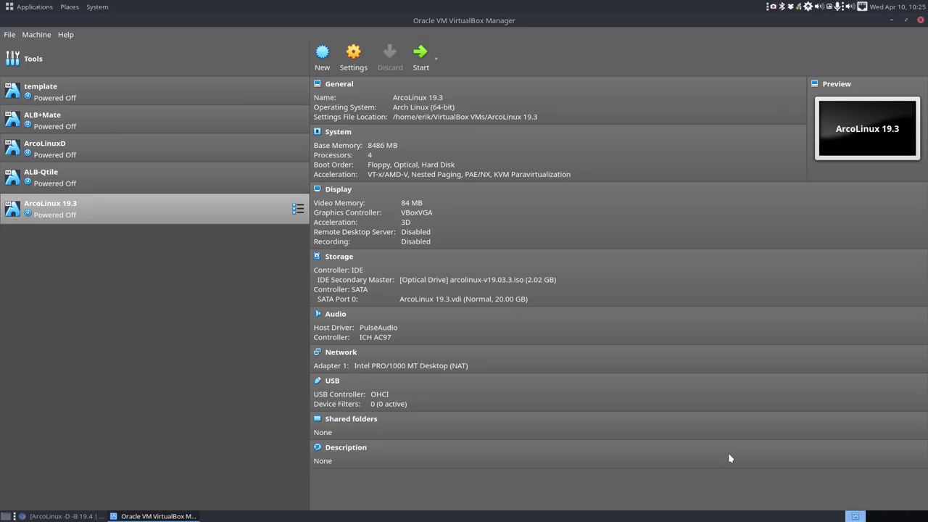
Remove the ISO from the optical drive and boot ArcoLinux 19.3 from its installed disk.
{"action": "left_click", "coordinate": [455, 278]}
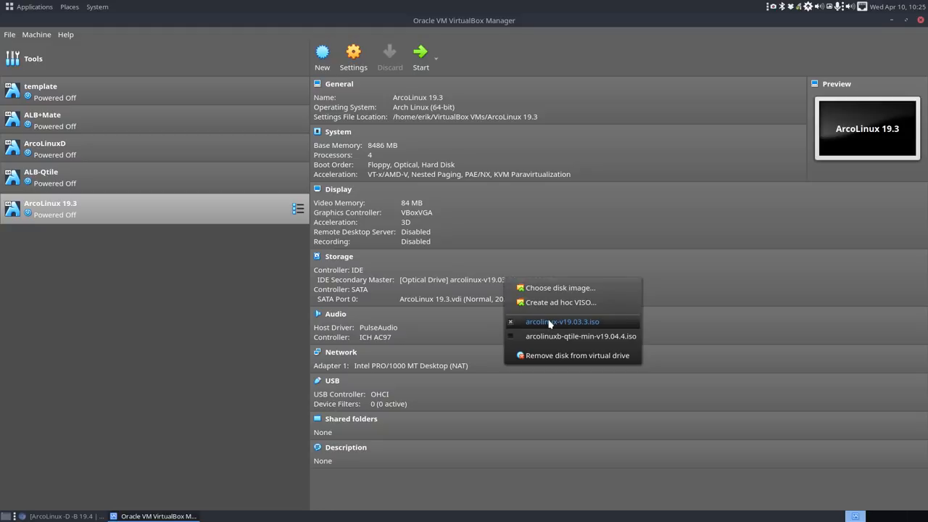
{"action": "left_click", "coordinate": [580, 355]}
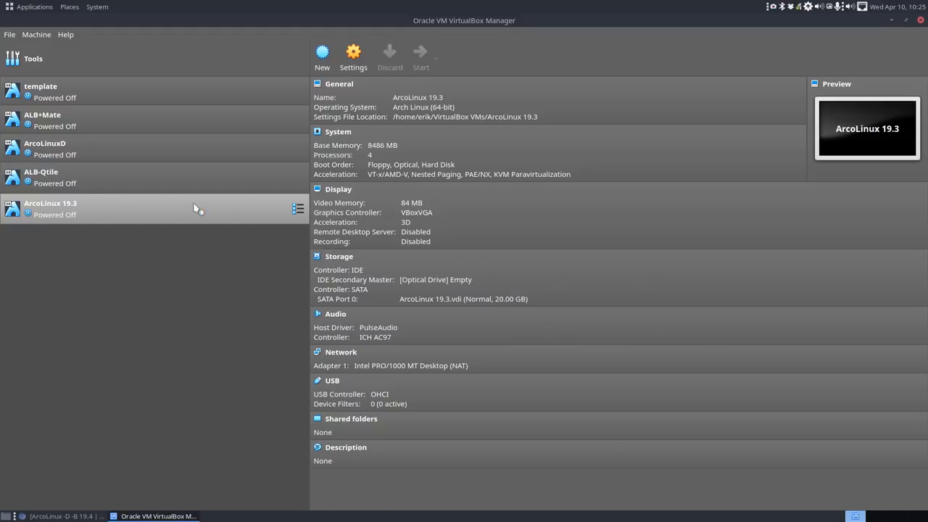
{"action": "left_click", "coordinate": [421, 55]}
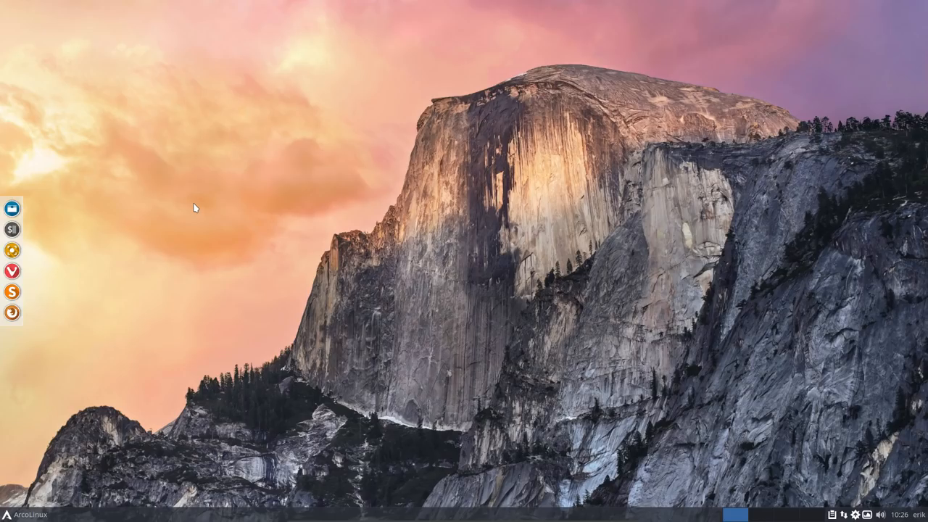
{"action": "mouse_move", "coordinate": [340, 271]}
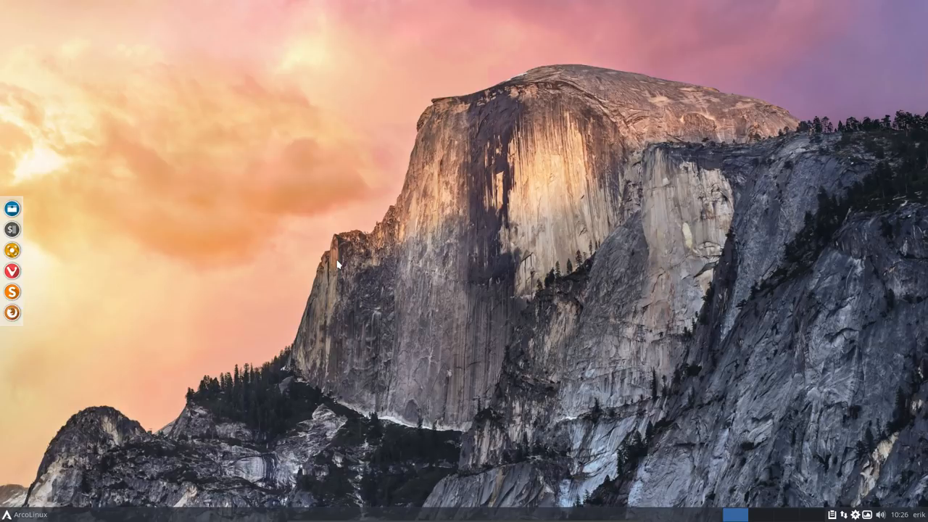
Launch Vivaldi from the side dock and dismiss the keyring password request.
{"action": "left_click", "coordinate": [28, 512]}
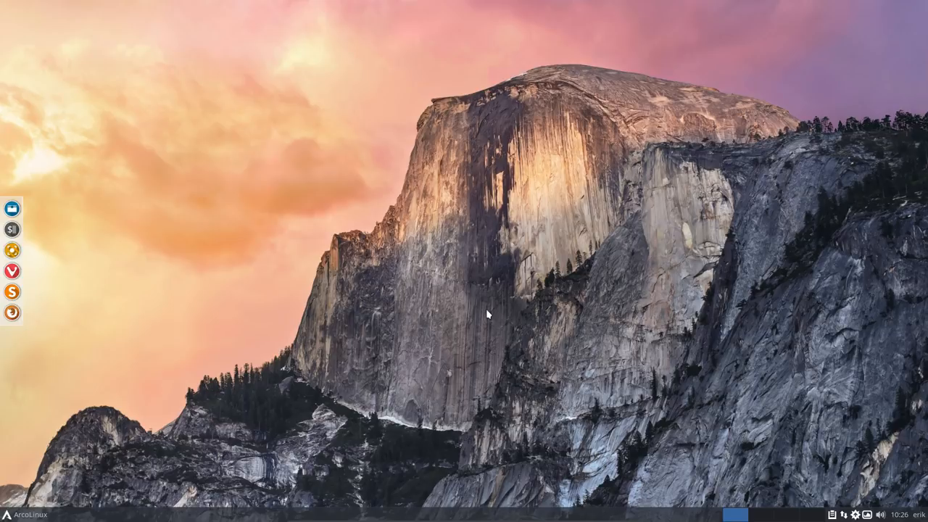
{"action": "mouse_move", "coordinate": [295, 273]}
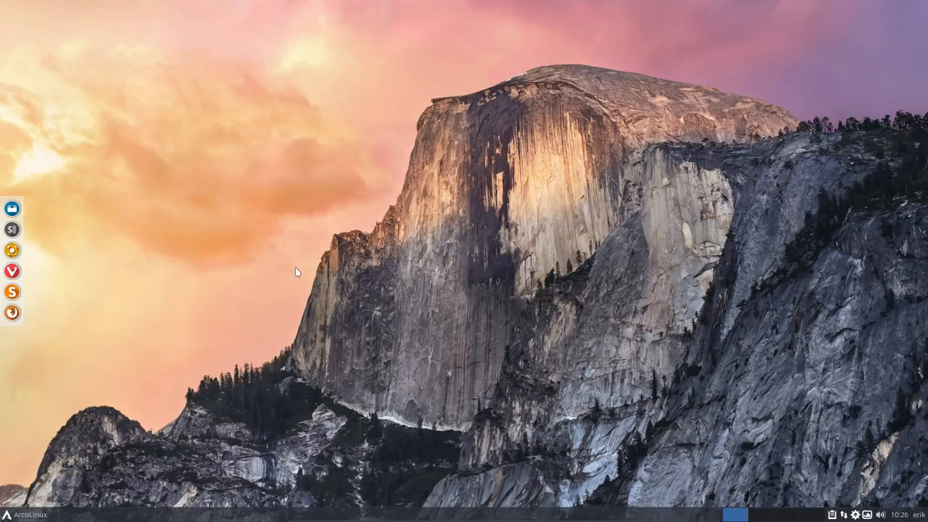
{"action": "mouse_move", "coordinate": [180, 273]}
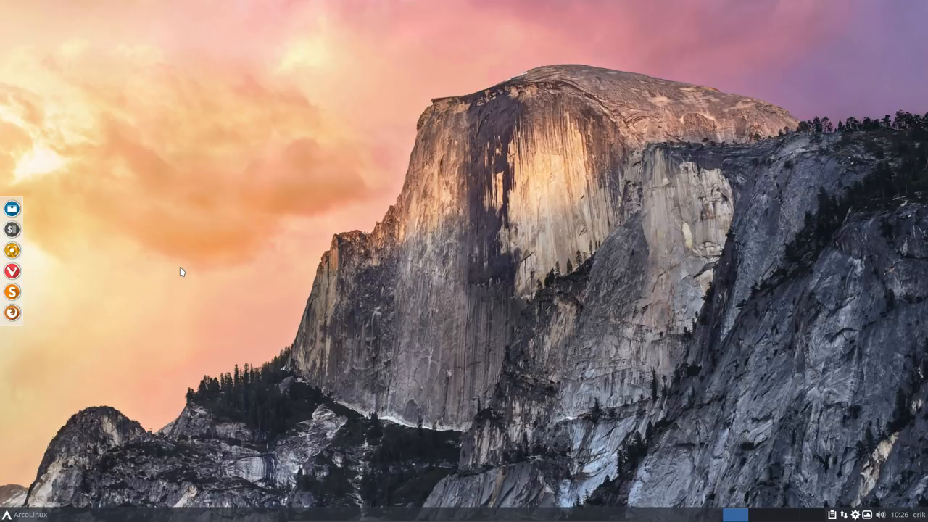
{"action": "mouse_move", "coordinate": [284, 255]}
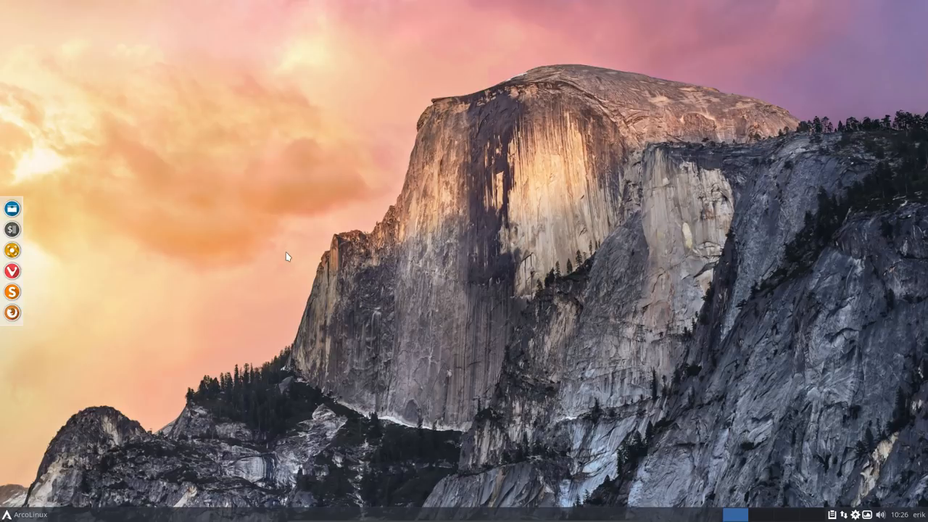
{"action": "mouse_move", "coordinate": [319, 246]}
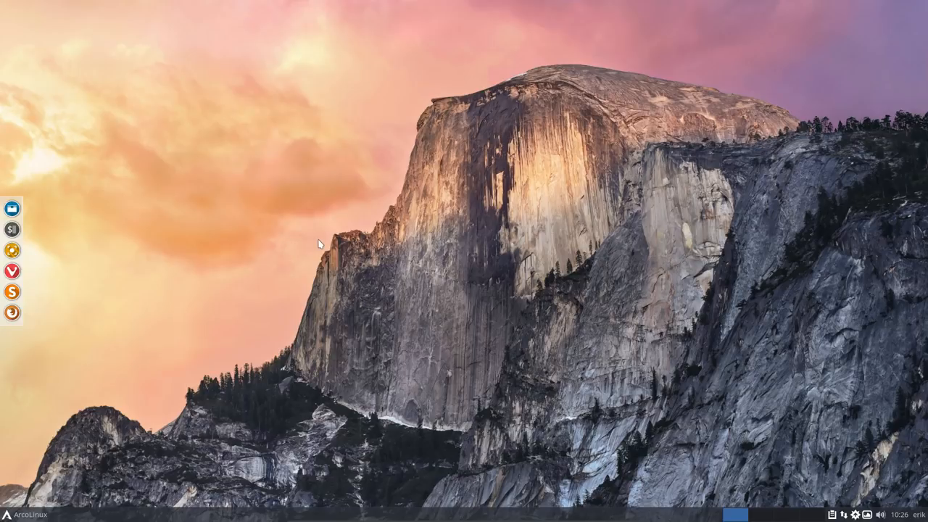
{"action": "mouse_move", "coordinate": [12, 273]}
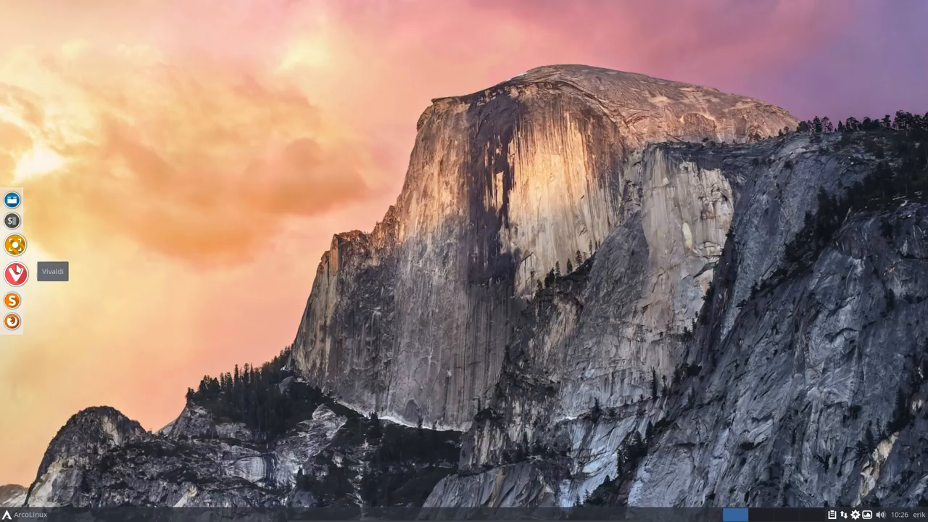
{"action": "left_click", "coordinate": [11, 278]}
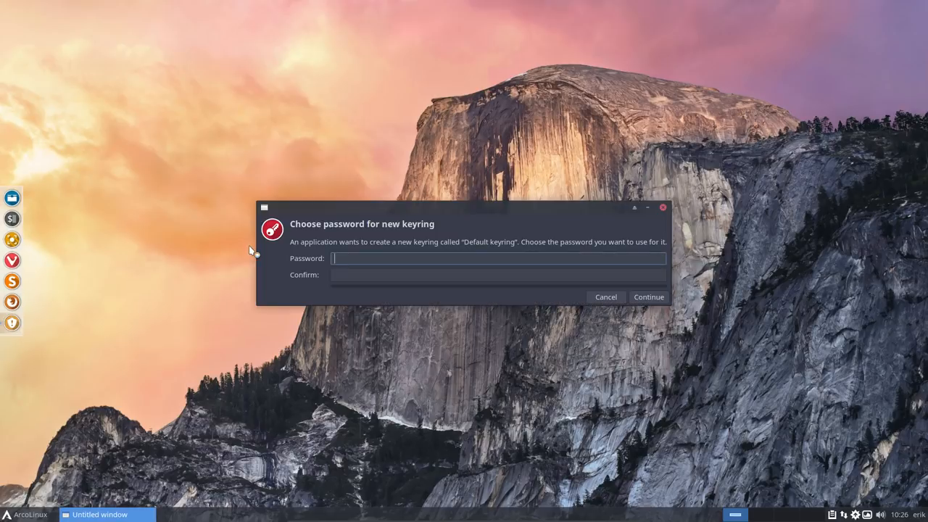
{"action": "left_click", "coordinate": [649, 296]}
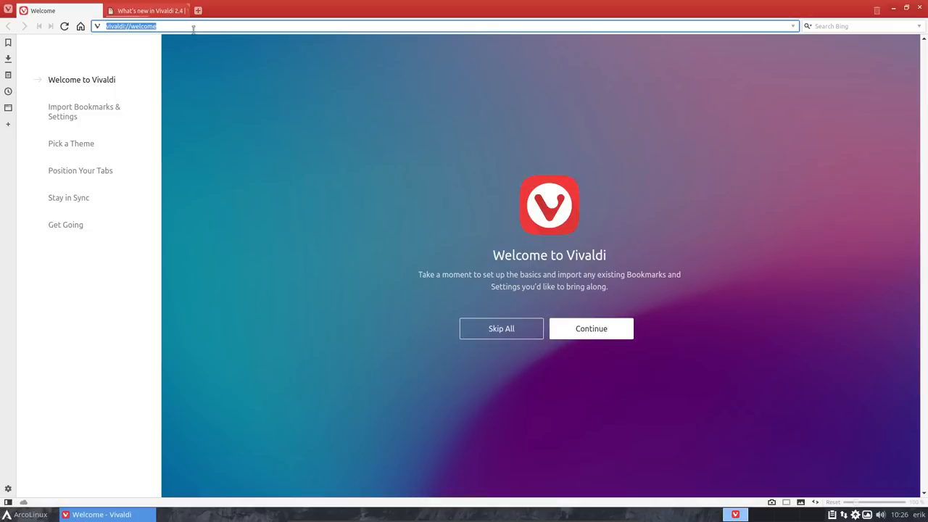
Visit arcolinux.info, read the ArcoLinux -D -B 19.4 release post, and return to the home tab.
{"action": "type", "text": "arcolinux.info"}
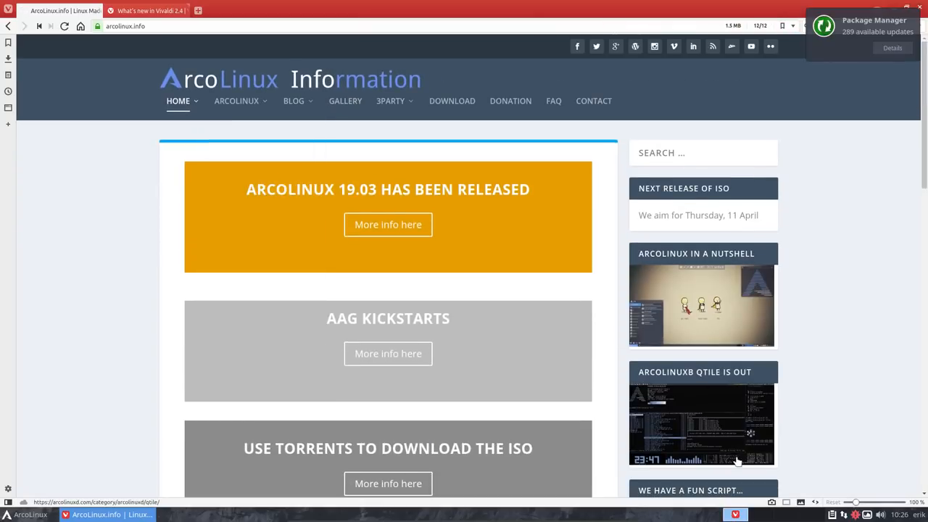
{"action": "scroll", "scroll_direction": "down", "scroll_amount": 3}
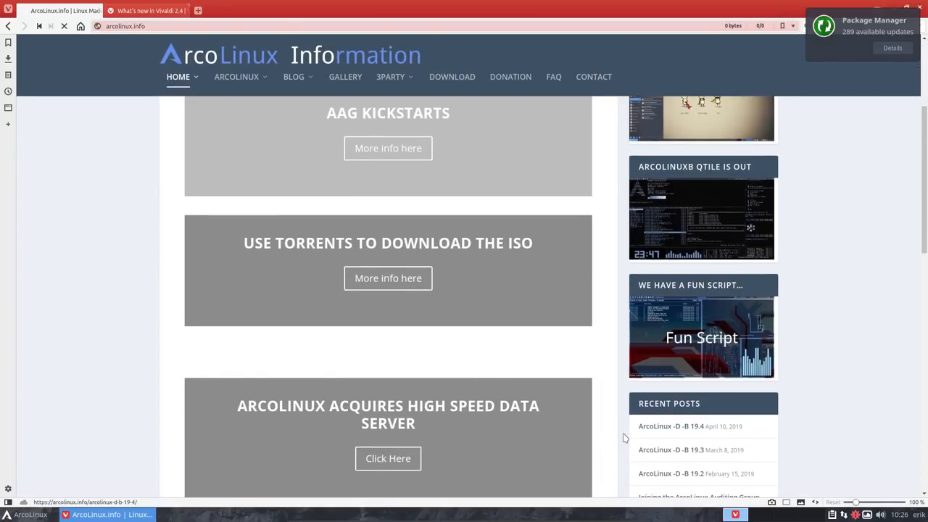
{"action": "left_click", "coordinate": [667, 427]}
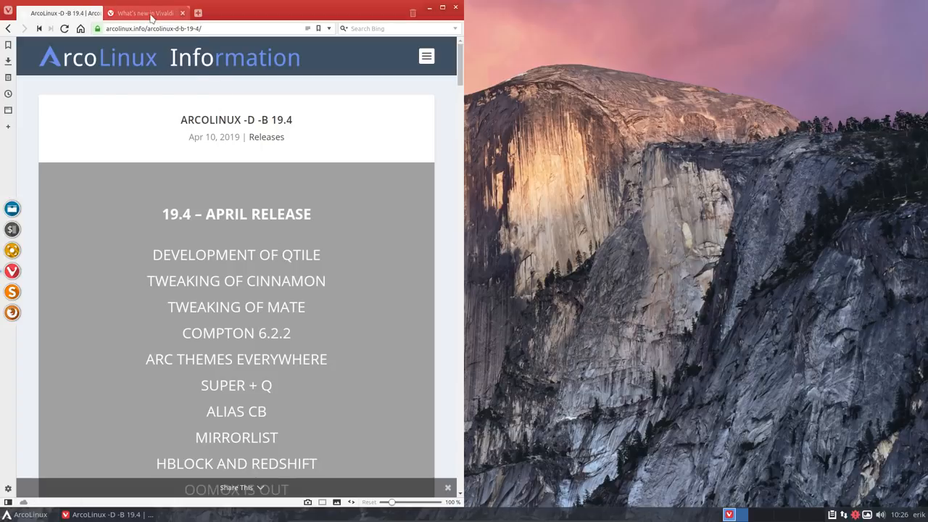
{"action": "left_click", "coordinate": [148, 13]}
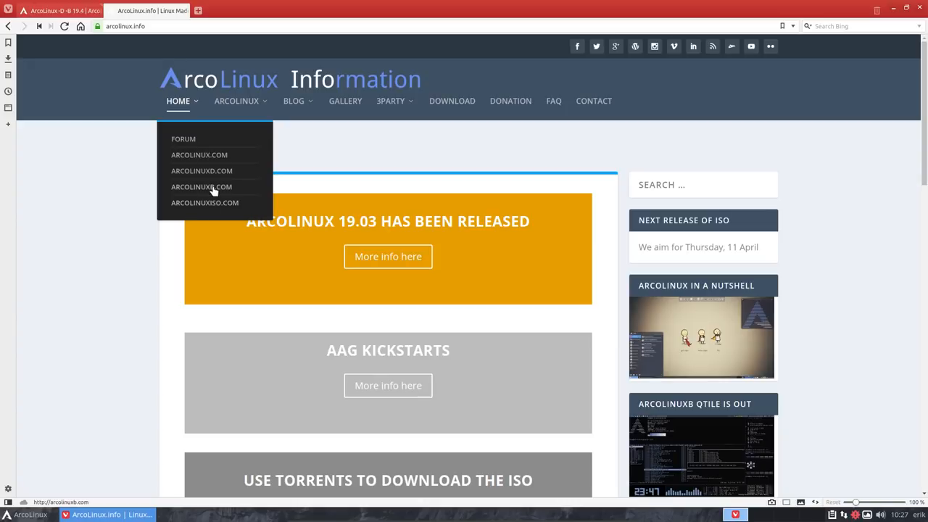
Go to arcolinuxb.com and navigate BYOI > ArcoLinuxB ISO to the BYOI – Qtile build page.
{"action": "left_click", "coordinate": [200, 185]}
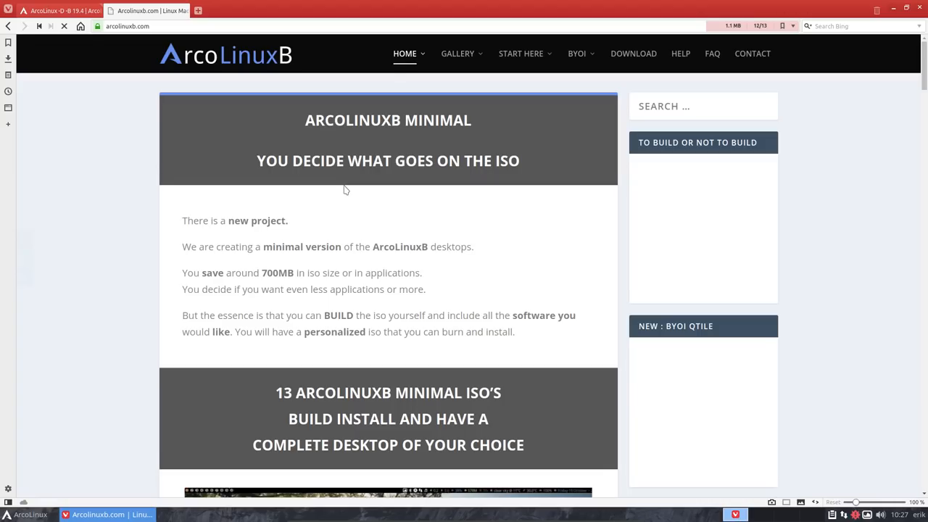
{"action": "left_click", "coordinate": [458, 52]}
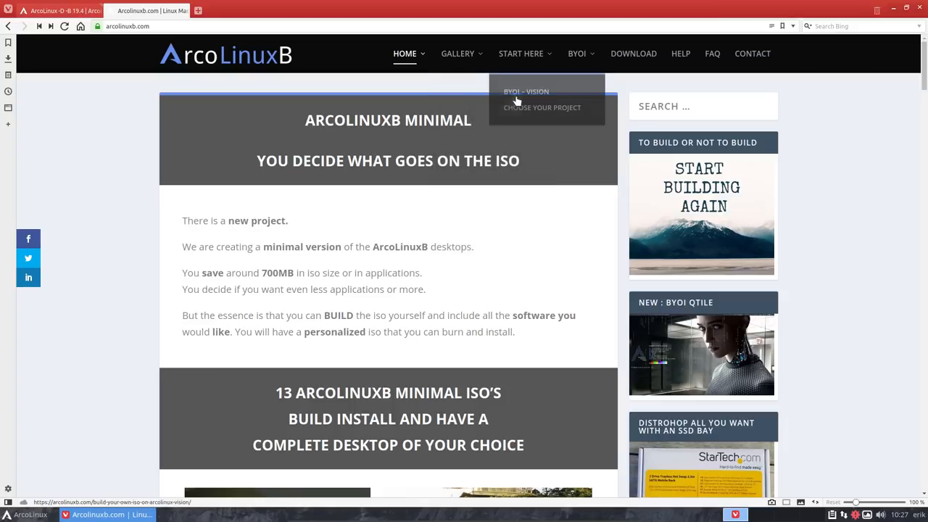
{"action": "scroll", "scroll_direction": "down", "scroll_amount": 3}
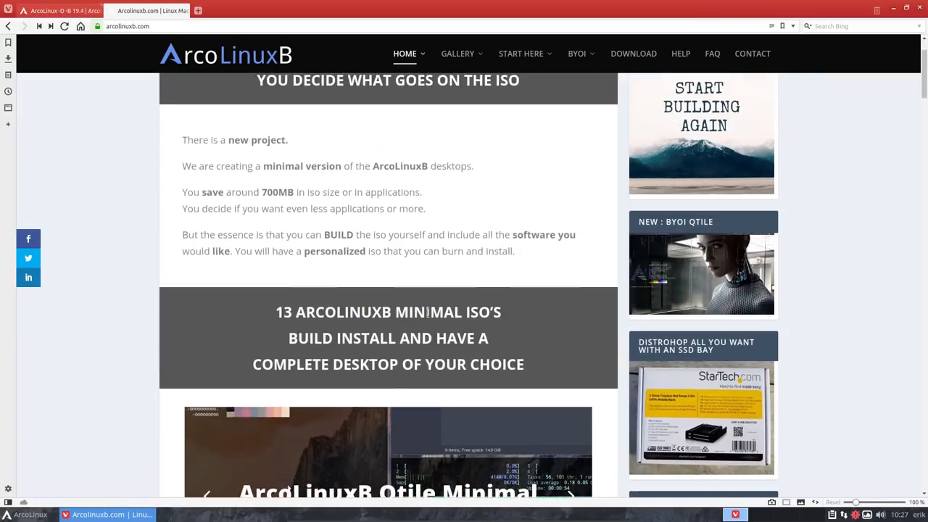
{"action": "scroll", "scroll_direction": "down", "scroll_amount": 3}
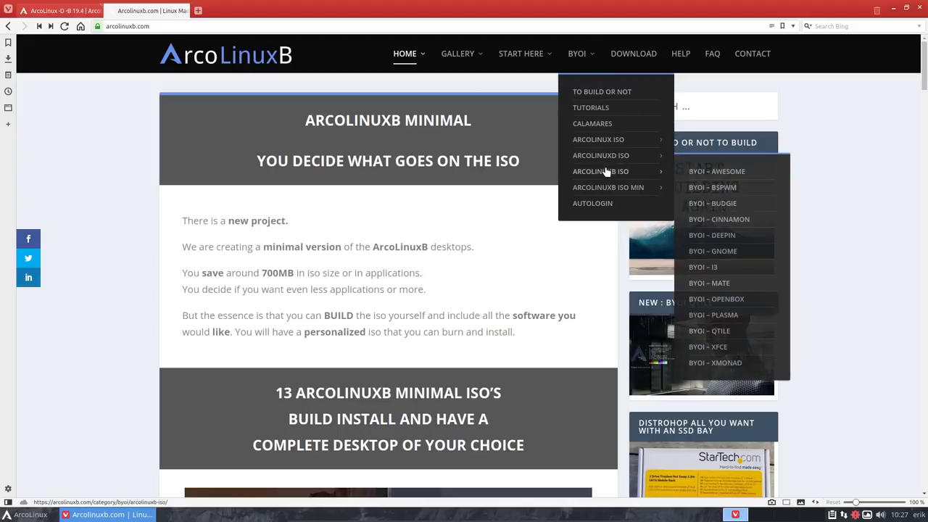
{"action": "mouse_move", "coordinate": [720, 332]}
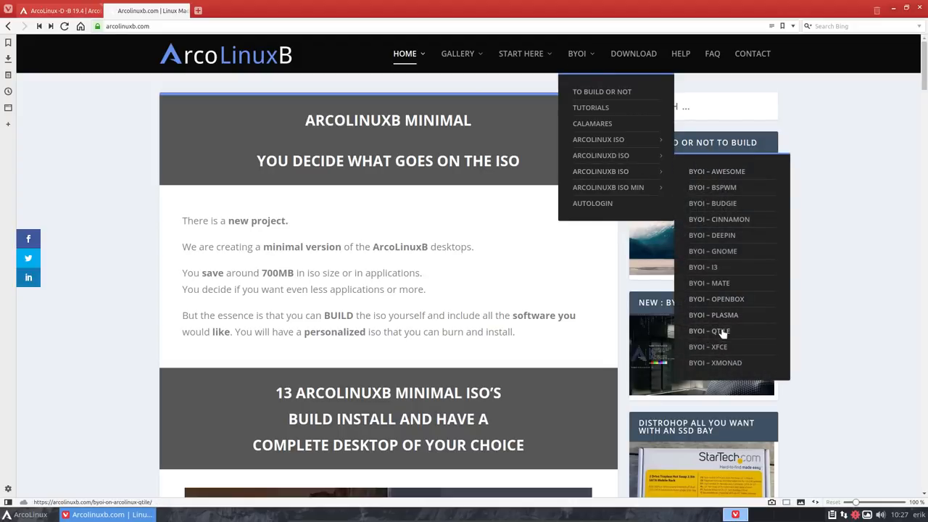
{"action": "left_click", "coordinate": [709, 331]}
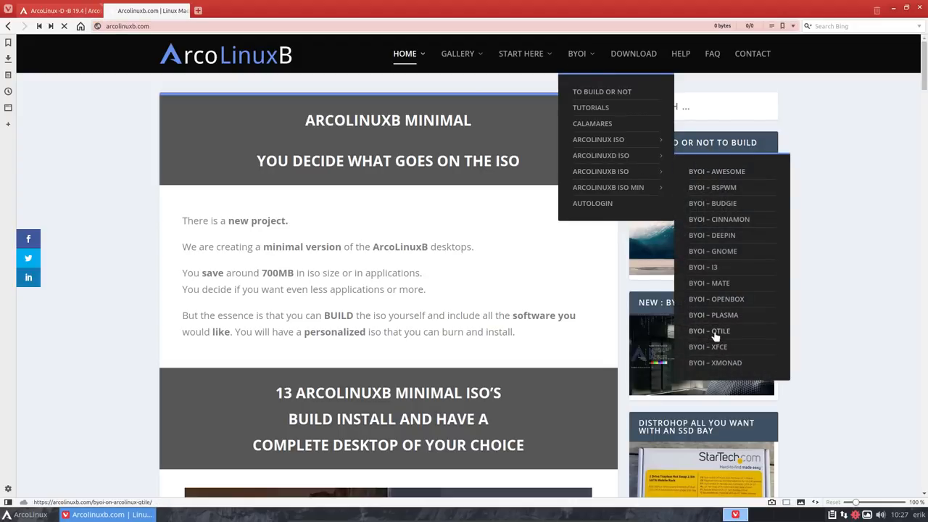
{"action": "left_click", "coordinate": [709, 330]}
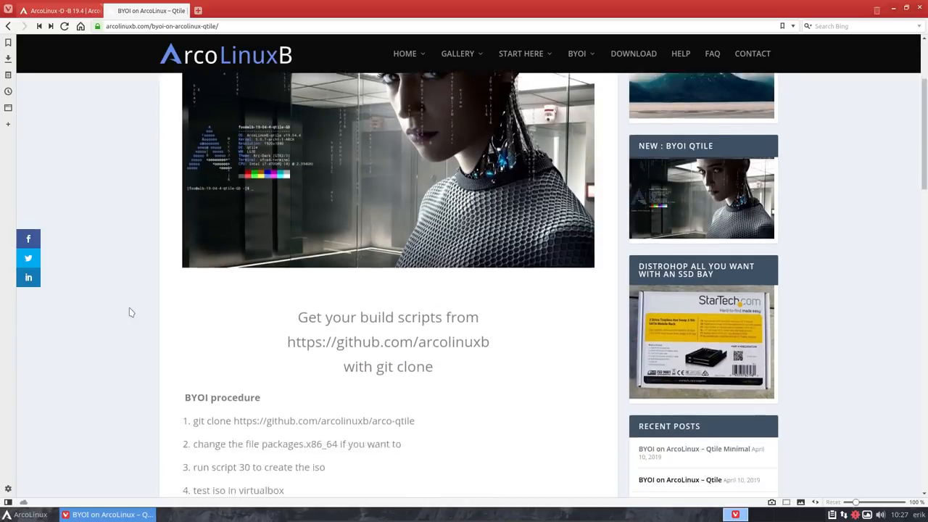
Scroll the BYOI Qtile article down to the 'Packages.x86_64 can be edited' section and its video.
{"action": "scroll", "scroll_direction": "down", "scroll_amount": 3}
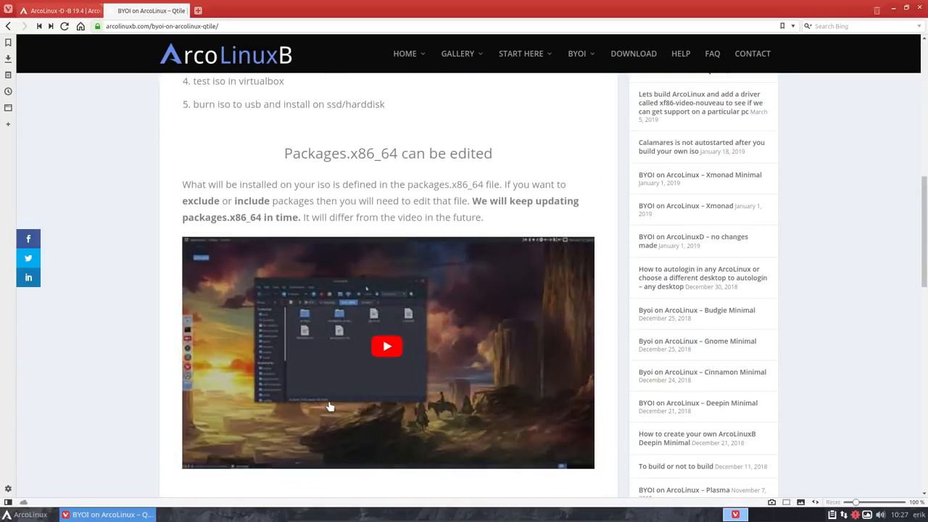
{"action": "left_click", "coordinate": [577, 52]}
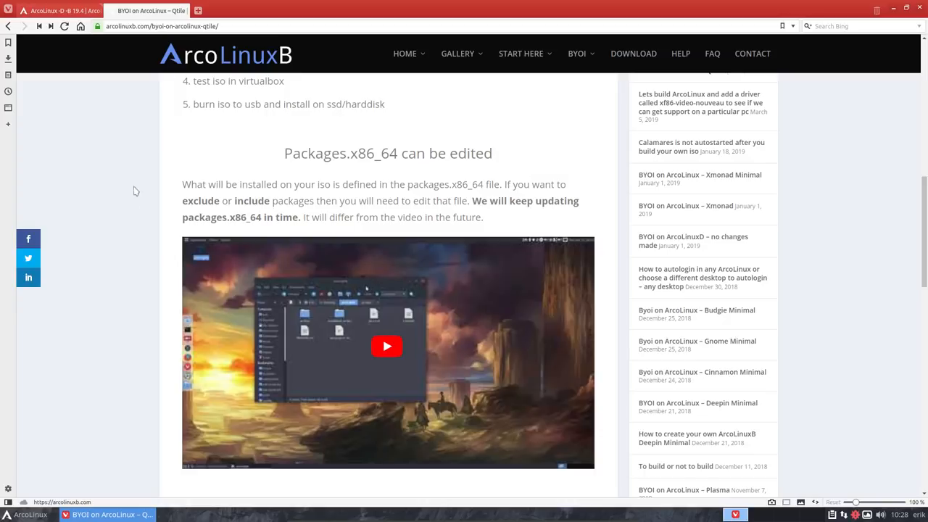
{"action": "mouse_move", "coordinate": [99, 301]}
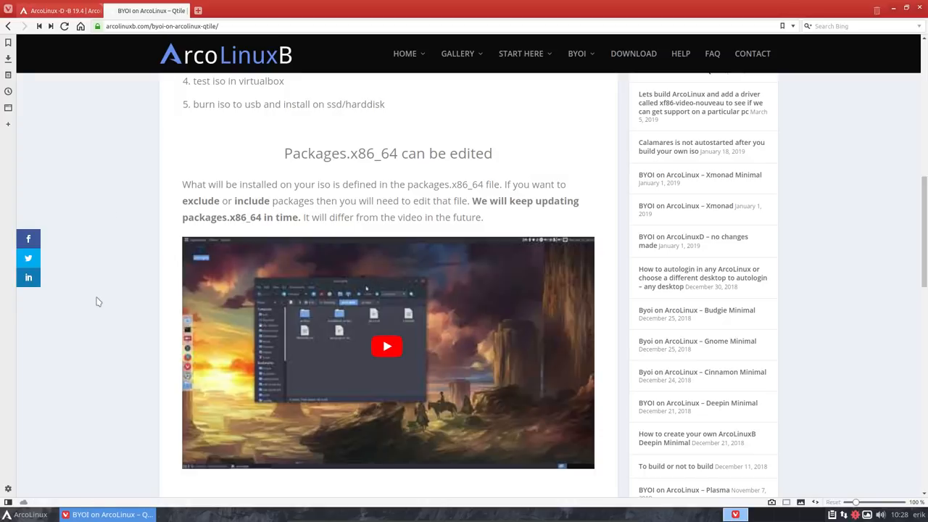
{"action": "mouse_move", "coordinate": [67, 11]}
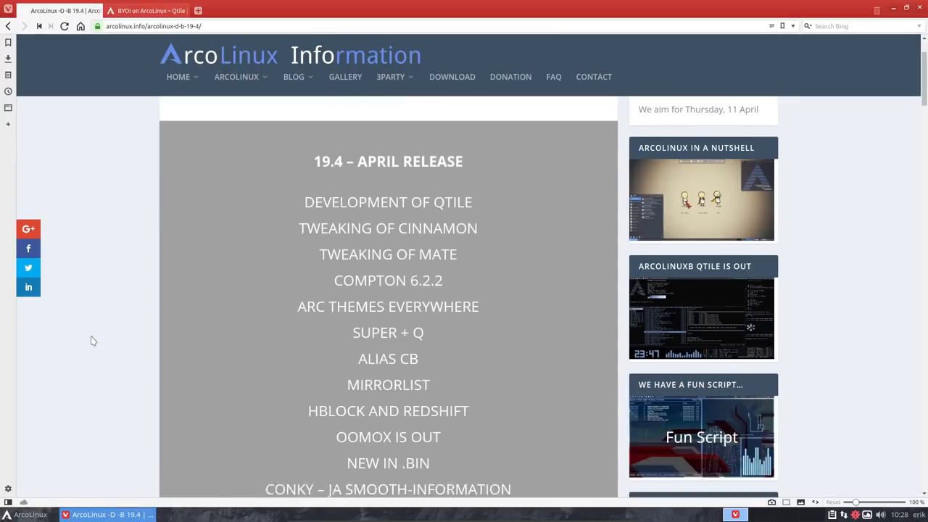
Scroll the 19.4 release post past the topic list down to Development of Qtile.
{"action": "scroll", "scroll_direction": "down", "scroll_amount": 3}
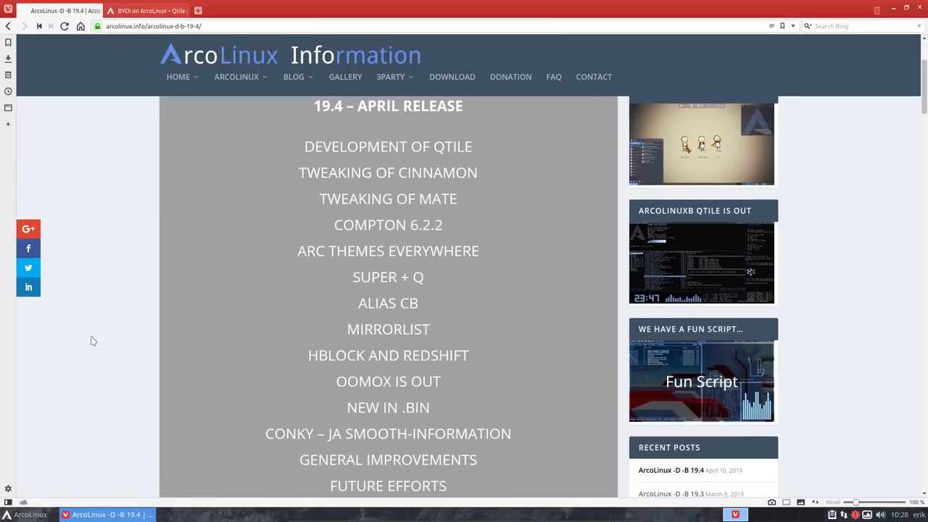
{"action": "scroll", "scroll_direction": "down", "scroll_amount": 3}
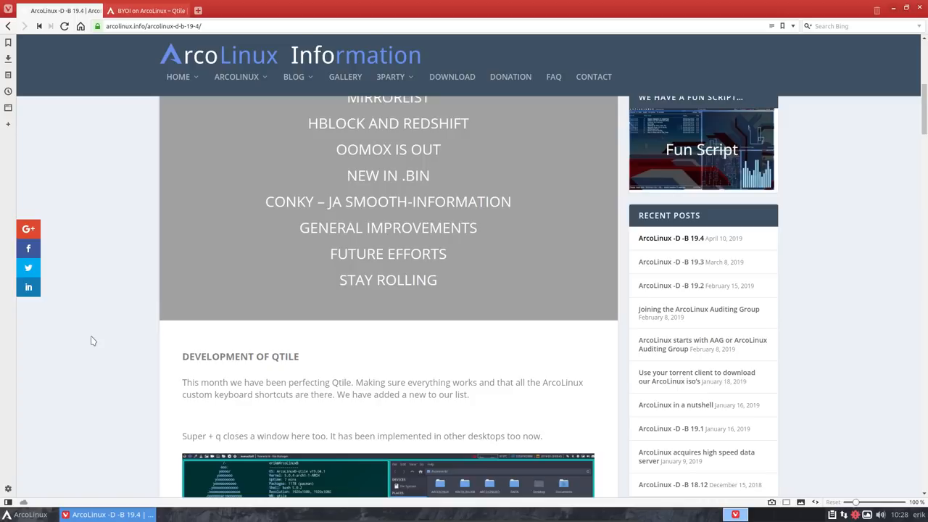
{"action": "mouse_move", "coordinate": [272, 451]}
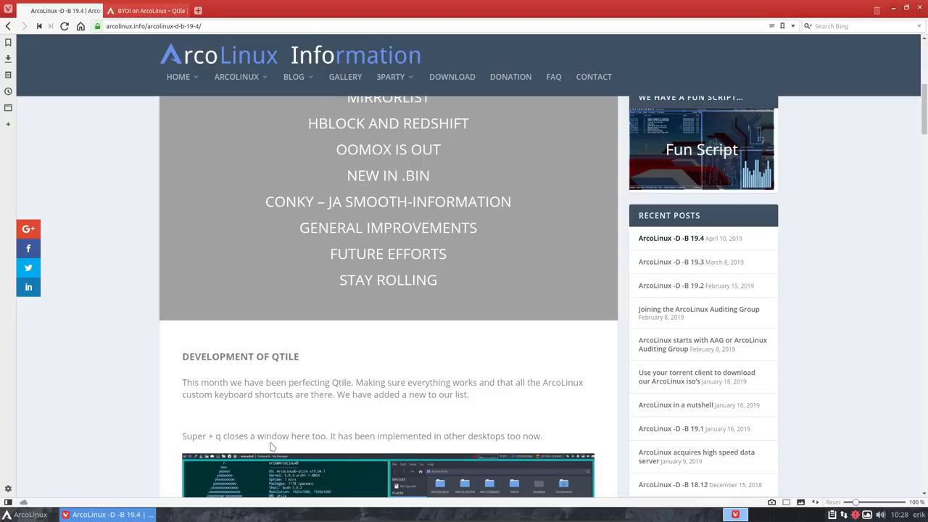
{"action": "scroll", "scroll_direction": "down", "scroll_amount": 3}
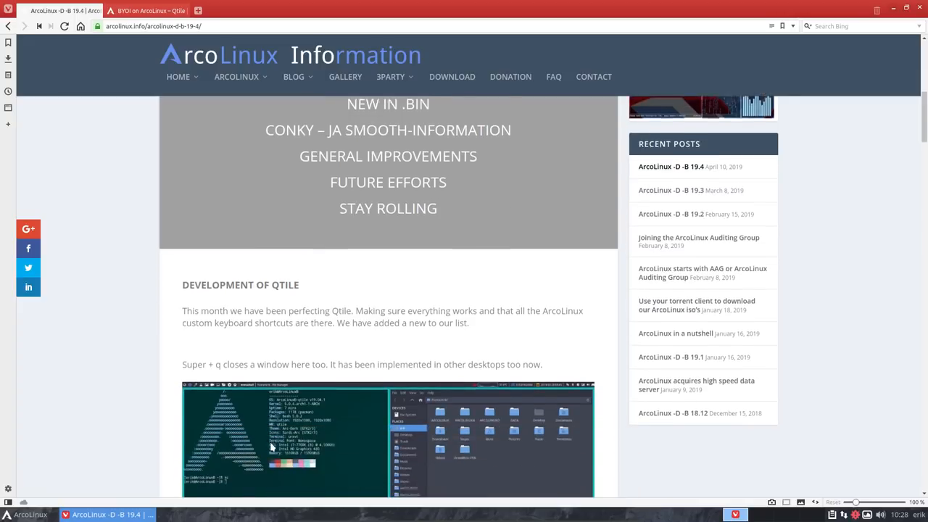
{"action": "scroll", "scroll_direction": "down", "scroll_amount": 3}
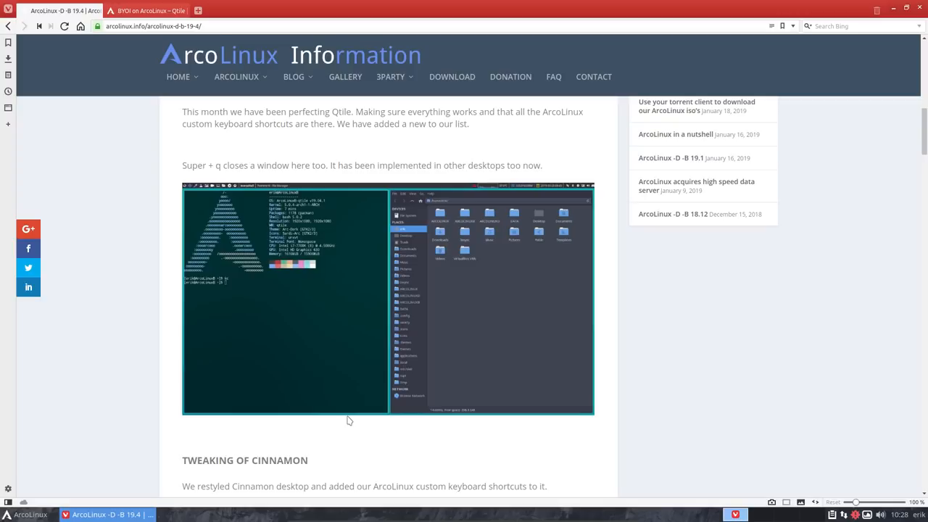
{"action": "mouse_move", "coordinate": [316, 400]}
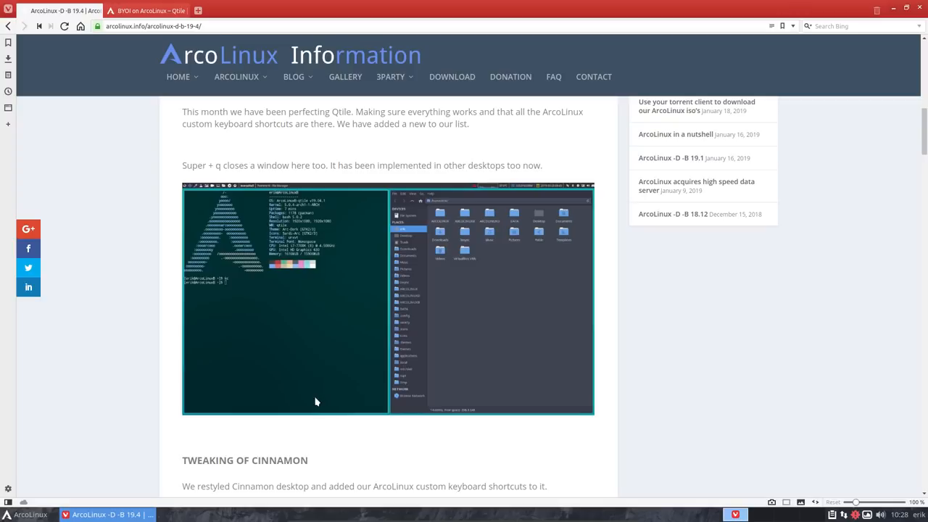
Bring the BYOI Qtile article back in front and browse the BYOI editions menu.
{"action": "left_click", "coordinate": [152, 12]}
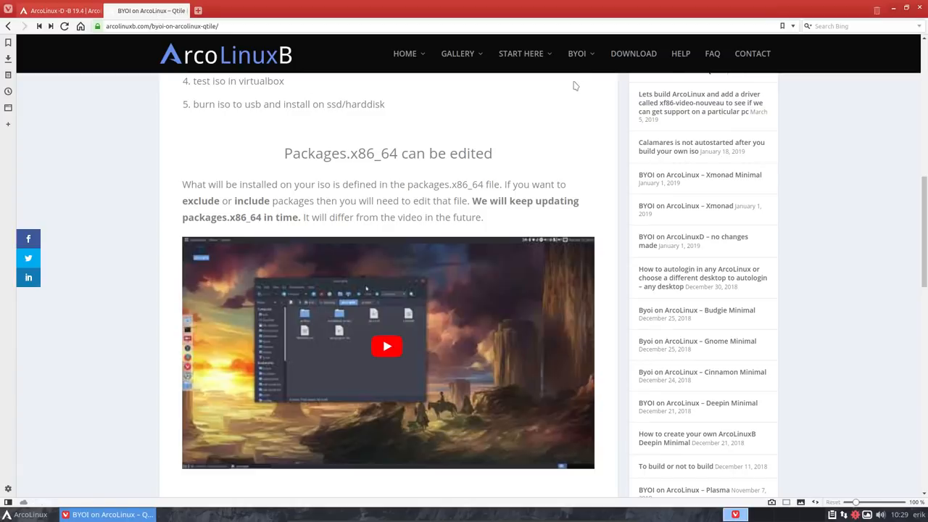
{"action": "left_click", "coordinate": [577, 52]}
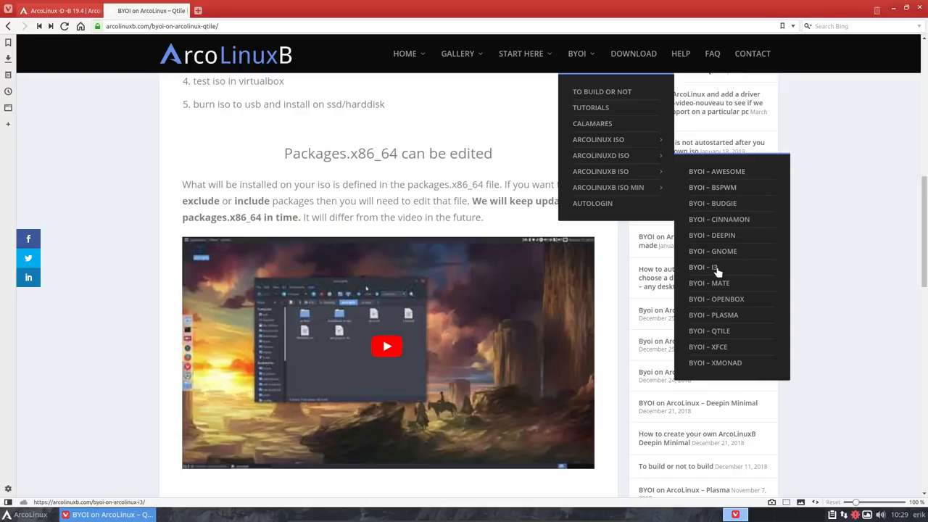
{"action": "mouse_move", "coordinate": [727, 370]}
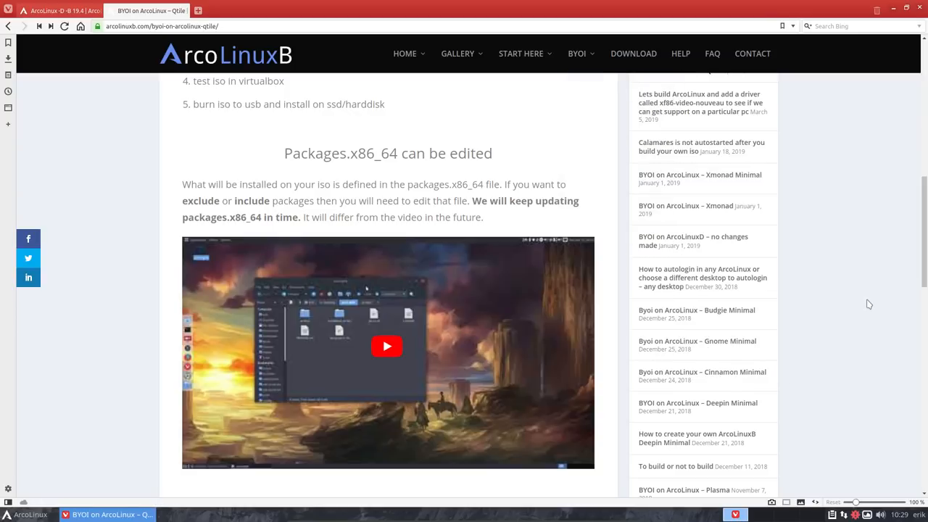
{"action": "mouse_move", "coordinate": [85, 135]}
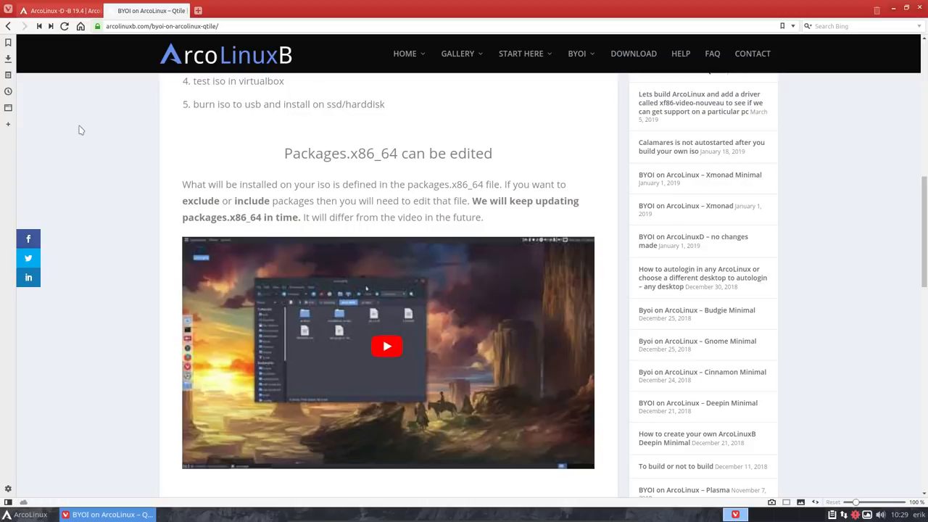
Return to the 19.4 release post and read from the Qtile section down to Tweaking of Cinnamon.
{"action": "left_click", "coordinate": [58, 11]}
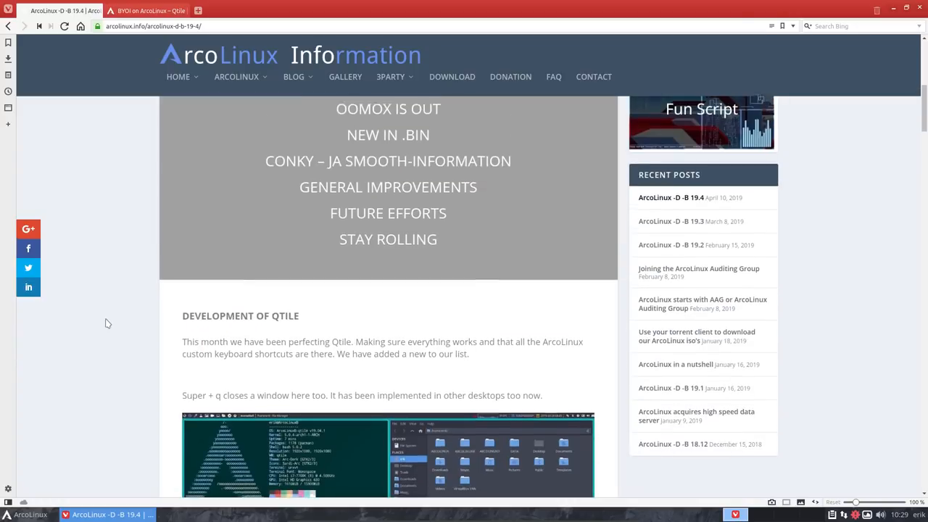
{"action": "scroll", "scroll_direction": "down", "scroll_amount": 3}
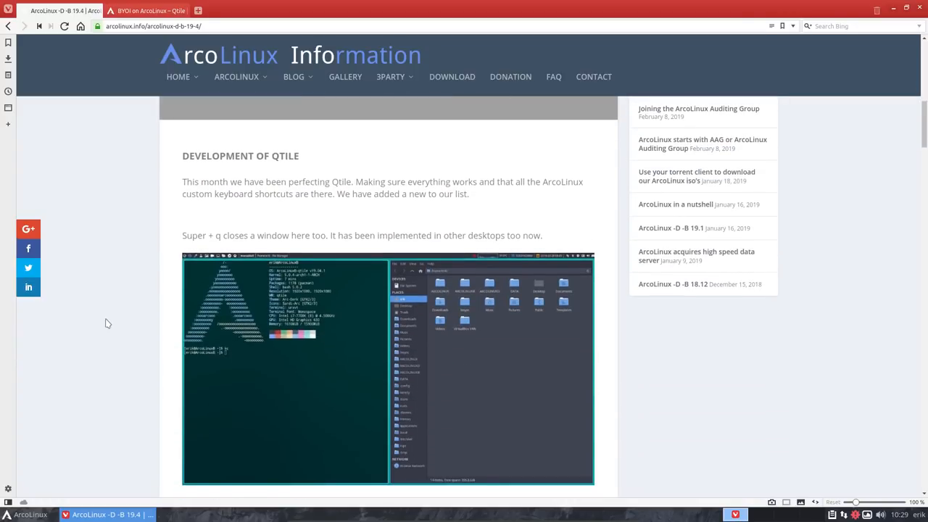
{"action": "scroll", "scroll_direction": "down", "scroll_amount": 3}
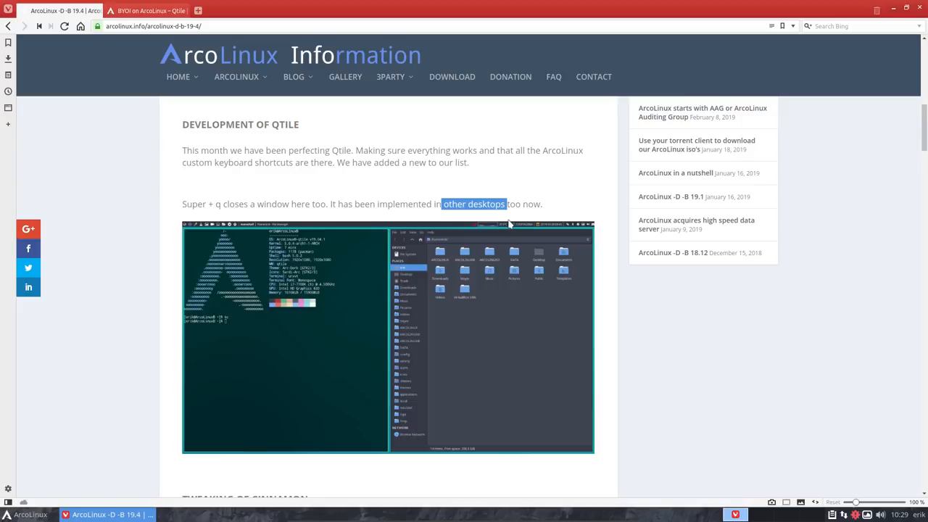
{"action": "scroll", "scroll_direction": "down", "scroll_amount": 3}
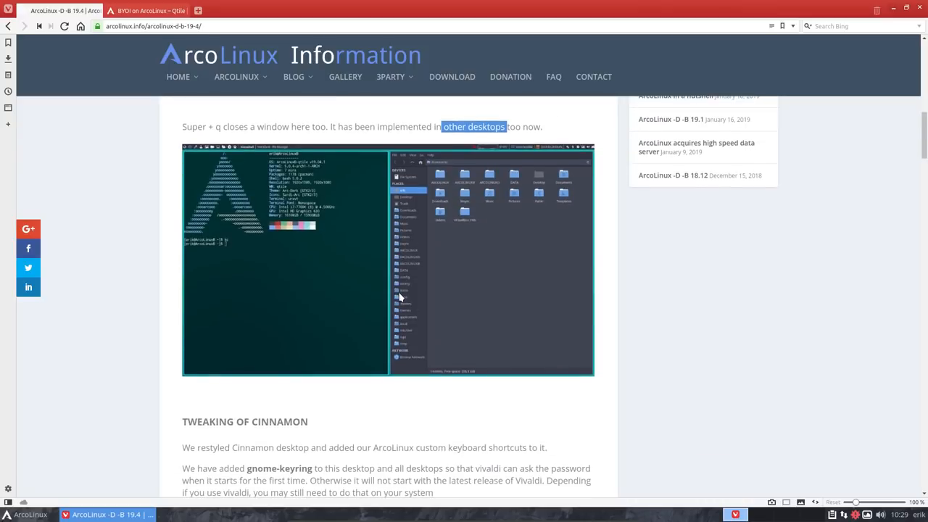
{"action": "scroll", "scroll_direction": "down", "scroll_amount": 3}
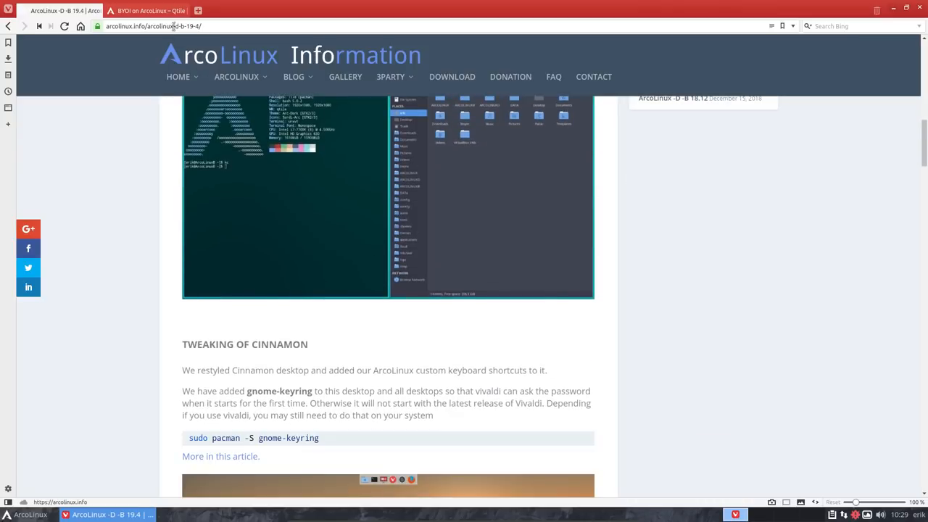
{"action": "mouse_move", "coordinate": [145, 10]}
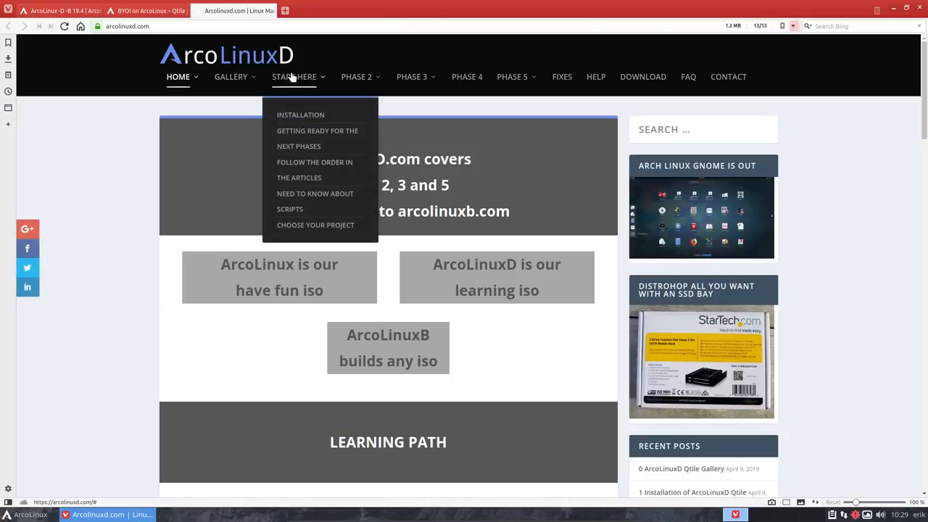
{"action": "mouse_move", "coordinate": [432, 128]}
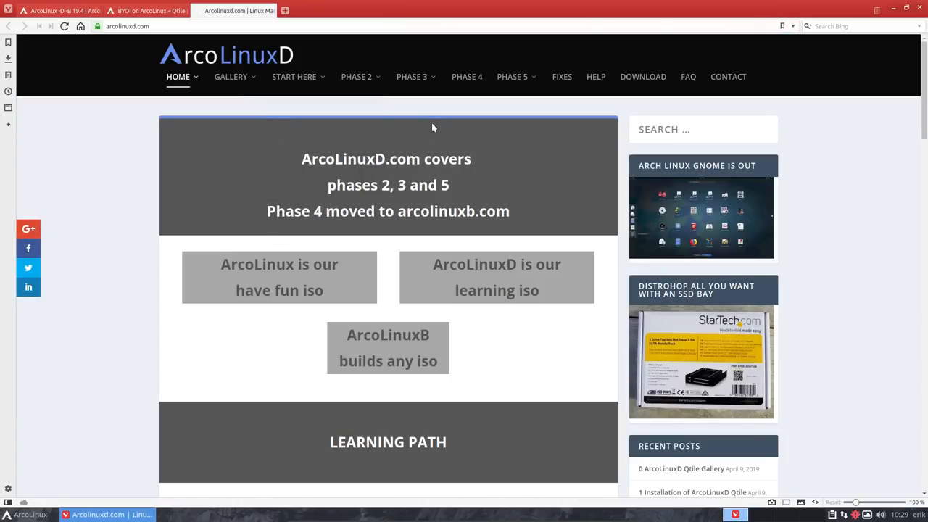
Reach arcolinuxd.com's Qtile category via the Phase 3 desktops menu, returning to it after a tab switch.
{"action": "left_click", "coordinate": [412, 75]}
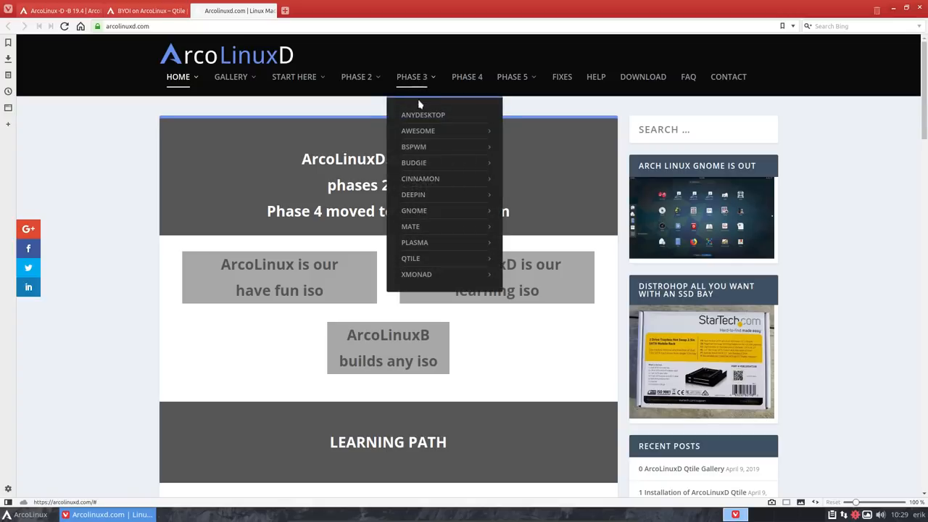
{"action": "mouse_move", "coordinate": [411, 258]}
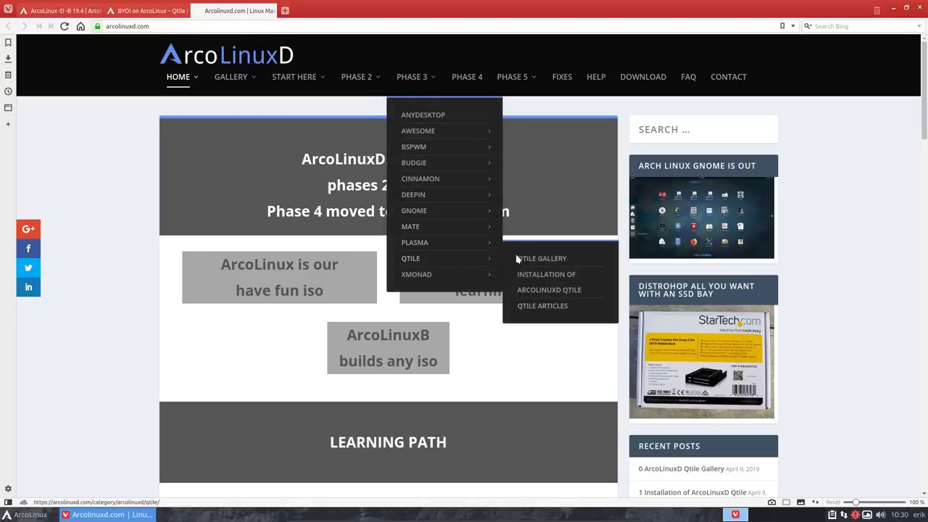
{"action": "mouse_move", "coordinate": [542, 307]}
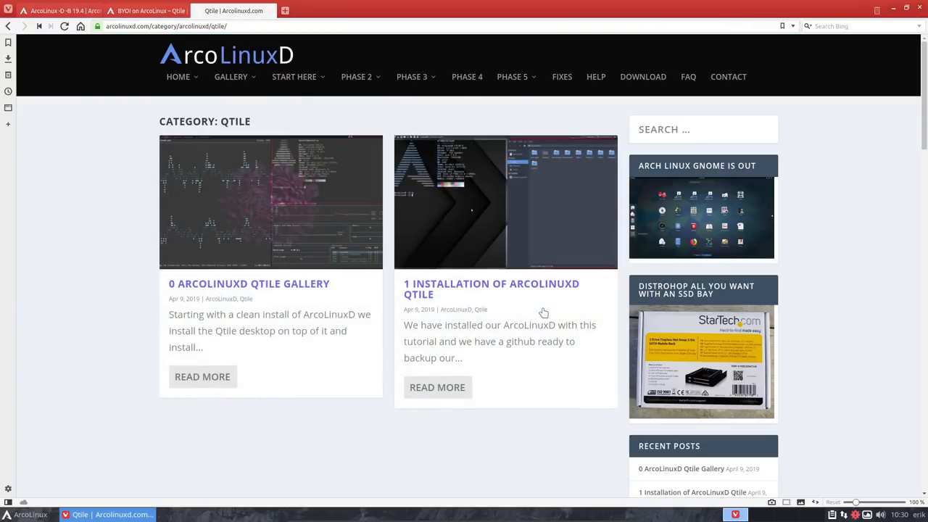
{"action": "mouse_move", "coordinate": [282, 290]}
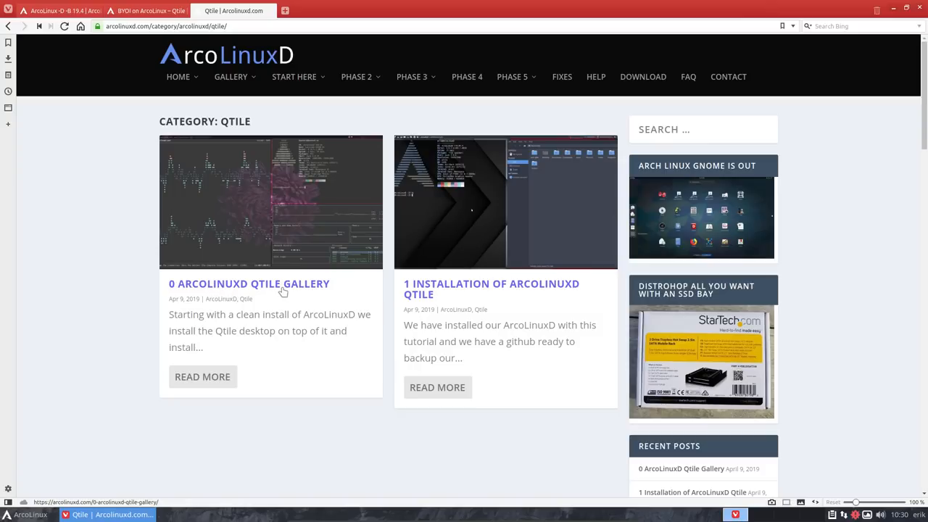
{"action": "mouse_move", "coordinate": [471, 290]}
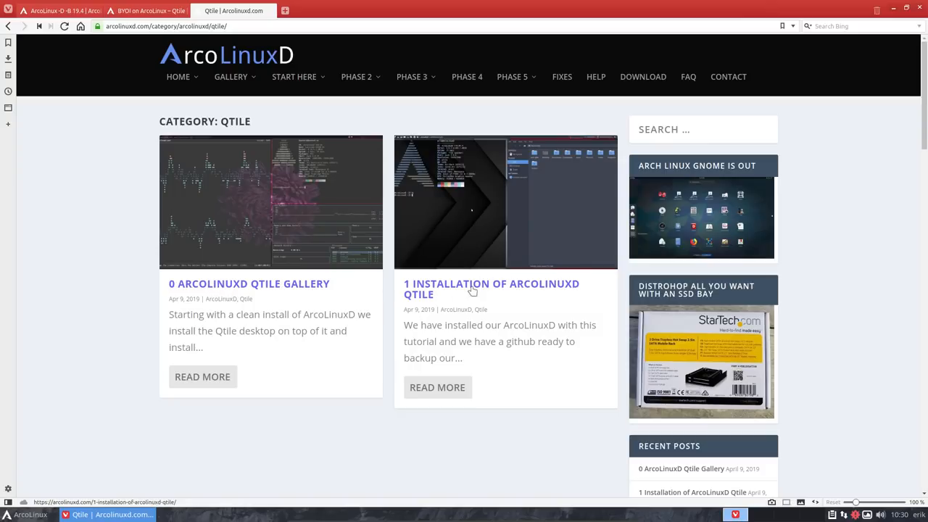
{"action": "mouse_move", "coordinate": [457, 290]}
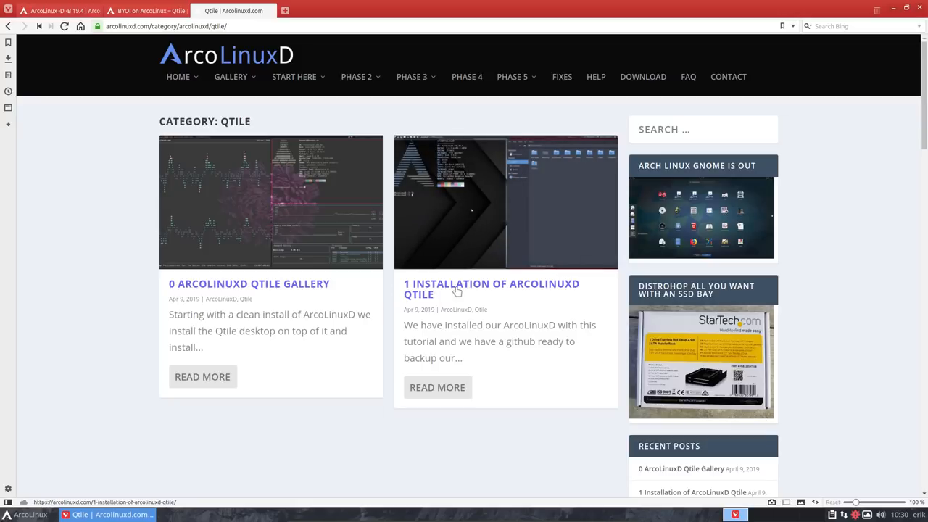
{"action": "mouse_move", "coordinate": [453, 290]}
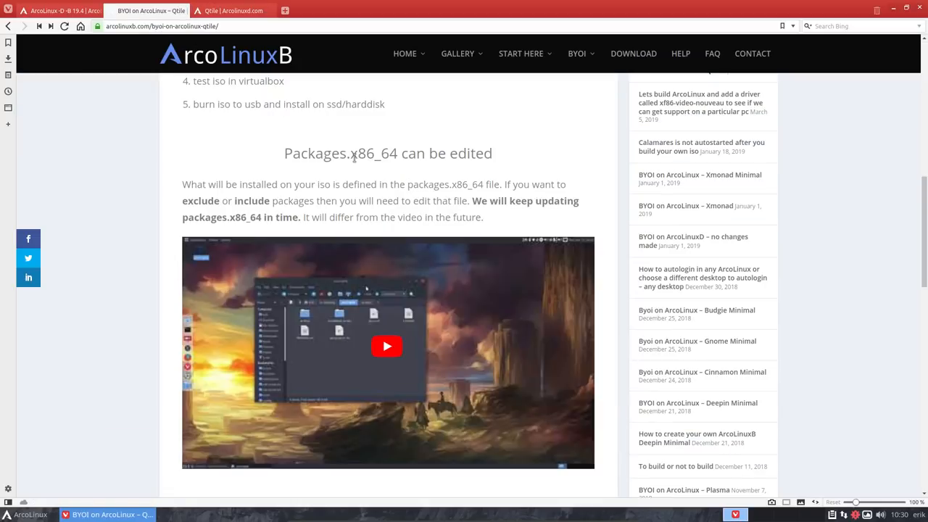
{"action": "left_click", "coordinate": [232, 9]}
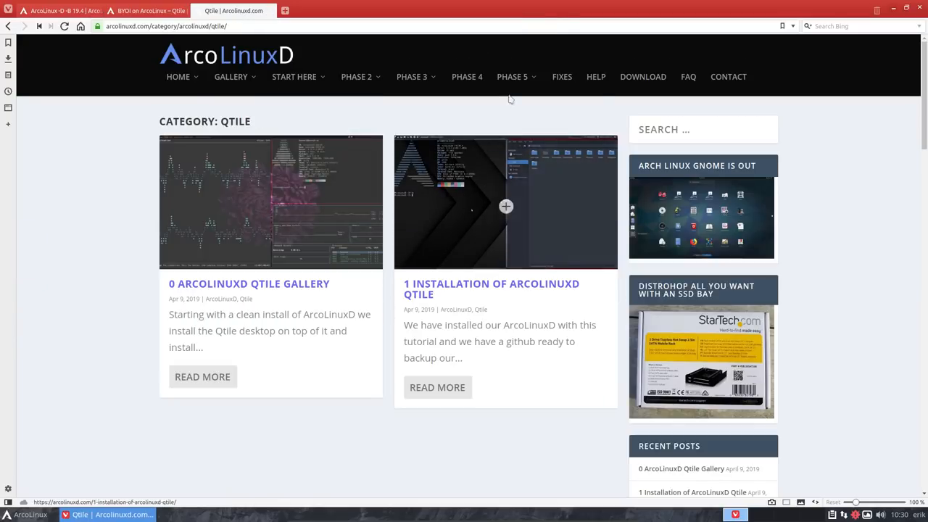
{"action": "mouse_move", "coordinate": [470, 78]}
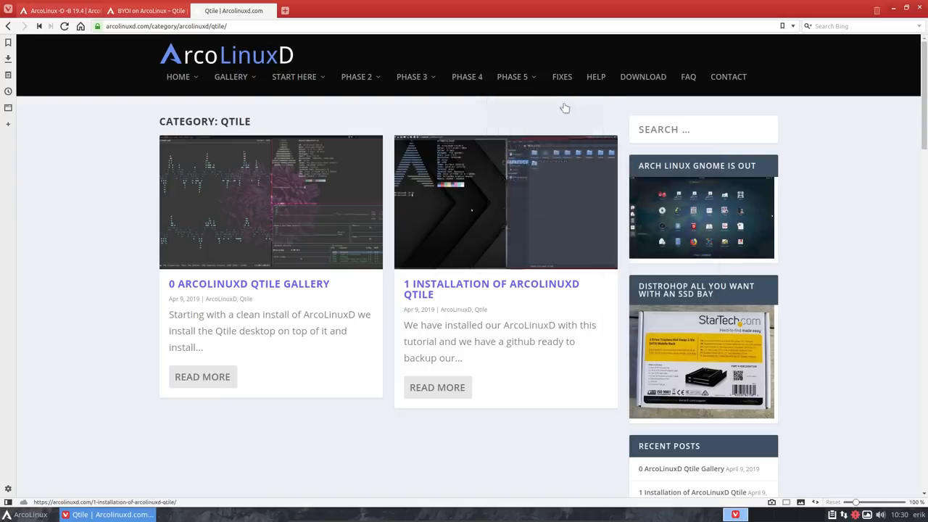
{"action": "left_click", "coordinate": [412, 76]}
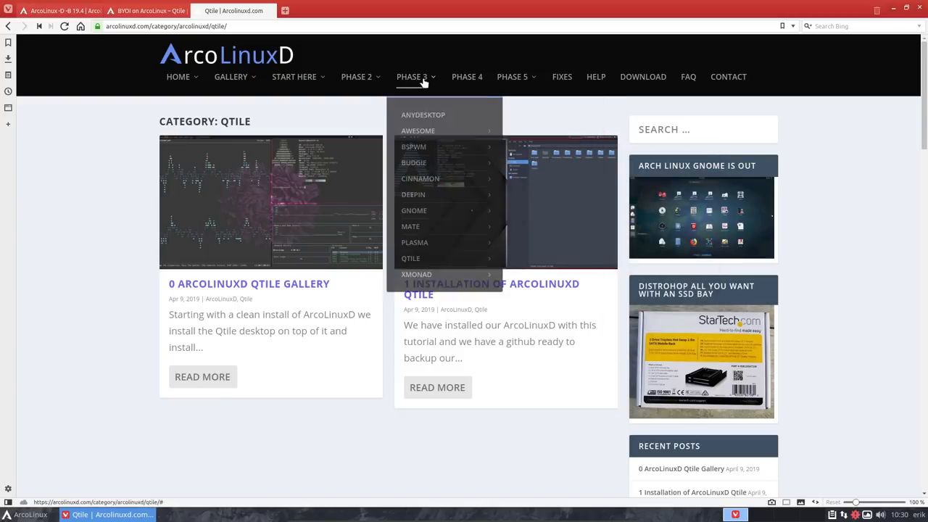
{"action": "mouse_move", "coordinate": [421, 178]}
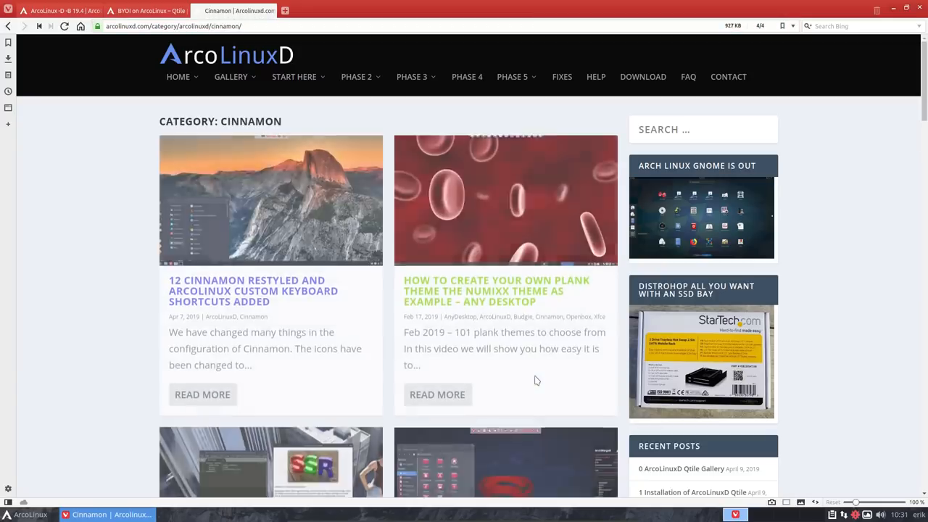
Scroll around the 19.4 post's Tweaking of Cinnamon section after returning from the Cinnamon tab.
{"action": "scroll", "scroll_direction": "down", "scroll_amount": 3}
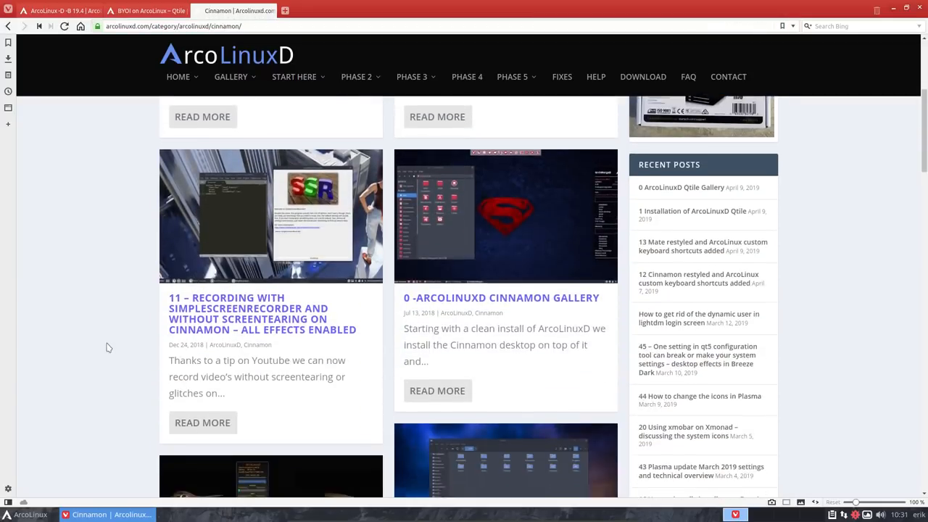
{"action": "scroll", "scroll_direction": "down", "scroll_amount": 3}
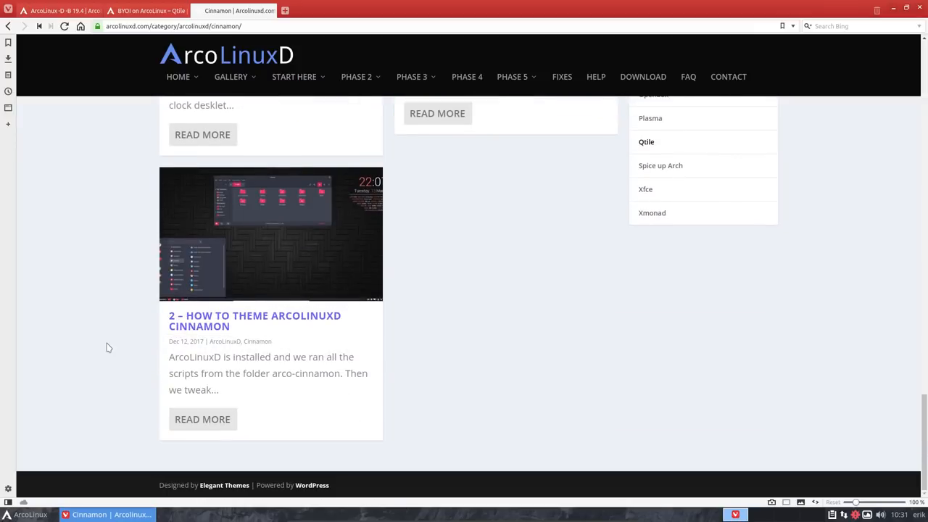
{"action": "scroll", "scroll_direction": "up", "scroll_amount": 3}
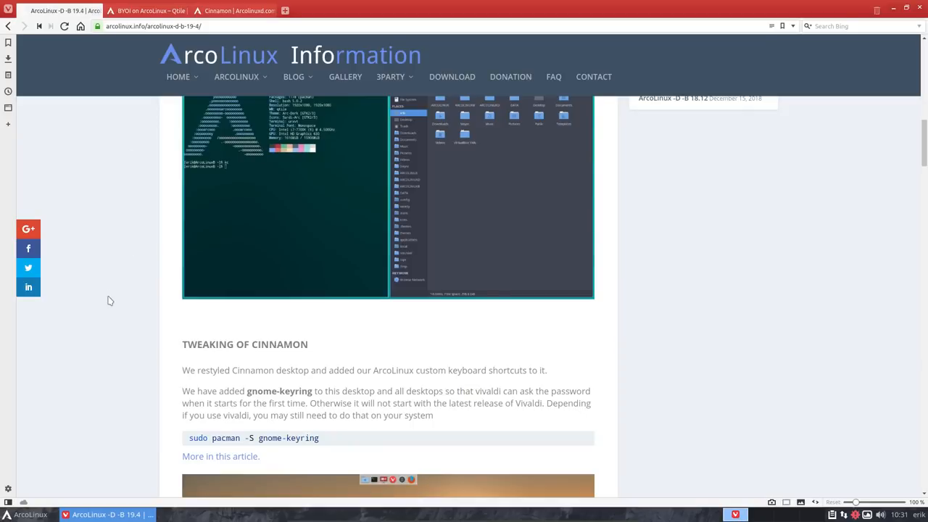
{"action": "scroll", "scroll_direction": "down", "scroll_amount": 3}
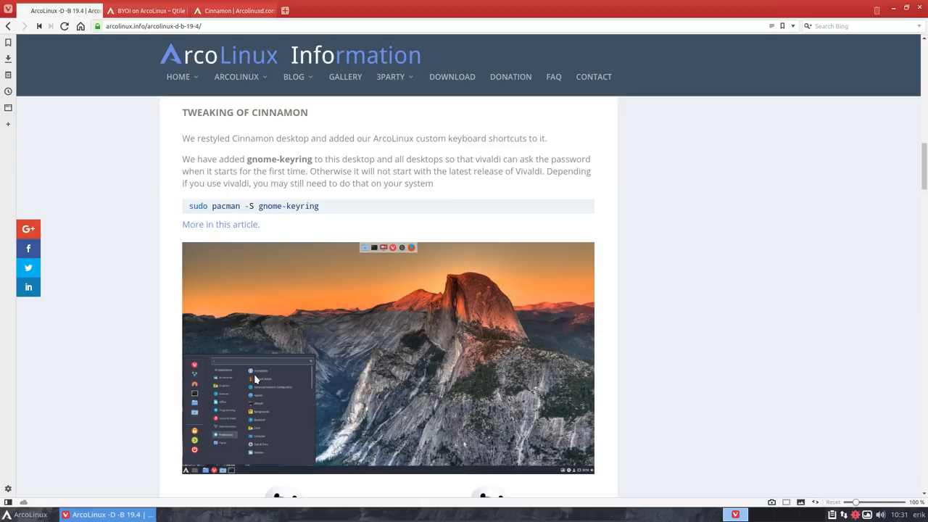
{"action": "mouse_move", "coordinate": [172, 368]}
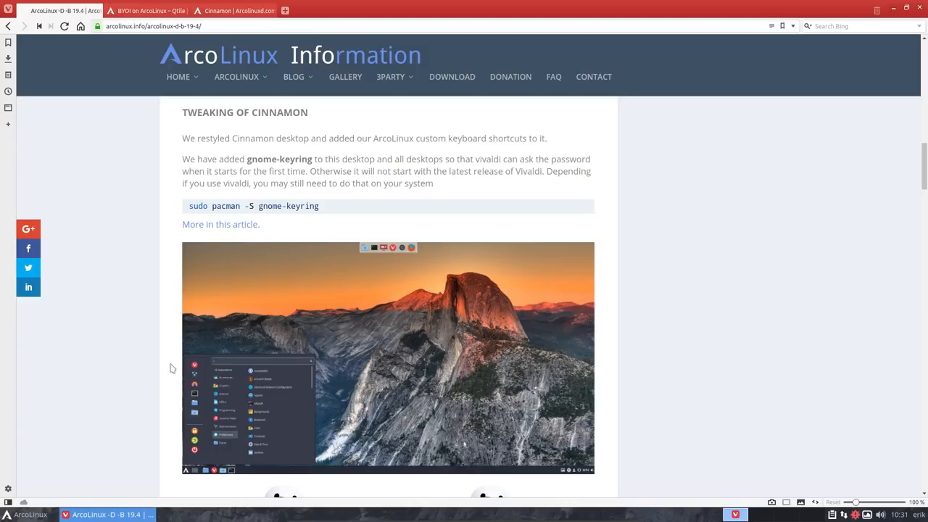
{"action": "scroll", "scroll_direction": "down", "scroll_amount": 3}
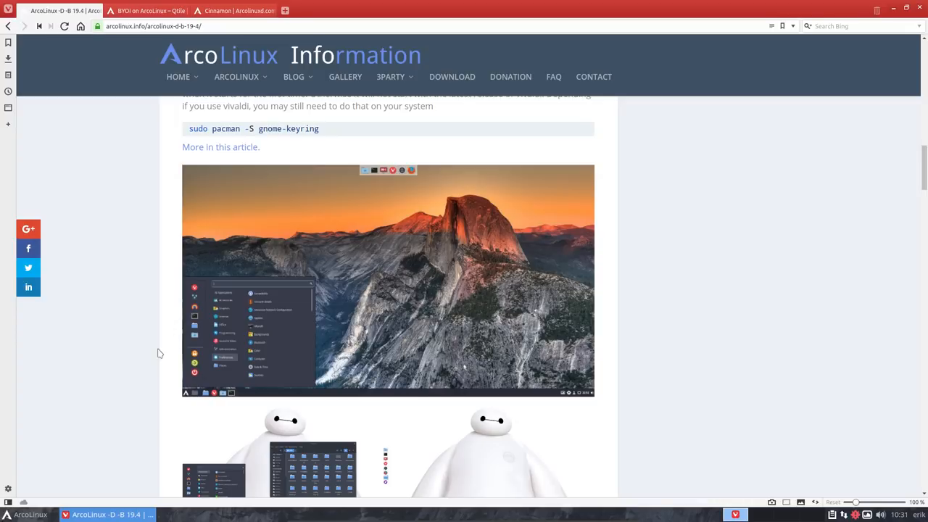
{"action": "mouse_move", "coordinate": [274, 349]}
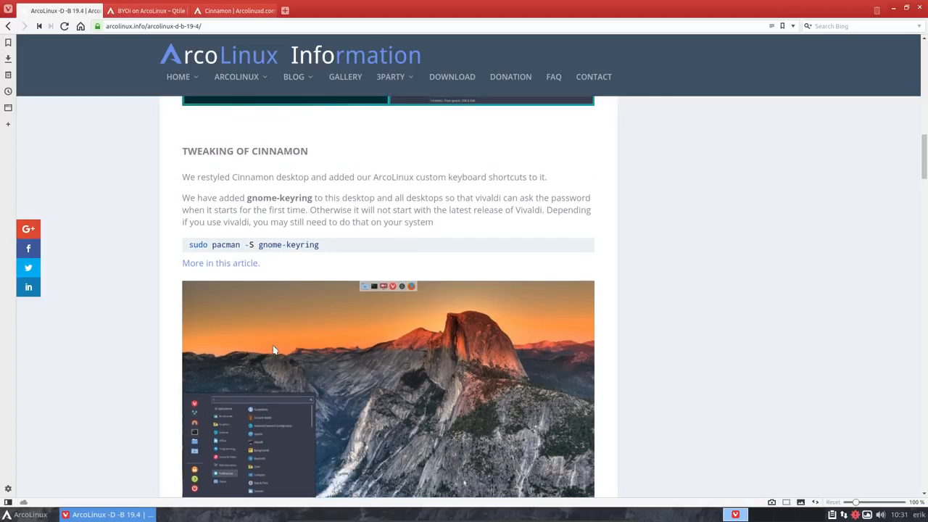
{"action": "left_click_drag", "start_coordinate": [205, 244], "coordinate": [319, 243]}
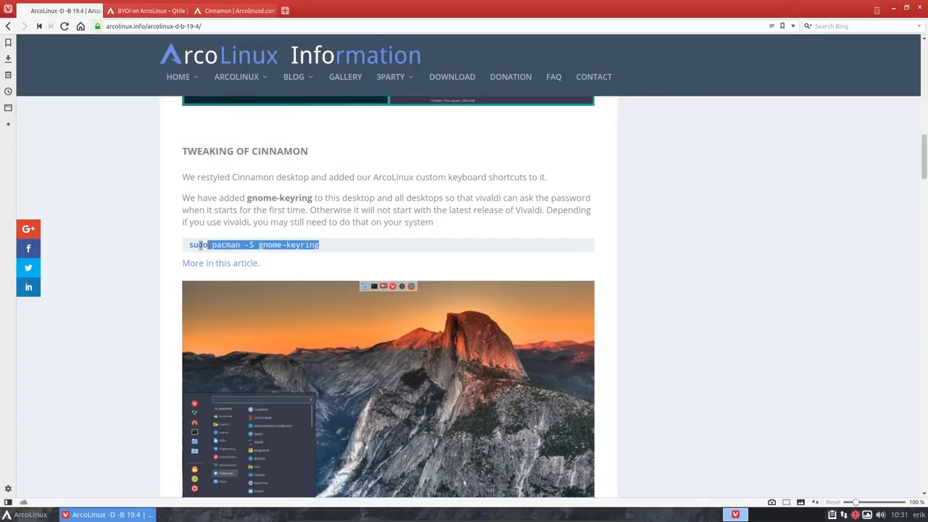
{"action": "left_click", "coordinate": [287, 244]}
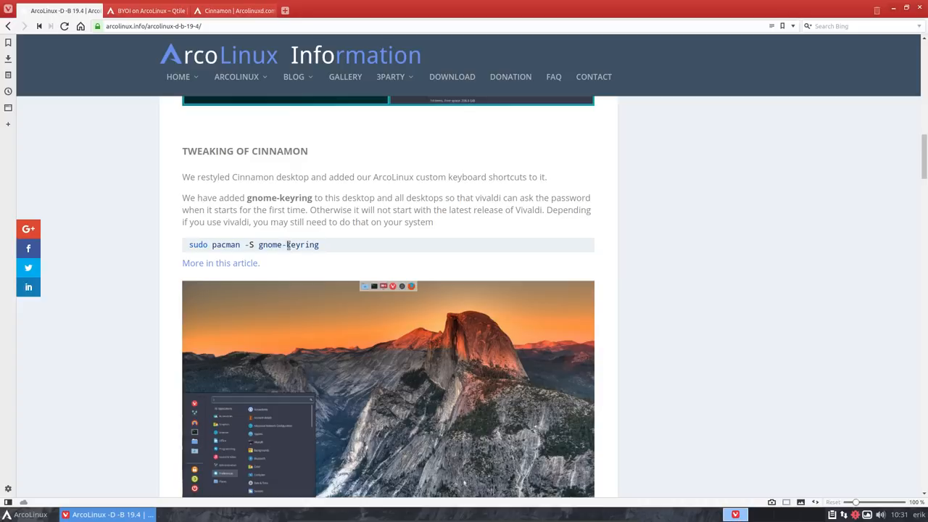
{"action": "triple_click", "coordinate": [287, 244]}
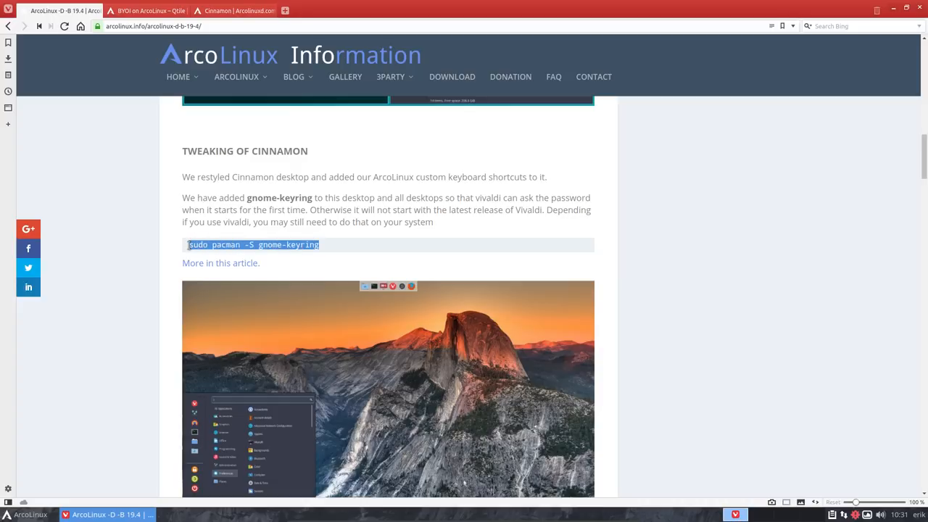
{"action": "mouse_move", "coordinate": [337, 250]}
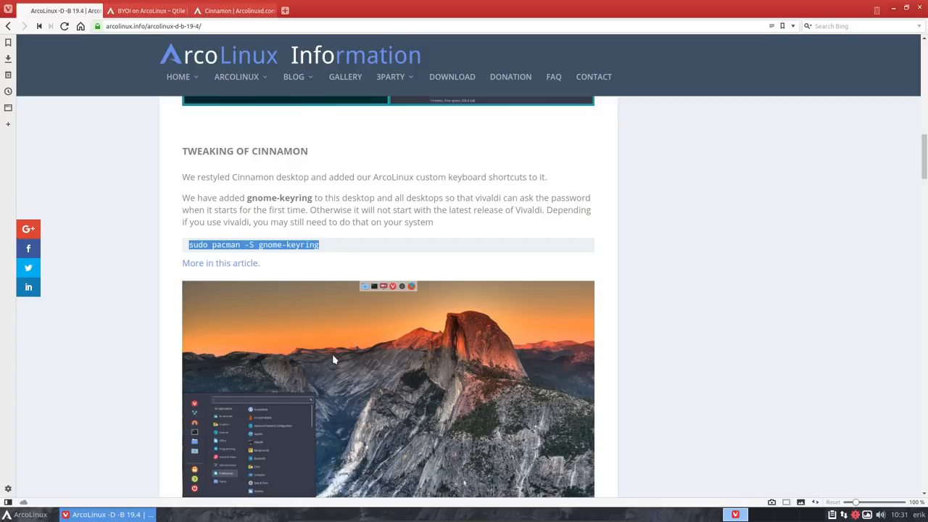
{"action": "scroll", "scroll_direction": "down", "scroll_amount": 3}
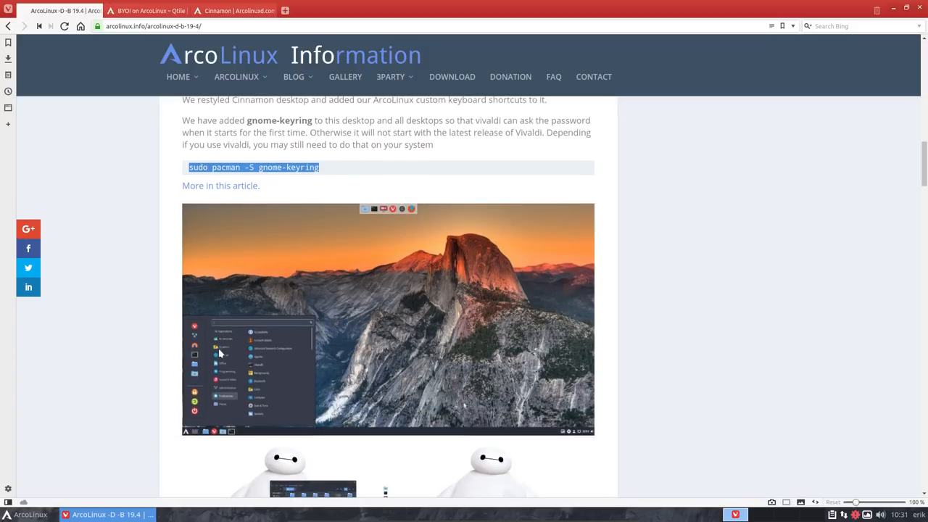
{"action": "mouse_move", "coordinate": [200, 354]}
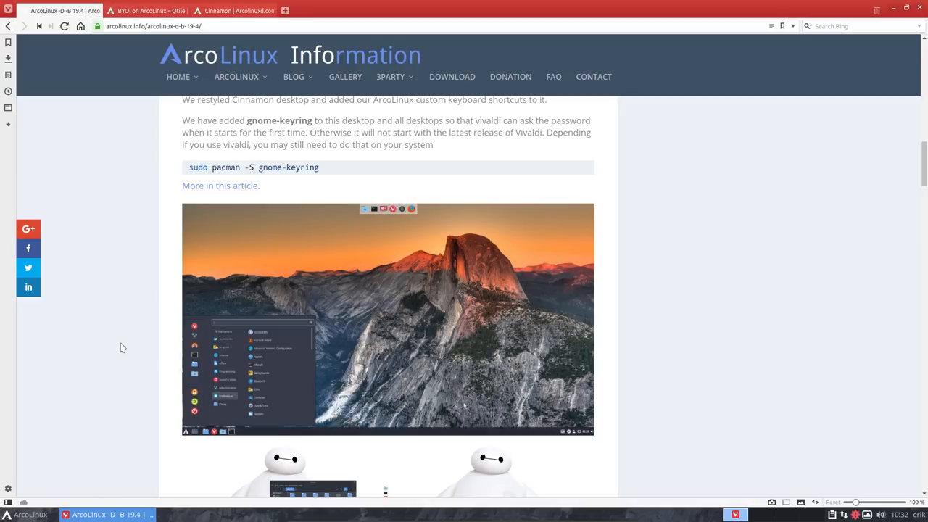
{"action": "scroll", "scroll_direction": "down", "scroll_amount": 3}
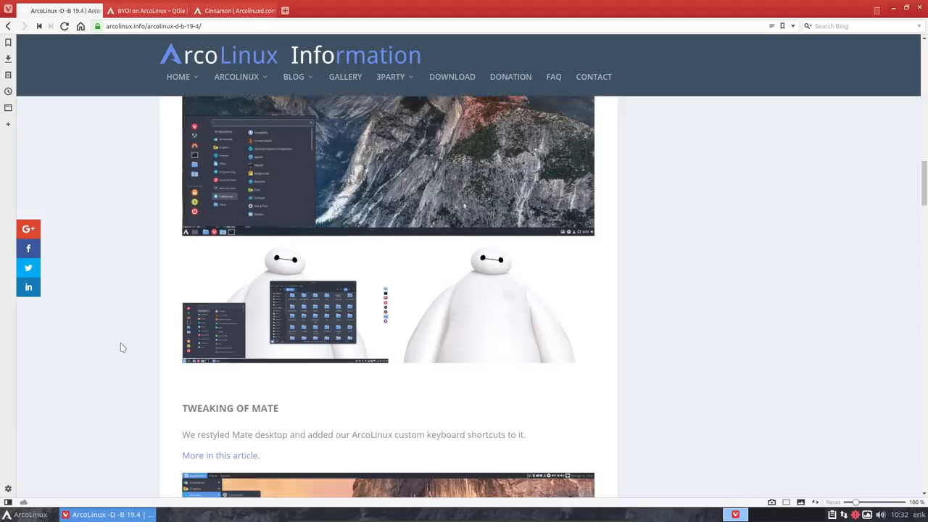
{"action": "scroll", "scroll_direction": "down", "scroll_amount": 3}
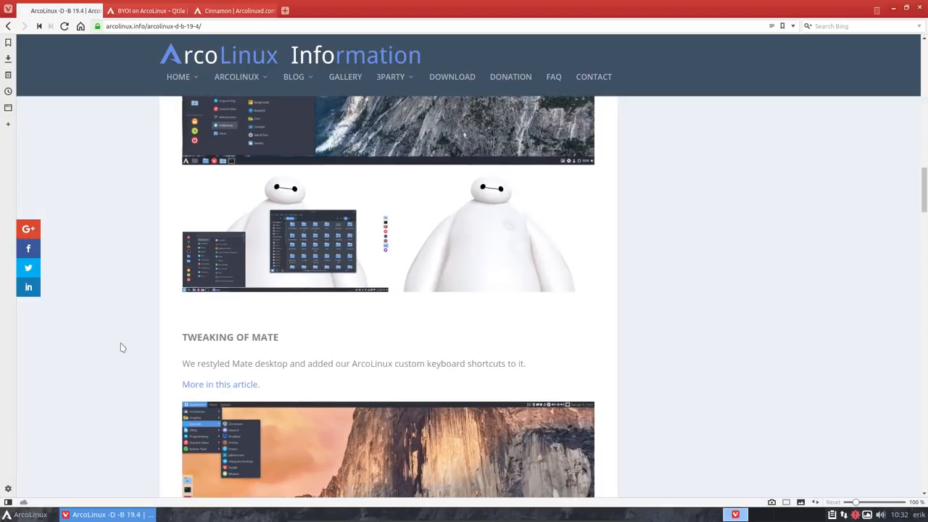
{"action": "scroll", "scroll_direction": "down", "scroll_amount": 3}
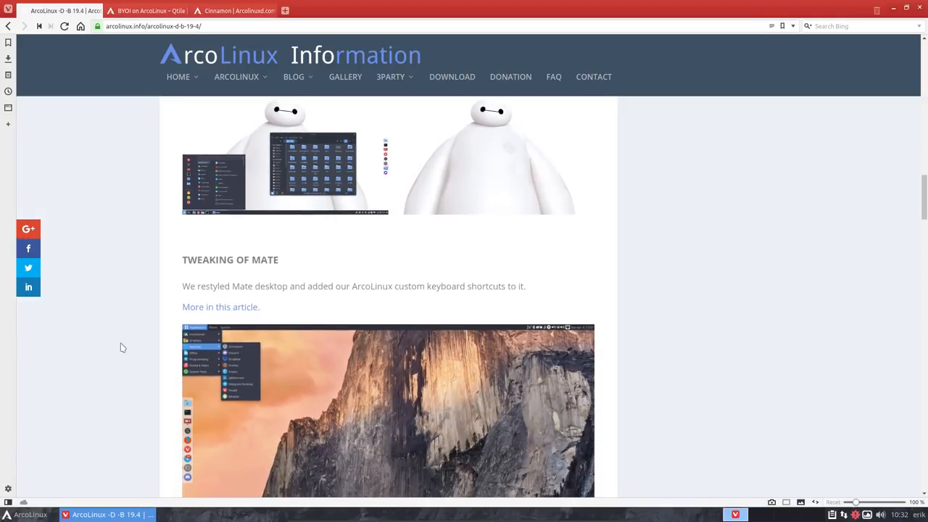
{"action": "scroll", "scroll_direction": "down", "scroll_amount": 3}
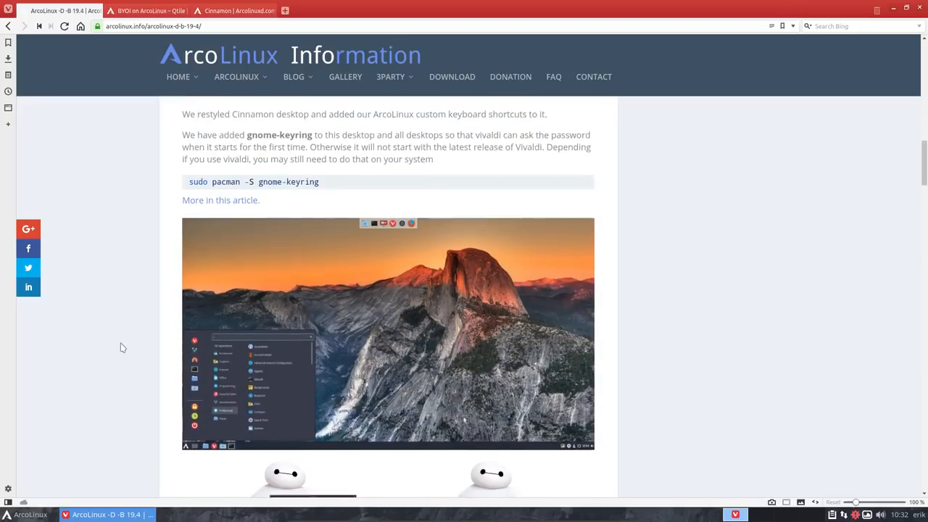
{"action": "scroll", "scroll_direction": "up", "scroll_amount": 3}
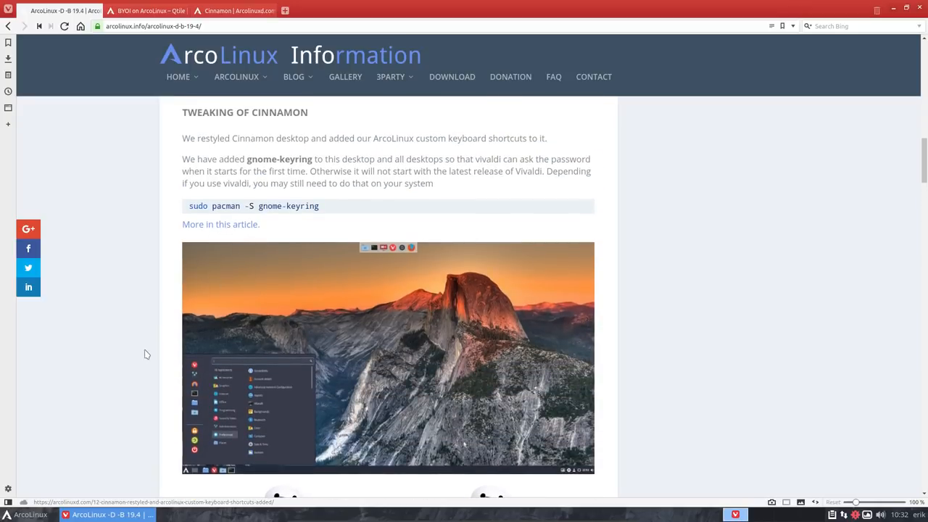
{"action": "scroll", "scroll_direction": "down", "scroll_amount": 3}
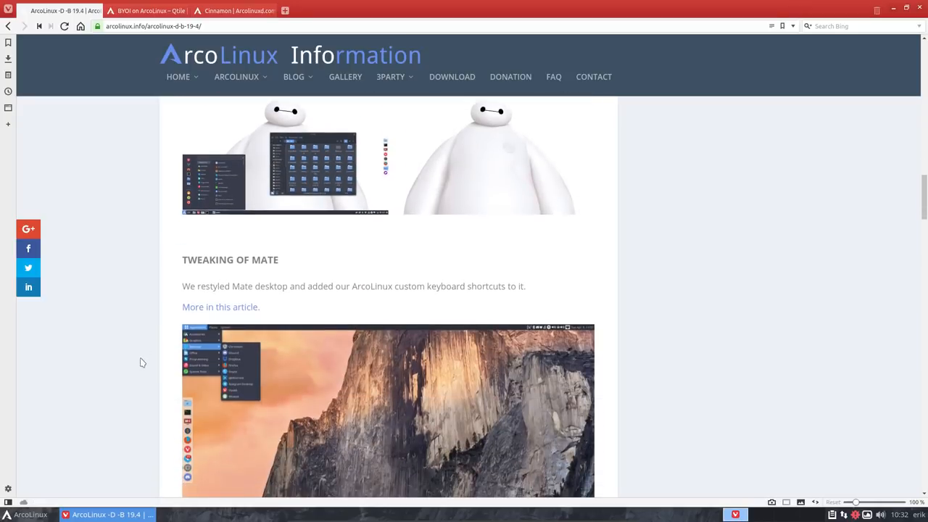
{"action": "scroll", "scroll_direction": "down", "scroll_amount": 3}
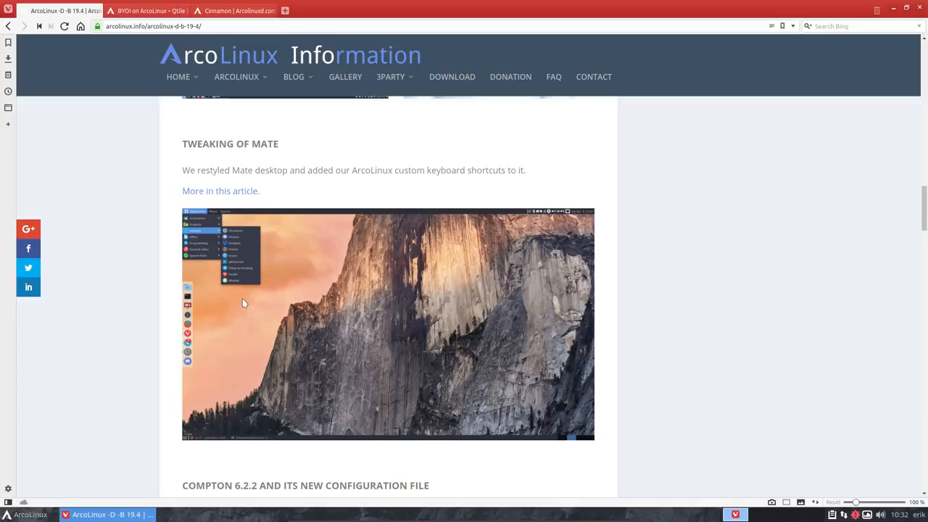
{"action": "mouse_move", "coordinate": [245, 282]}
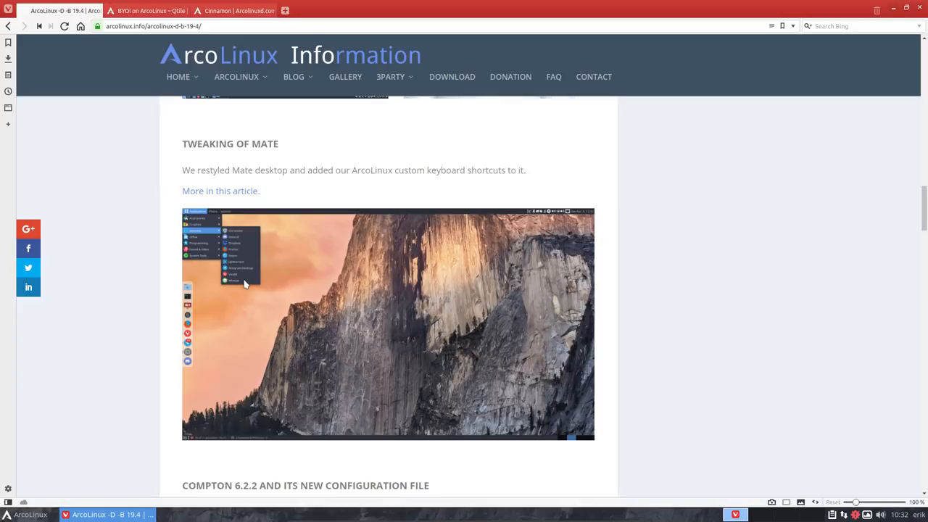
{"action": "mouse_move", "coordinate": [239, 293]}
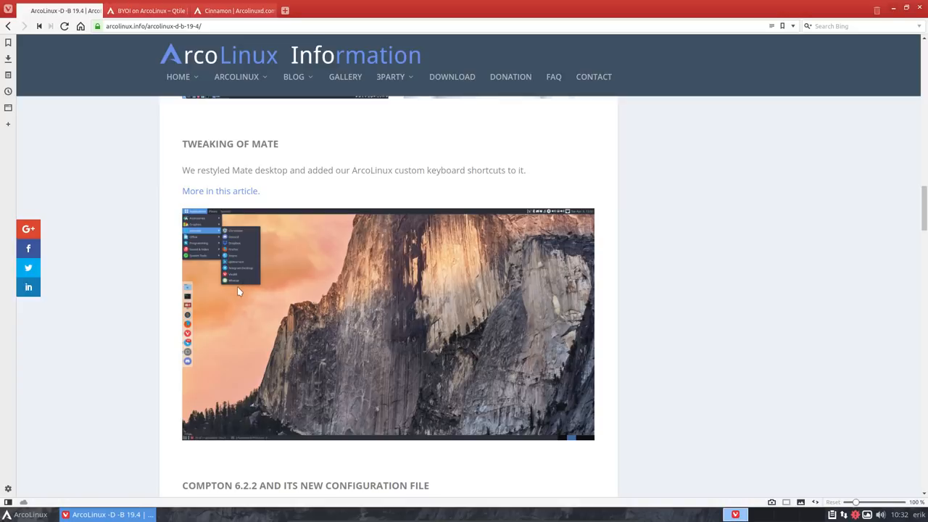
{"action": "mouse_move", "coordinate": [389, 397]}
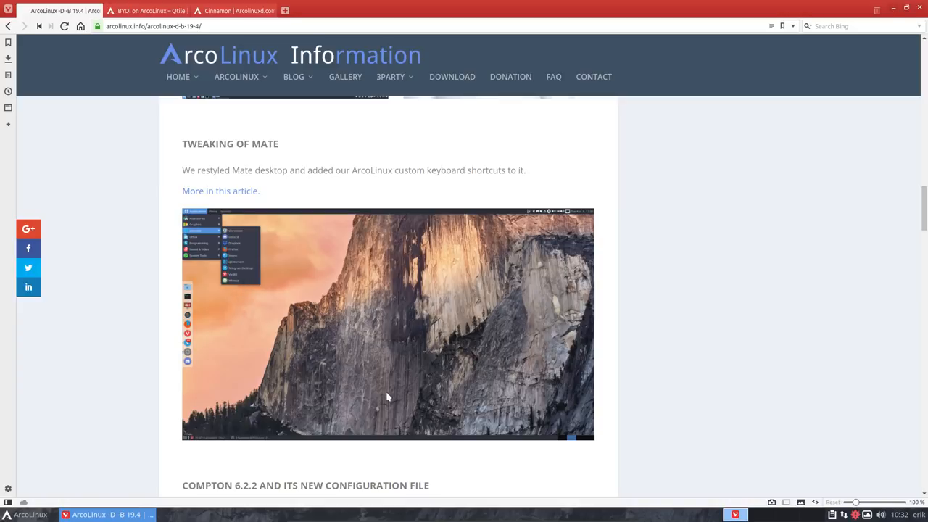
{"action": "mouse_move", "coordinate": [124, 348]}
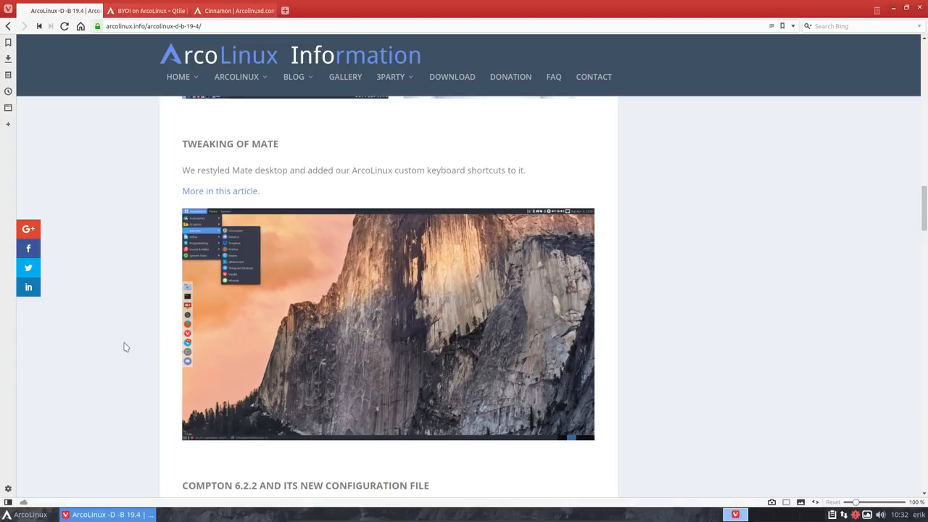
{"action": "scroll", "scroll_direction": "down", "scroll_amount": 3}
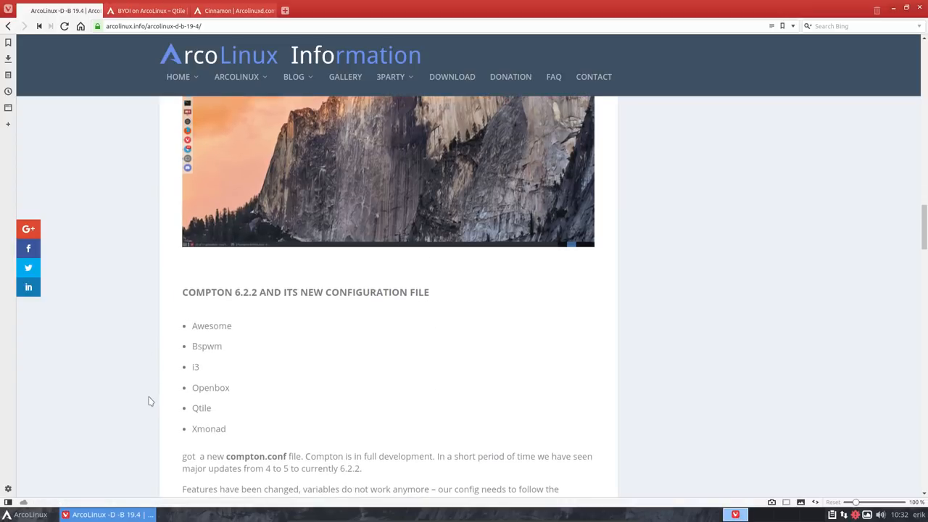
Read the Compton 6.2.2 tip, highlighting the word WARN and nearby text.
{"action": "scroll", "scroll_direction": "down", "scroll_amount": 3}
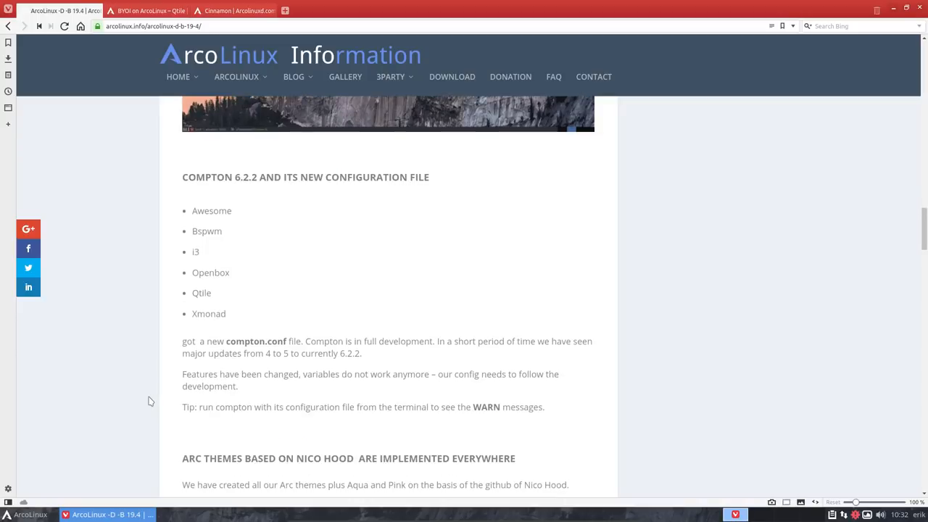
{"action": "scroll", "scroll_direction": "down", "scroll_amount": 3}
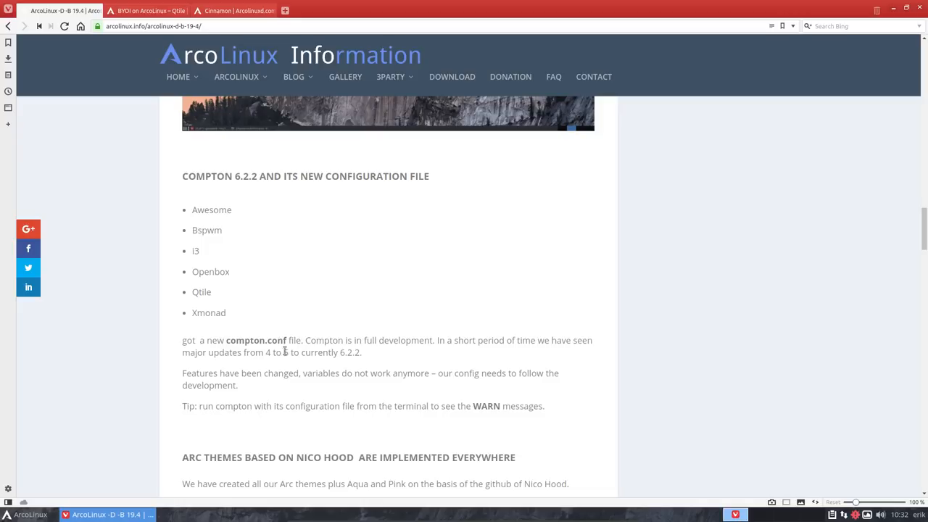
{"action": "mouse_move", "coordinate": [348, 366]}
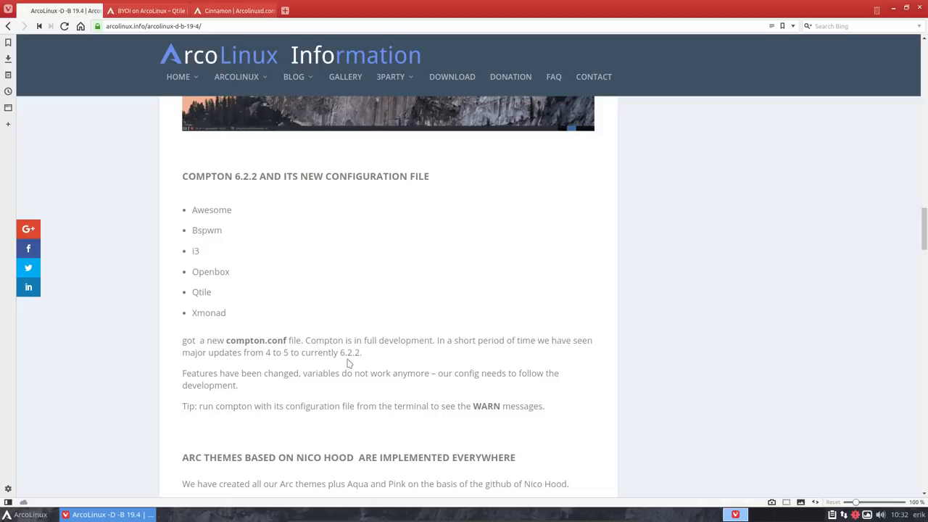
{"action": "mouse_move", "coordinate": [312, 374]}
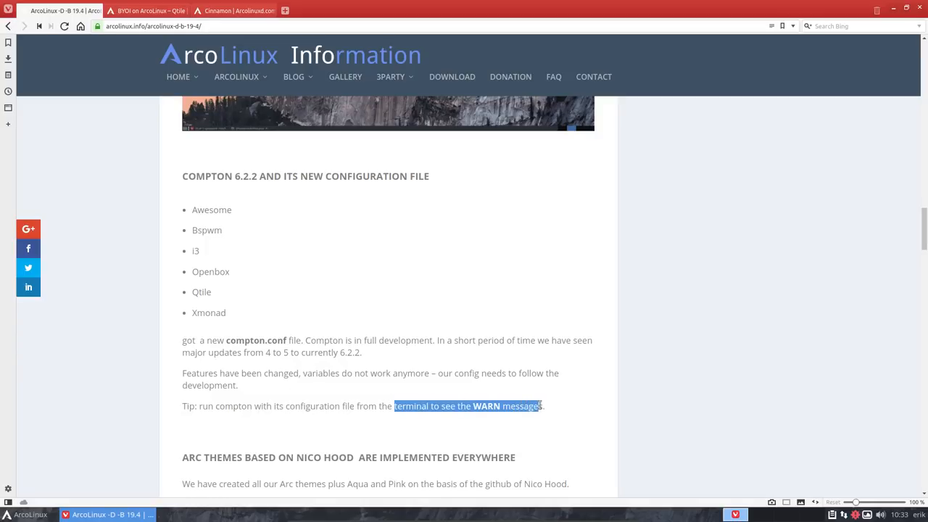
{"action": "left_click", "coordinate": [551, 418]}
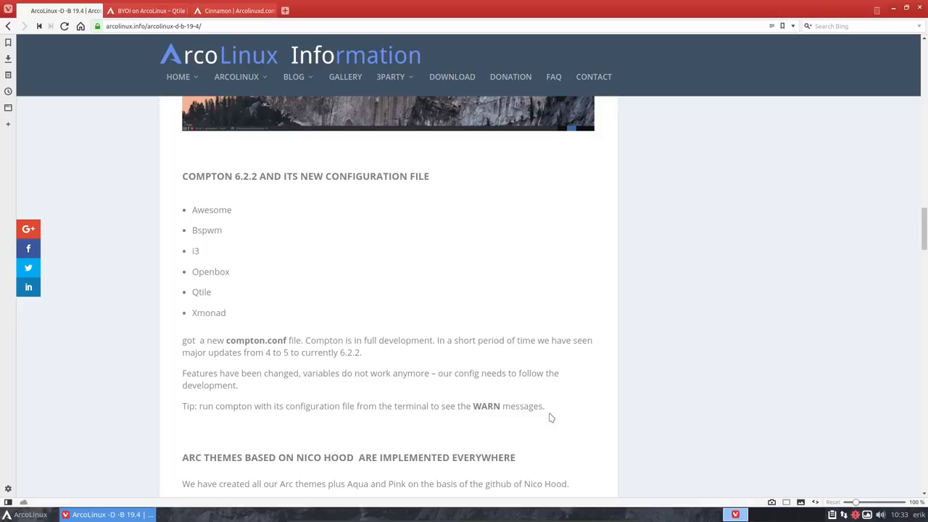
{"action": "double_click", "coordinate": [487, 406]}
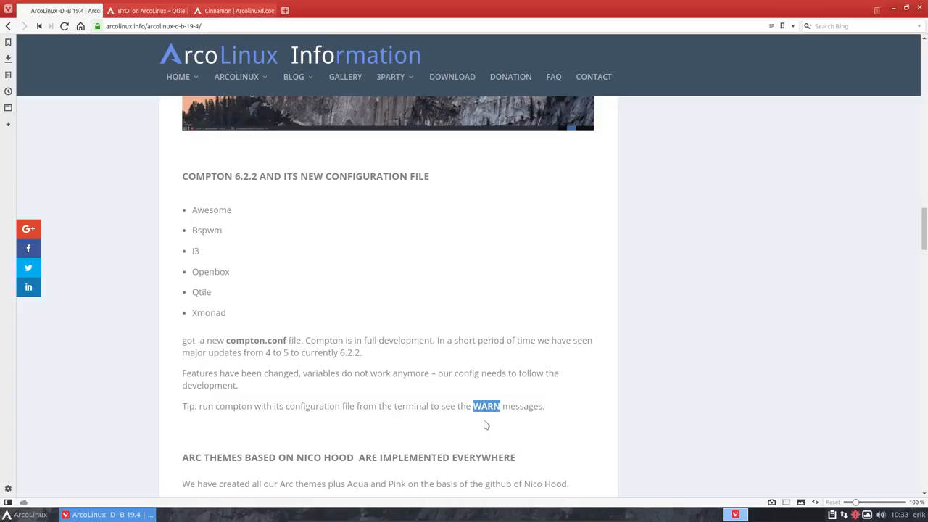
{"action": "mouse_move", "coordinate": [229, 347]}
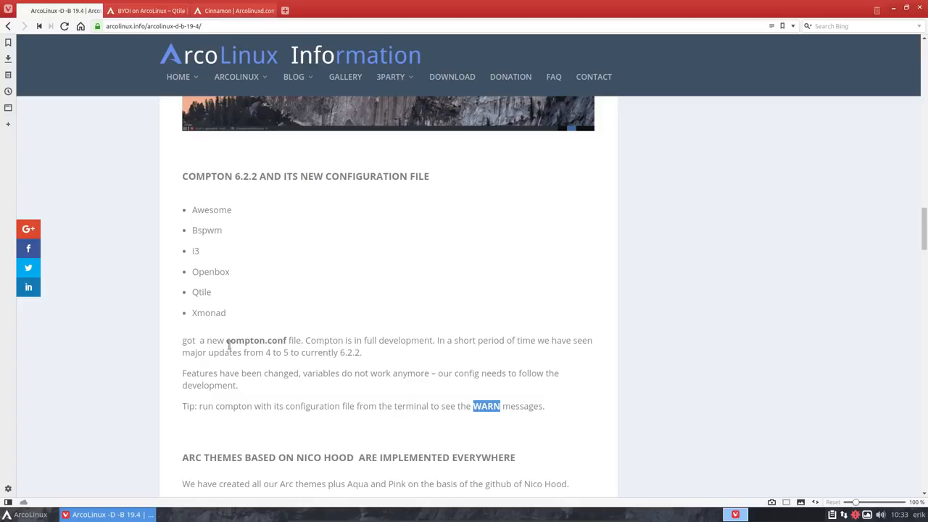
{"action": "double_click", "coordinate": [253, 339]}
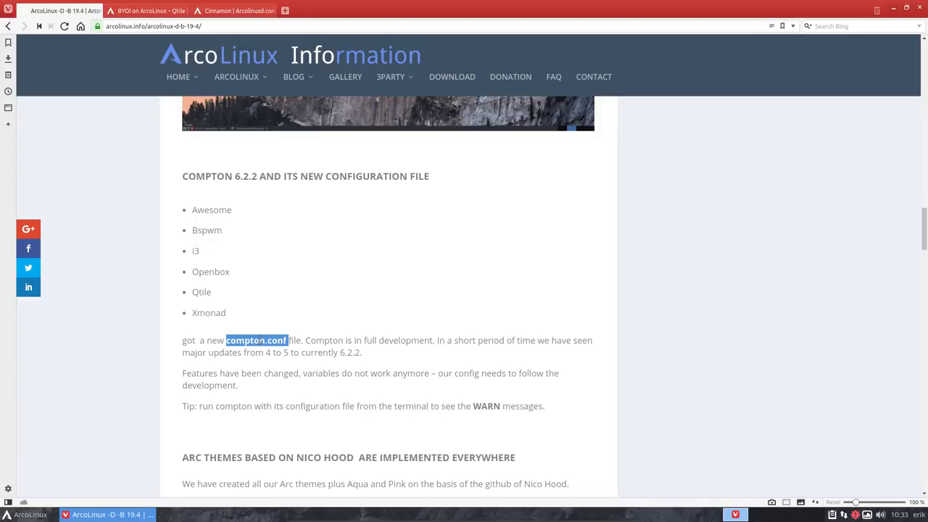
{"action": "mouse_move", "coordinate": [258, 347]}
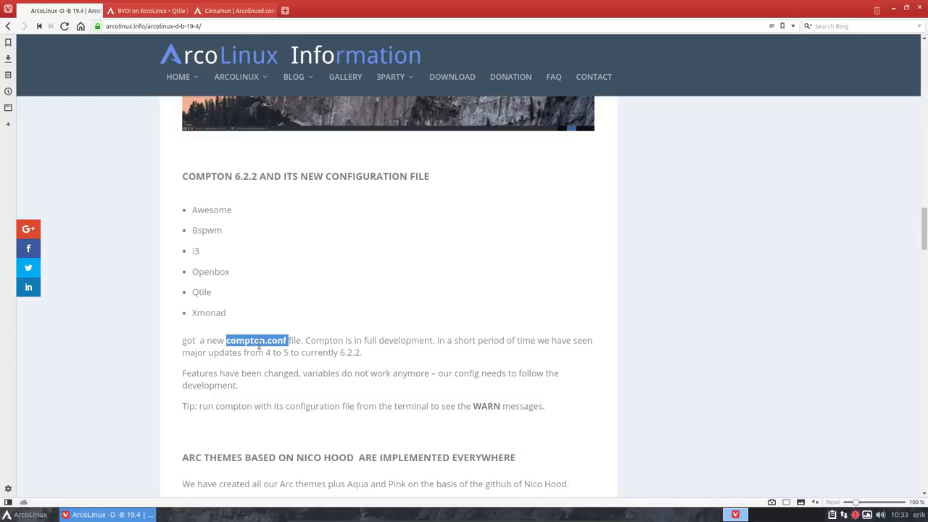
{"action": "scroll", "scroll_direction": "down", "scroll_amount": 3}
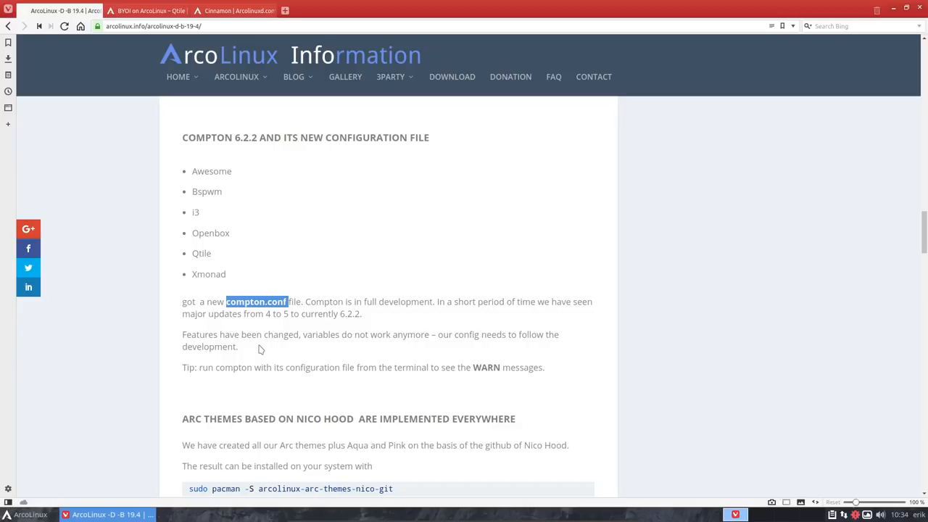
Highlight COMPTON and extend the selection along the Compton heading near compton.conf.
{"action": "left_click", "coordinate": [145, 318]}
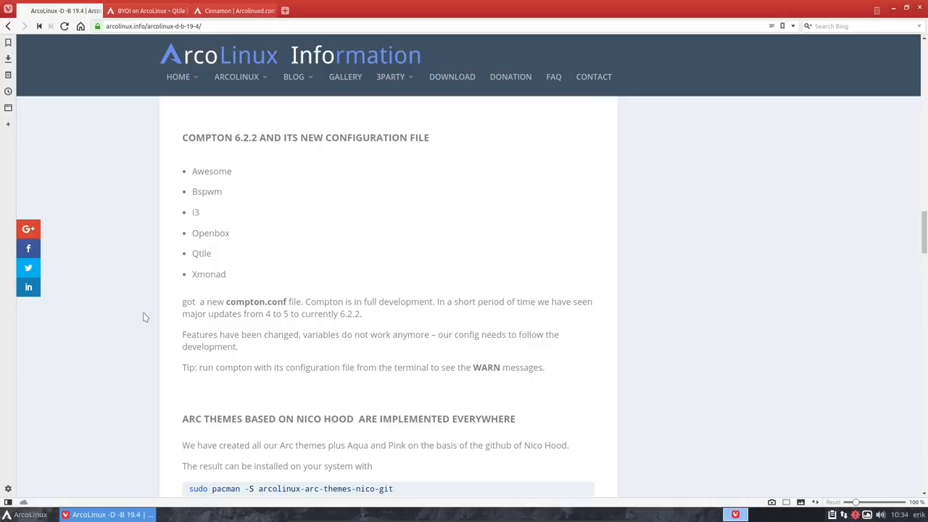
{"action": "double_click", "coordinate": [197, 136]}
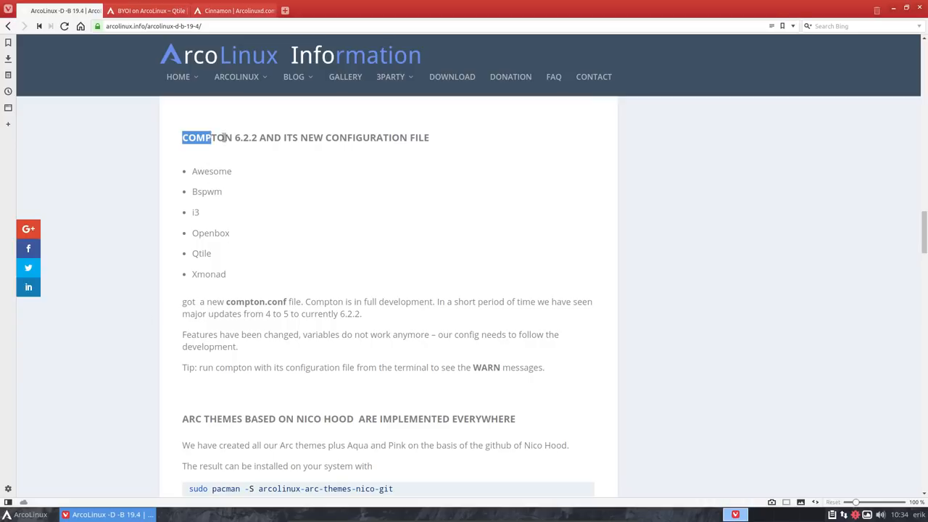
{"action": "left_click_drag", "start_coordinate": [182, 137], "coordinate": [244, 136]}
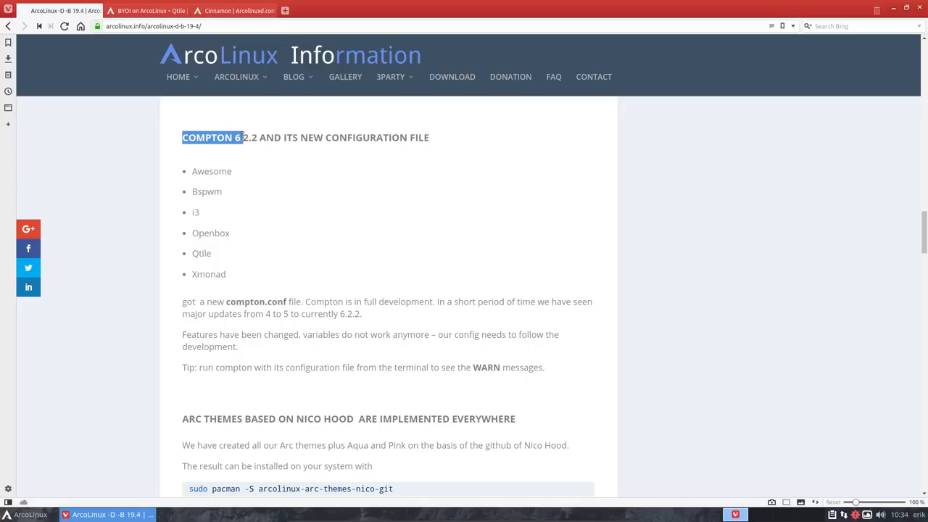
{"action": "scroll", "scroll_direction": "down", "scroll_amount": 3}
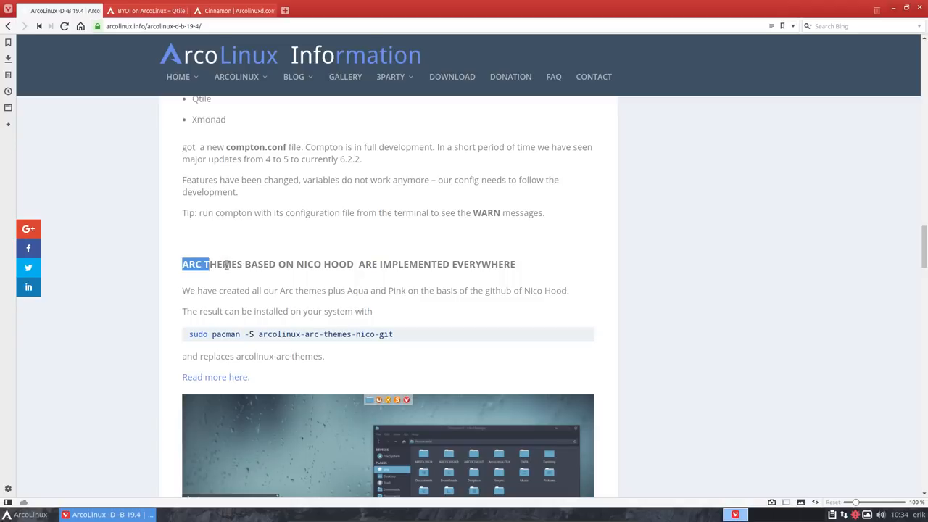
In the Arc themes section, highlight the package name in the install command, then read on to Super + Q.
{"action": "left_click", "coordinate": [296, 264]}
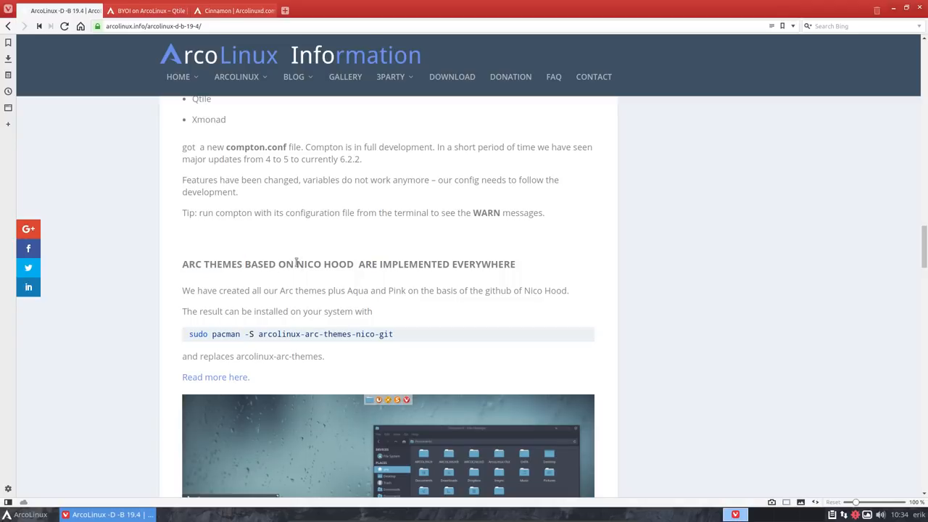
{"action": "double_click", "coordinate": [324, 264]}
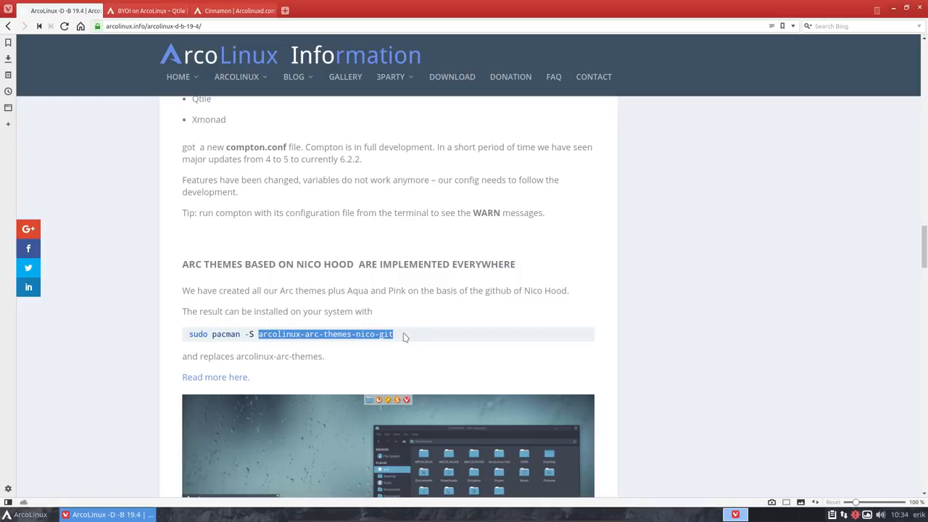
{"action": "left_click", "coordinate": [145, 337]}
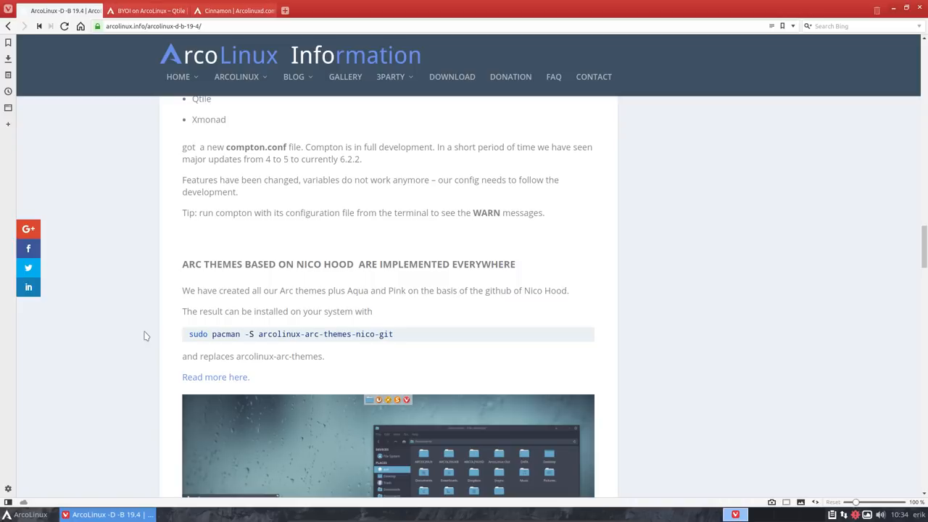
{"action": "scroll", "scroll_direction": "down", "scroll_amount": 3}
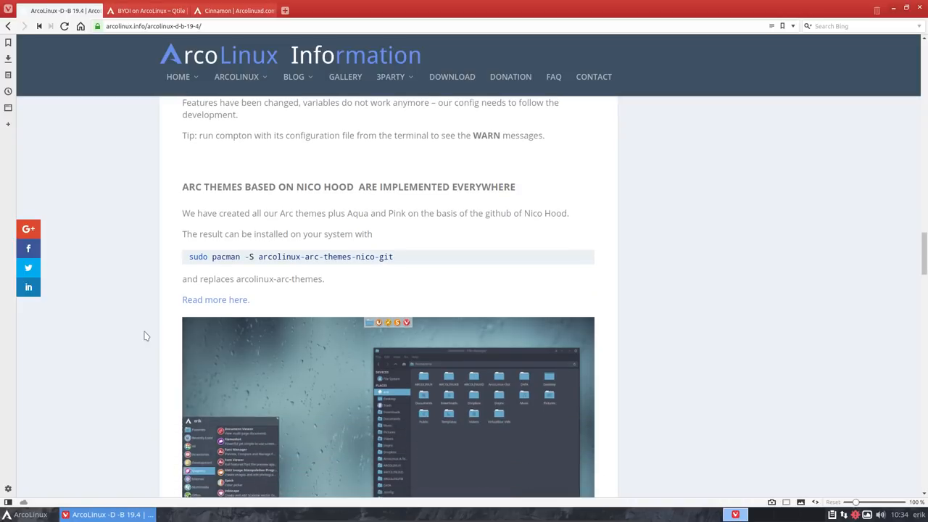
{"action": "scroll", "scroll_direction": "down", "scroll_amount": 3}
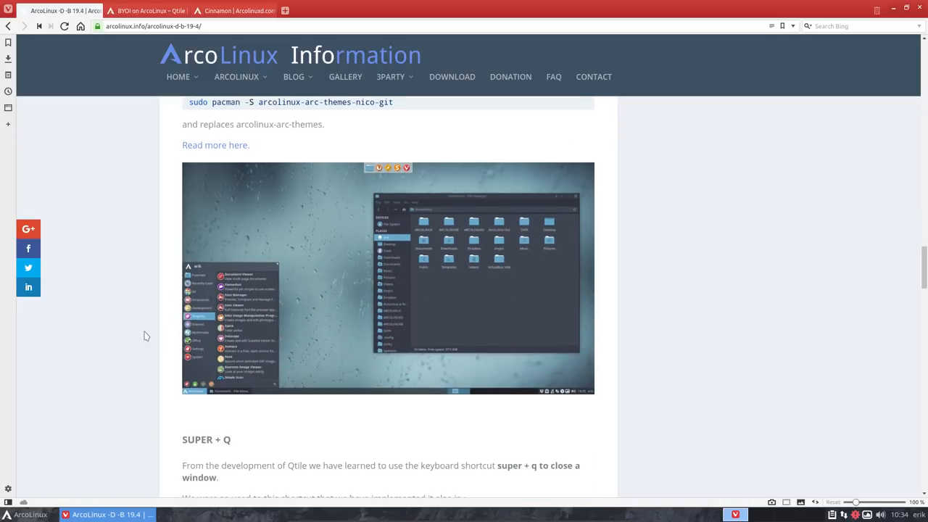
Highlight the list of desktops using the Super + Q shortcut and read on to Alias CB.
{"action": "scroll", "scroll_direction": "down", "scroll_amount": 3}
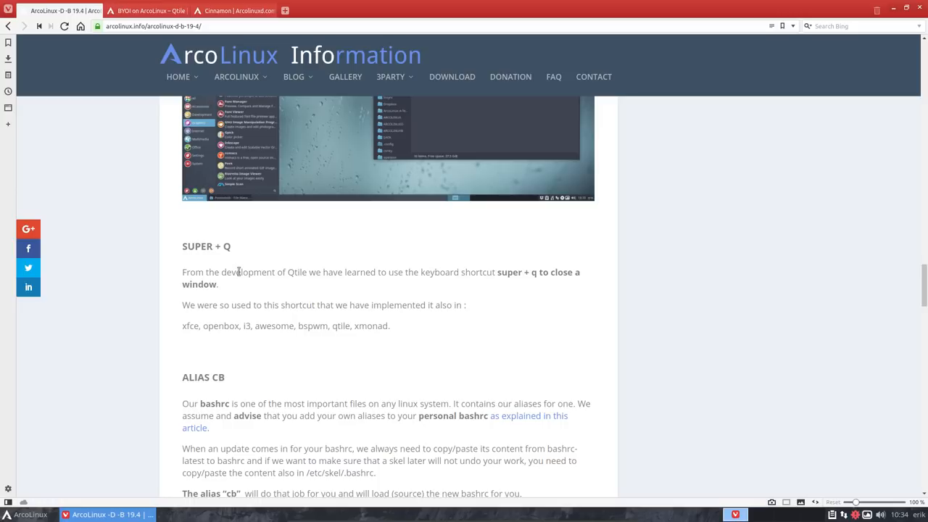
{"action": "mouse_move", "coordinate": [238, 300]}
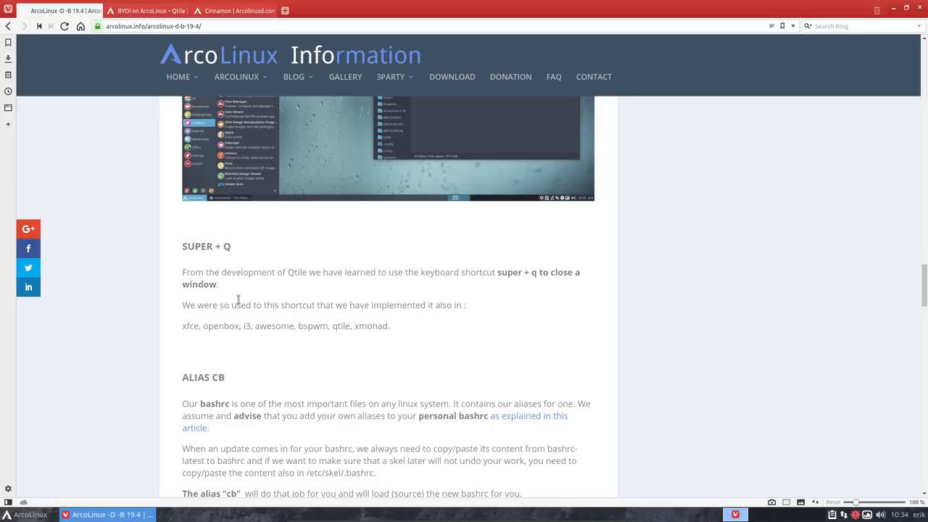
{"action": "double_click", "coordinate": [377, 325]}
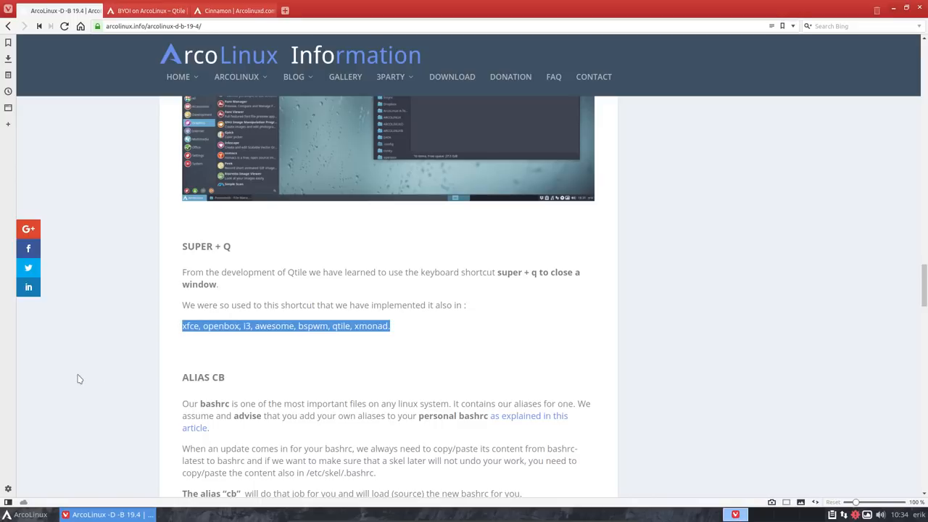
{"action": "scroll", "scroll_direction": "down", "scroll_amount": 3}
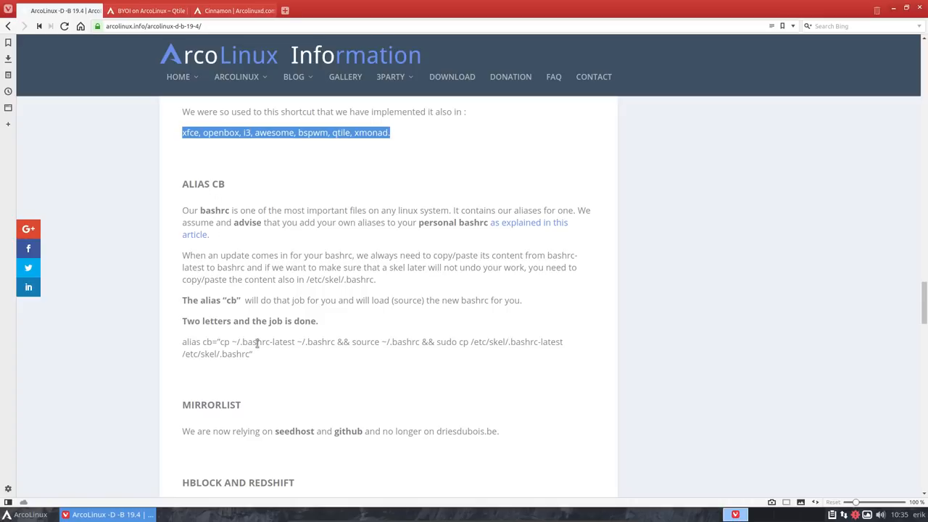
Highlight the /etc/skel/ path and the alias name cb in the Alias CB command, then read on to Mirrorlist.
{"action": "double_click", "coordinate": [268, 342]}
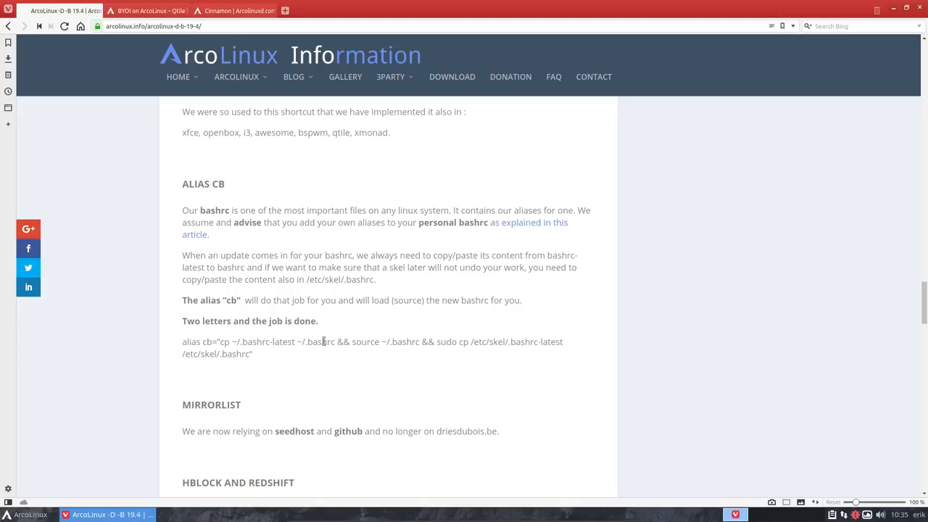
{"action": "mouse_move", "coordinate": [439, 342]}
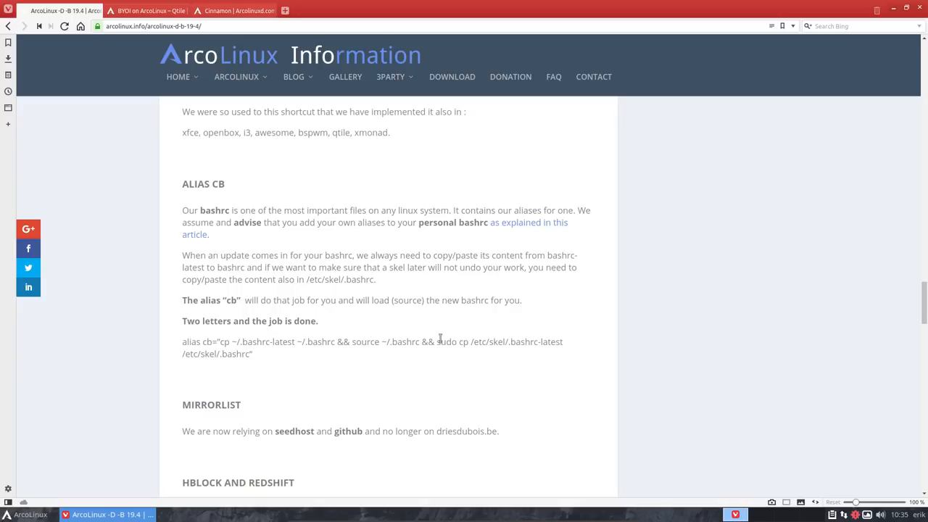
{"action": "mouse_move", "coordinate": [450, 342]}
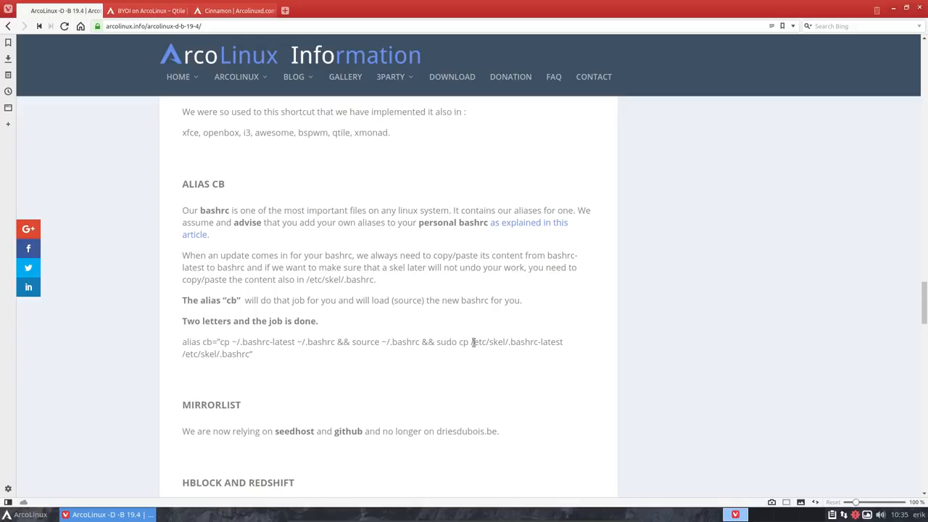
{"action": "double_click", "coordinate": [490, 342]}
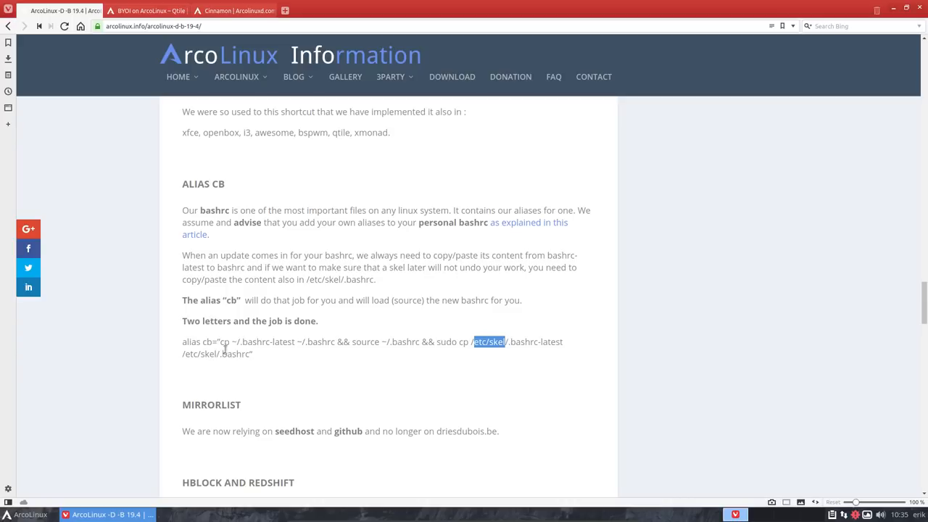
{"action": "mouse_move", "coordinate": [212, 354]}
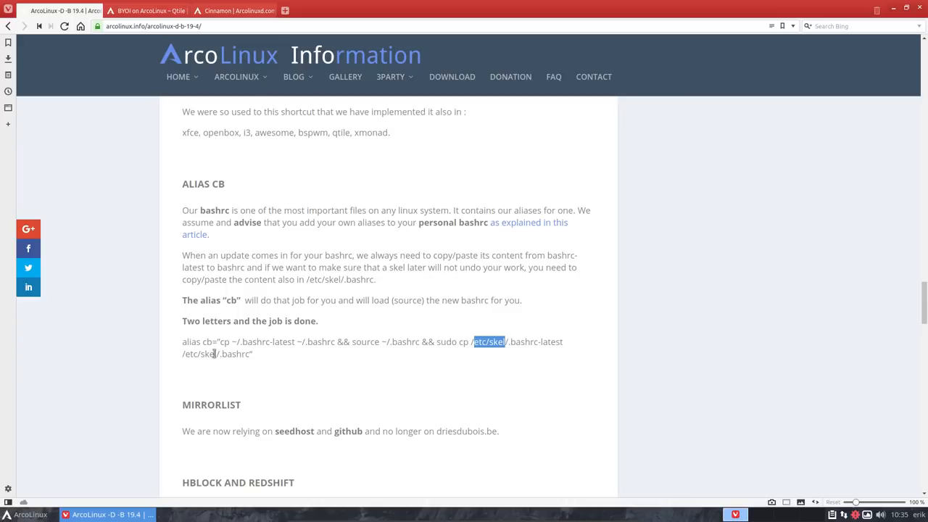
{"action": "mouse_move", "coordinate": [226, 313]}
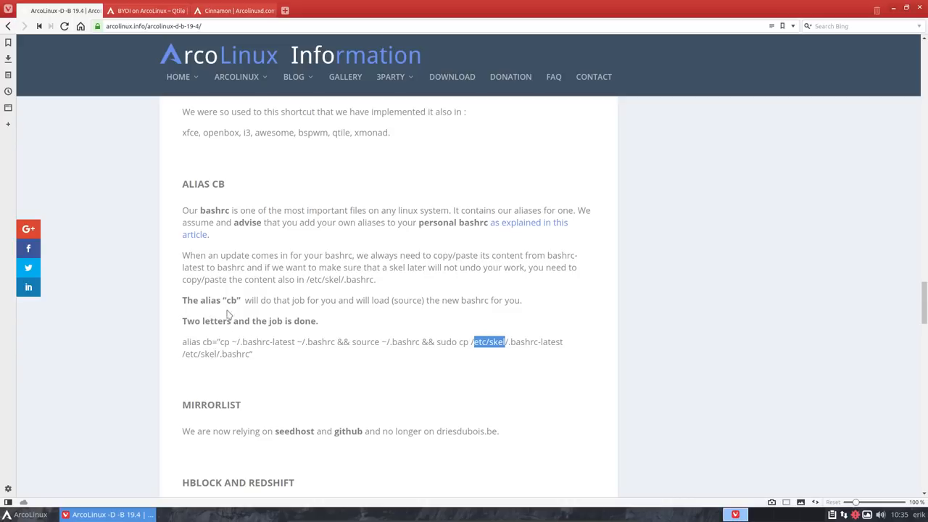
{"action": "double_click", "coordinate": [231, 300]}
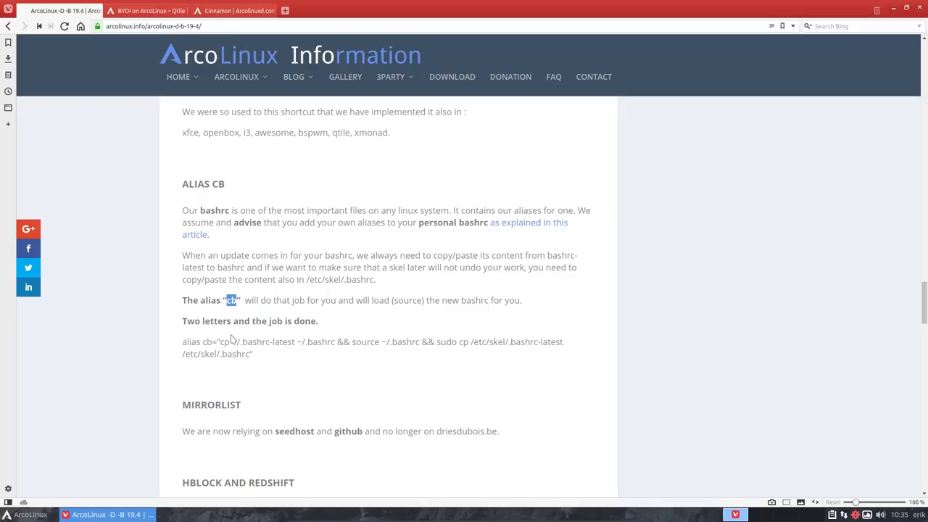
{"action": "mouse_move", "coordinate": [235, 363]}
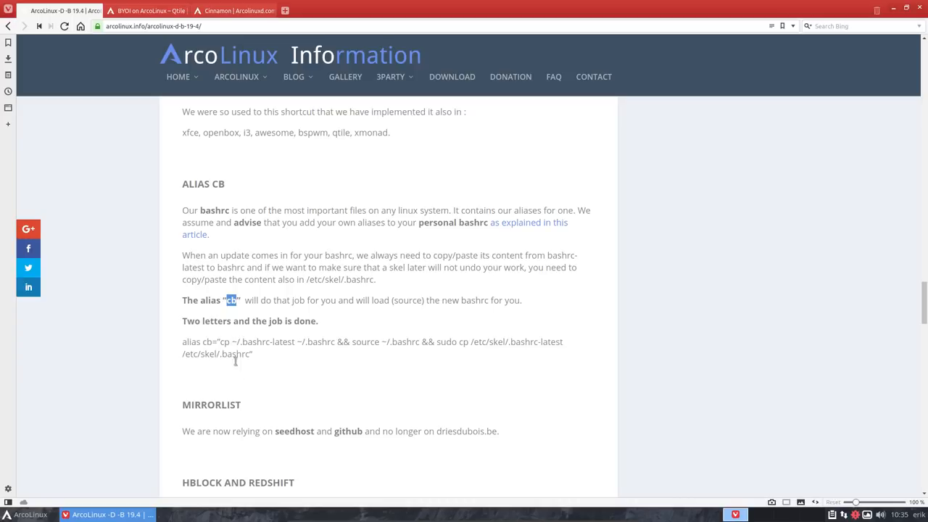
{"action": "scroll", "scroll_direction": "down", "scroll_amount": 3}
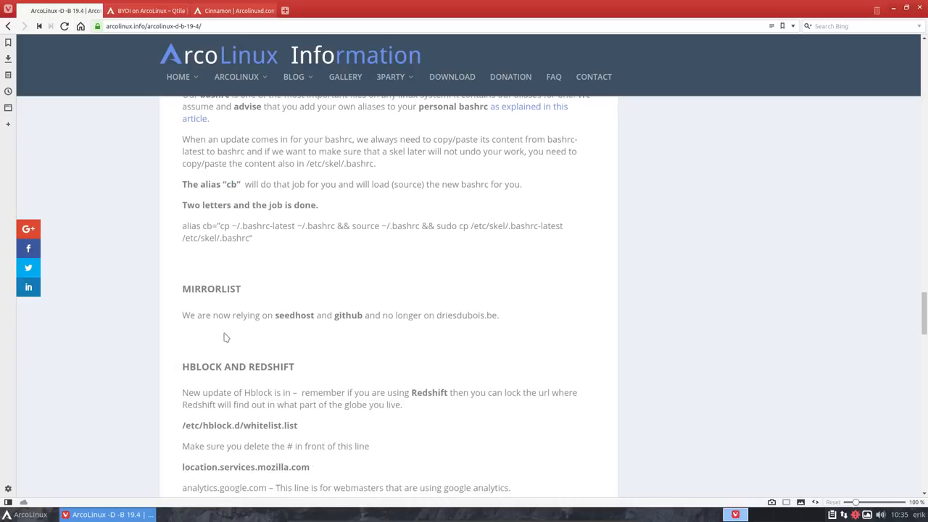
Scroll past Mirrorlist and switch to the Cinnamon | ArcoLinuxD.com tab.
{"action": "scroll", "scroll_direction": "down", "scroll_amount": 3}
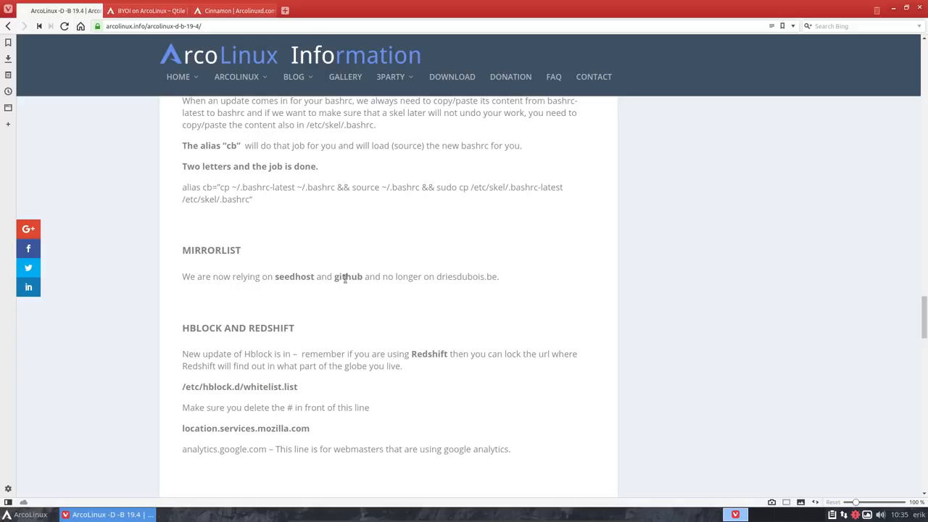
{"action": "double_click", "coordinate": [293, 276]}
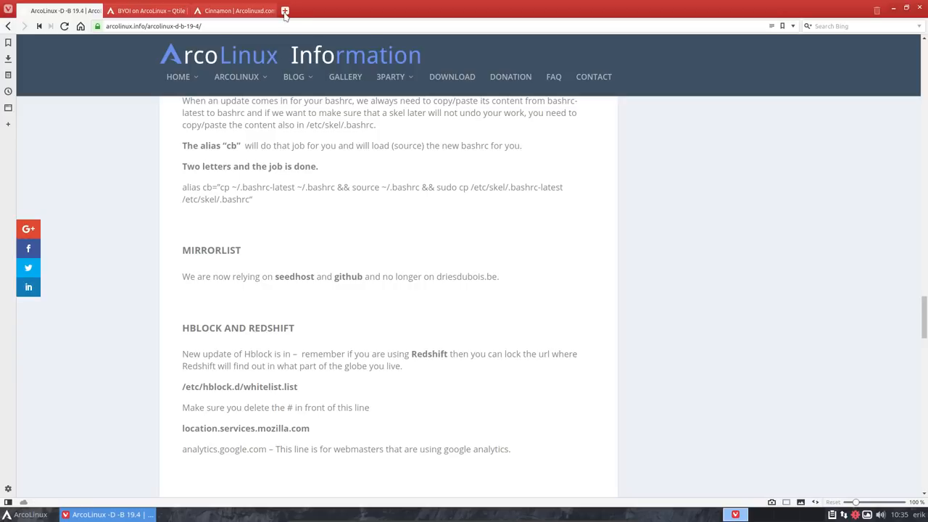
{"action": "left_click", "coordinate": [243, 10]}
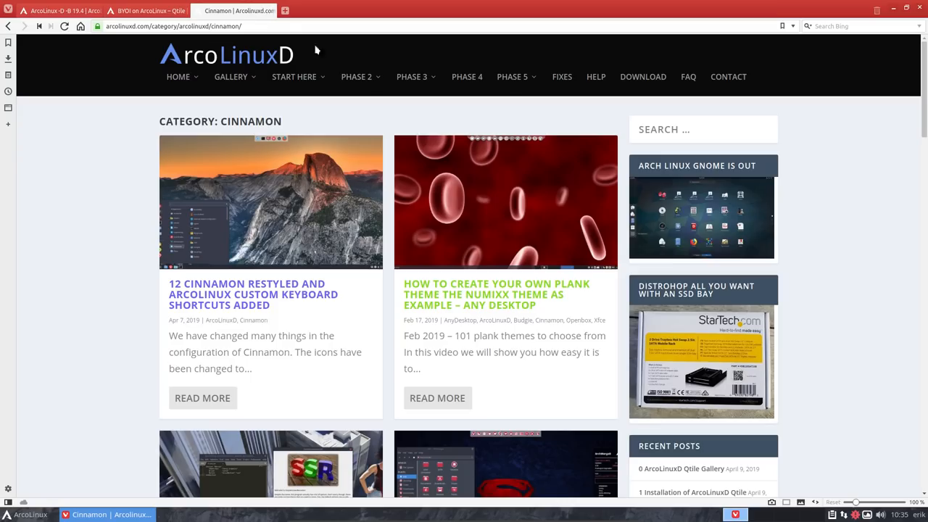
{"action": "mouse_move", "coordinate": [642, 75]}
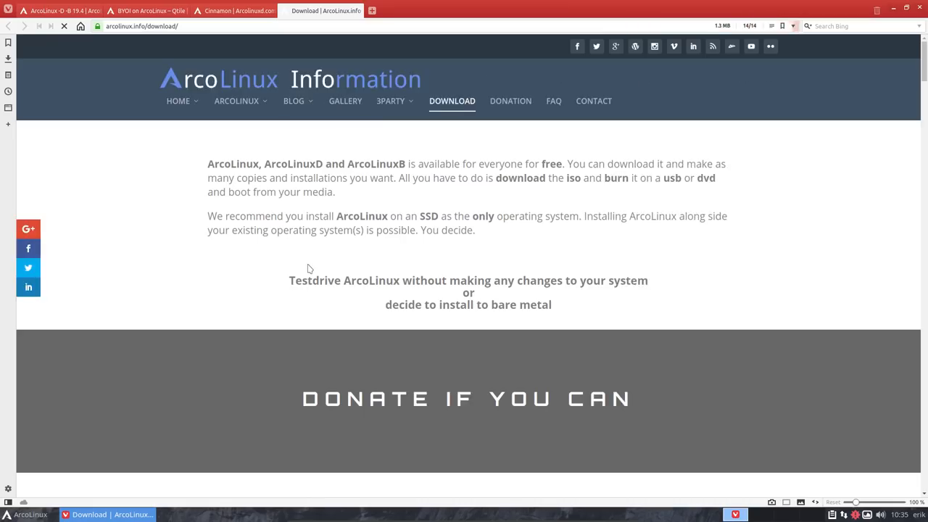
Glance at the BYOI on ArcoLinux page, then return to the 19.4 release notes at Mirrorlist.
{"action": "scroll", "scroll_direction": "down", "scroll_amount": 3}
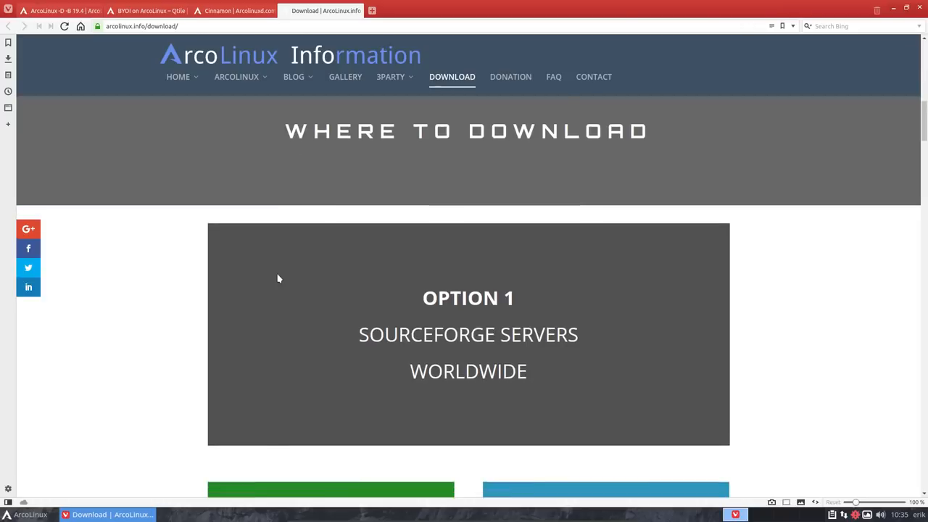
{"action": "scroll", "scroll_direction": "down", "scroll_amount": 3}
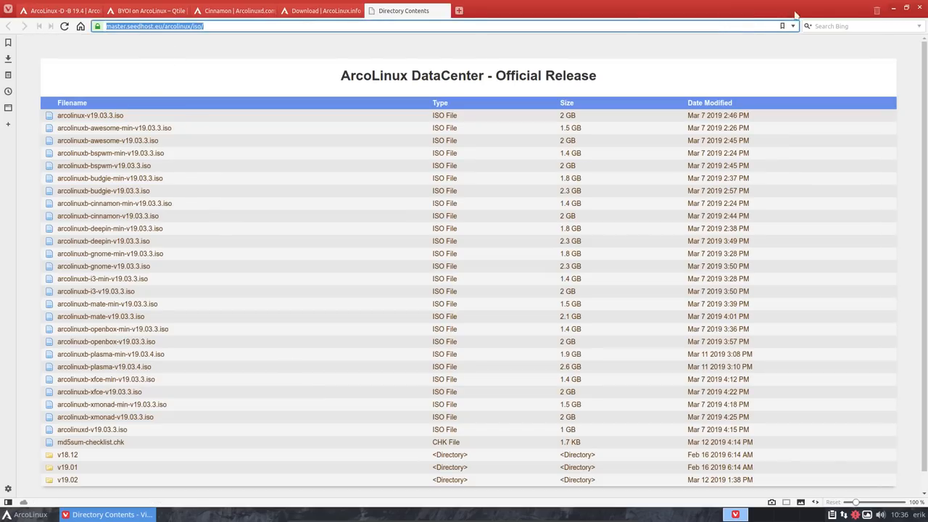
{"action": "left_click", "coordinate": [145, 12]}
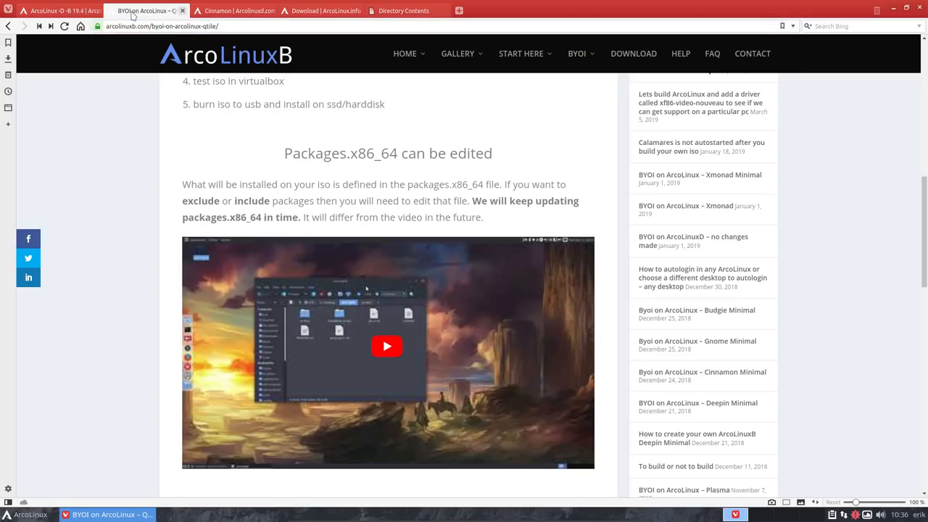
{"action": "left_click", "coordinate": [58, 12]}
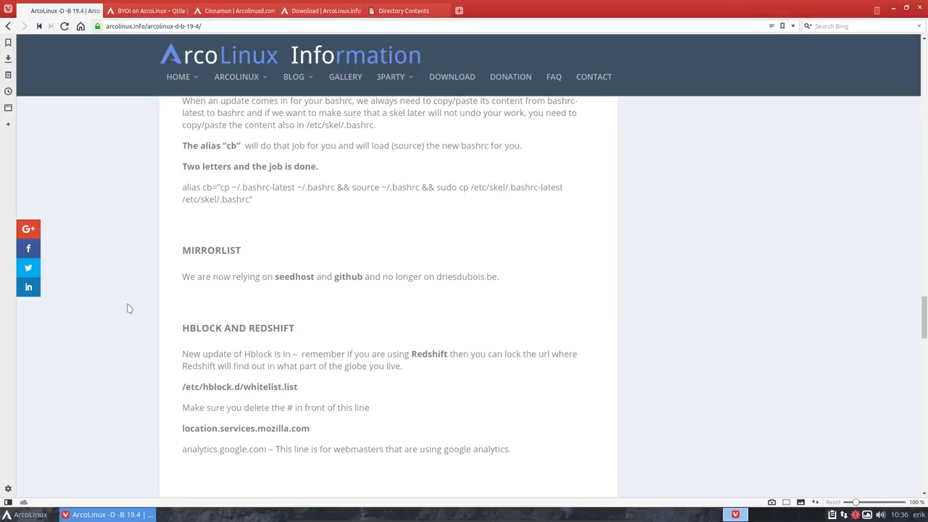
Read further down the release notes, then switch back to the BYOI on ArcoLinux – Qtile article.
{"action": "scroll", "scroll_direction": "down", "scroll_amount": 3}
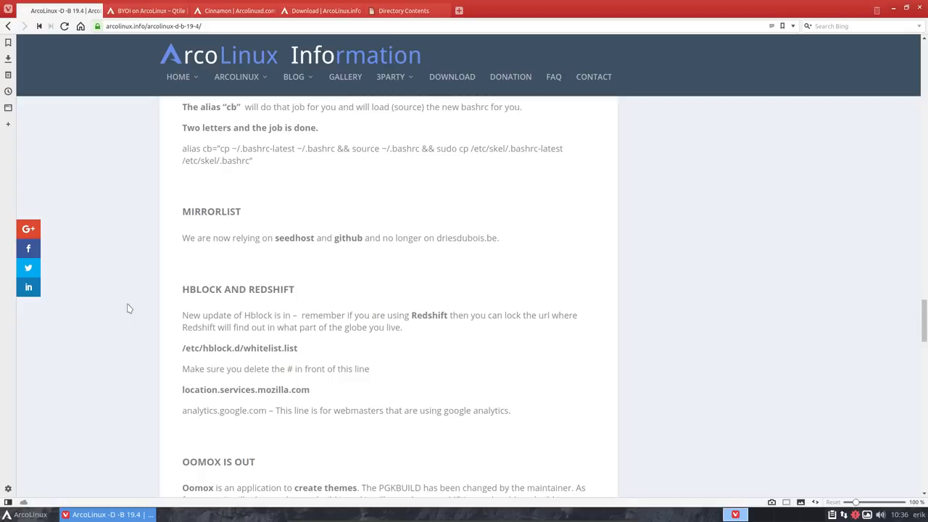
{"action": "mouse_move", "coordinate": [348, 284]}
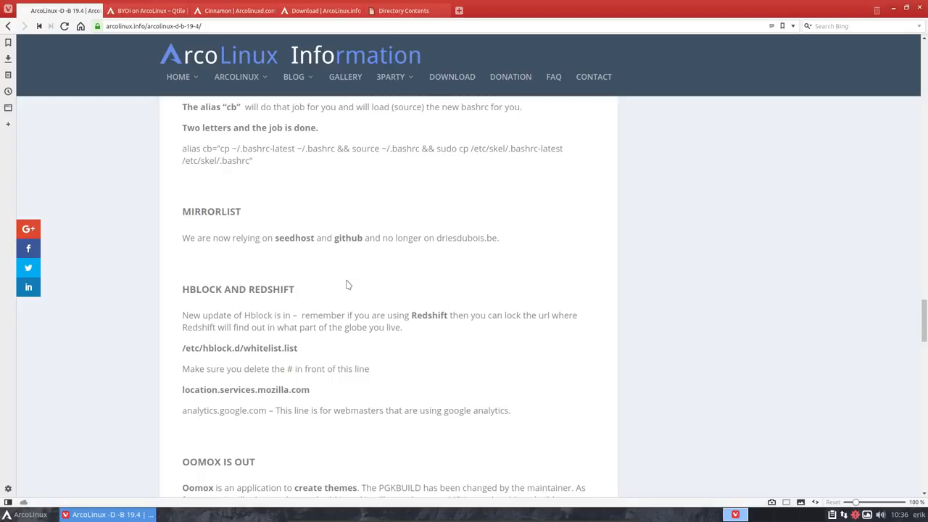
{"action": "scroll", "scroll_direction": "down", "scroll_amount": 3}
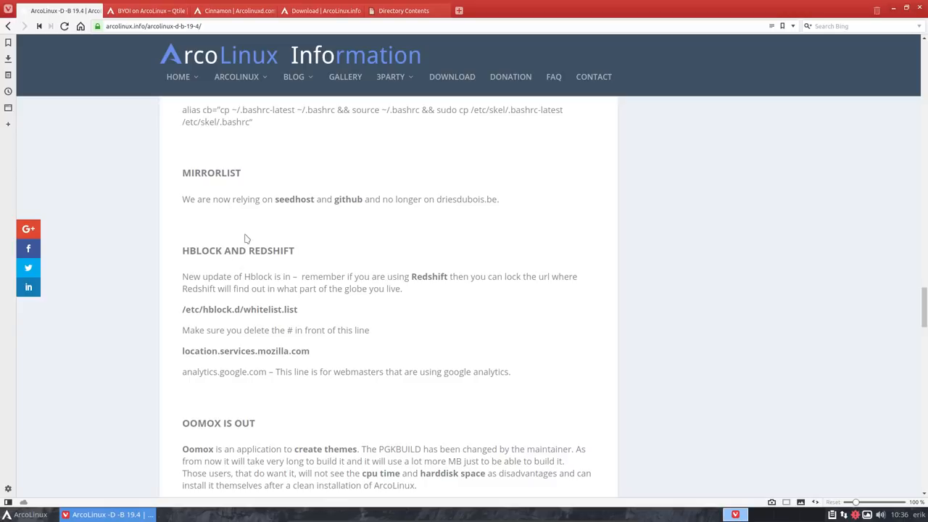
{"action": "mouse_move", "coordinate": [319, 10]}
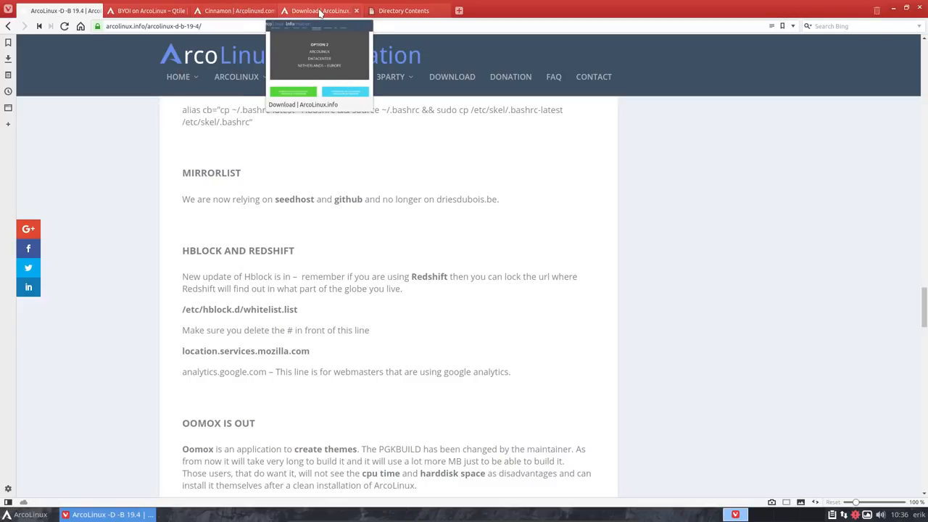
{"action": "left_click", "coordinate": [145, 11]}
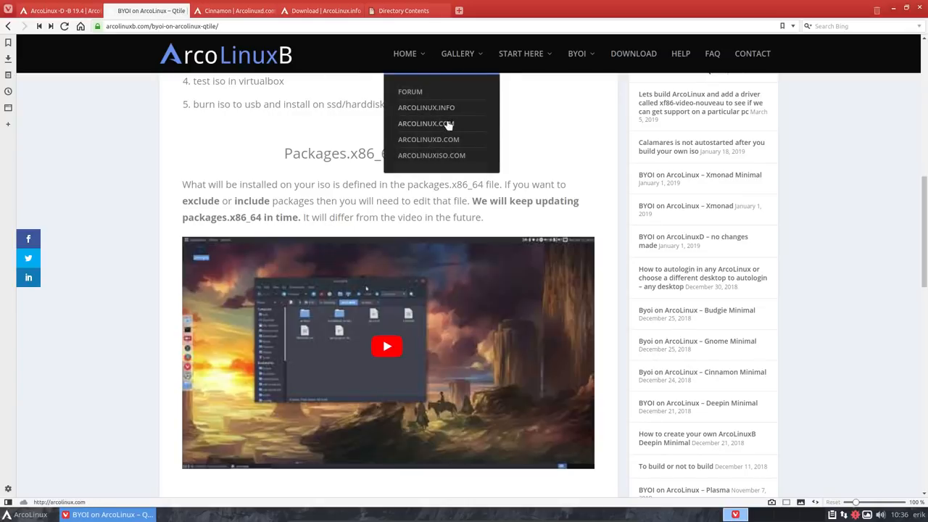
Search arcolinux.com for 'hblock', read the article on using hblock, then return to the release notes.
{"action": "left_click", "coordinate": [427, 123]}
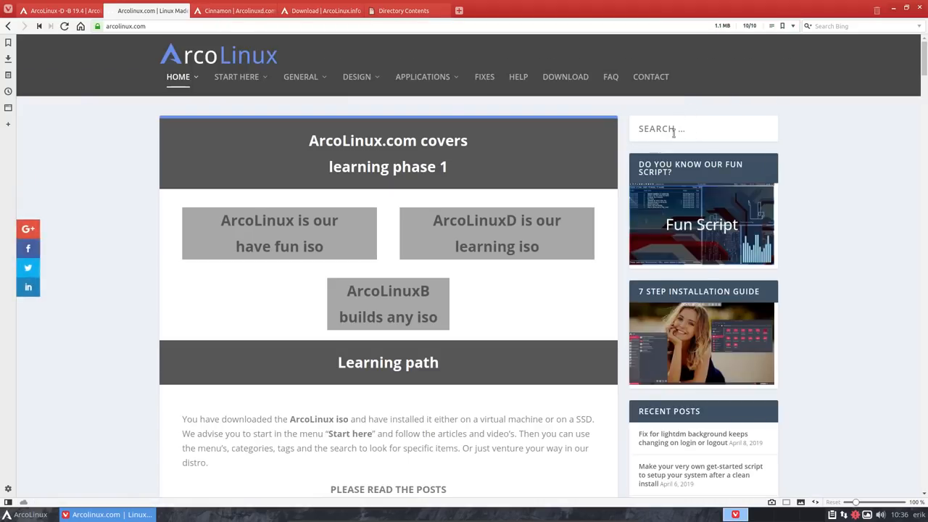
{"action": "type", "text": "hblock"}
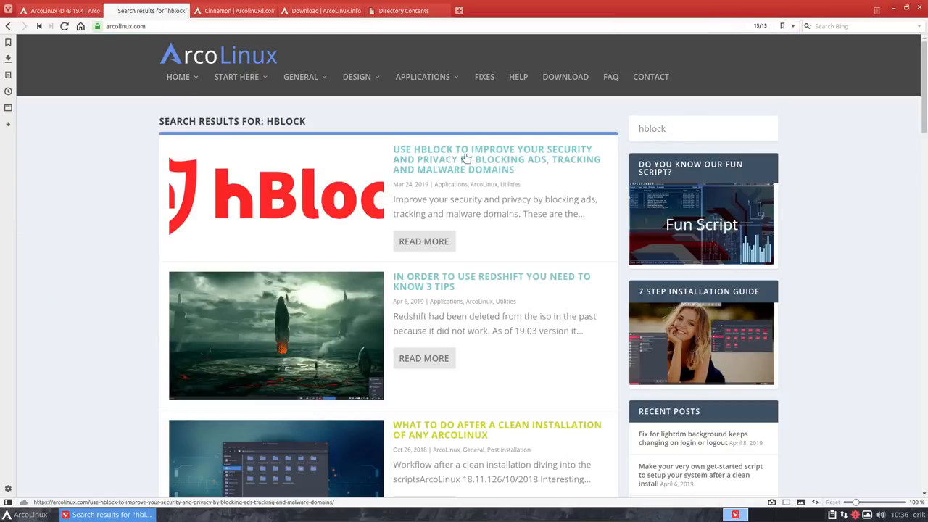
{"action": "left_click", "coordinate": [467, 158]}
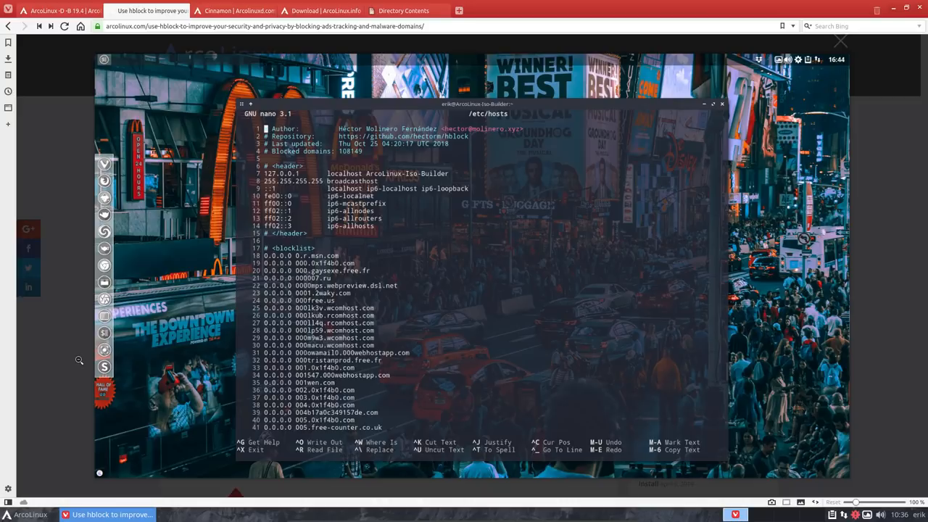
{"action": "left_click", "coordinate": [841, 40]}
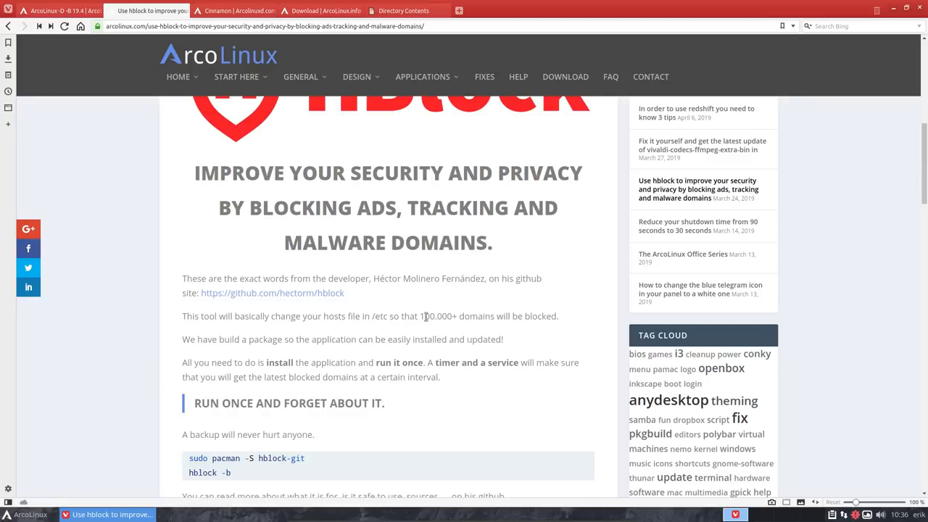
{"action": "double_click", "coordinate": [439, 316]}
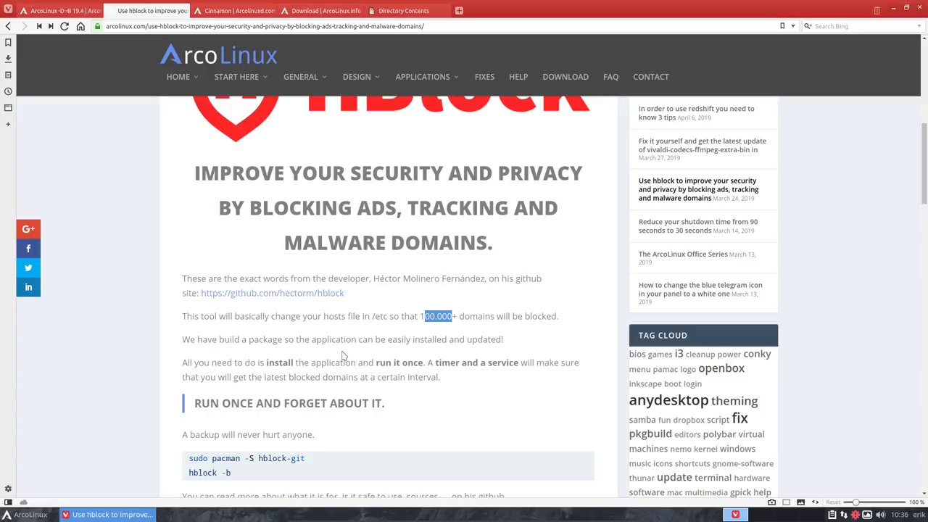
{"action": "mouse_move", "coordinate": [337, 363]}
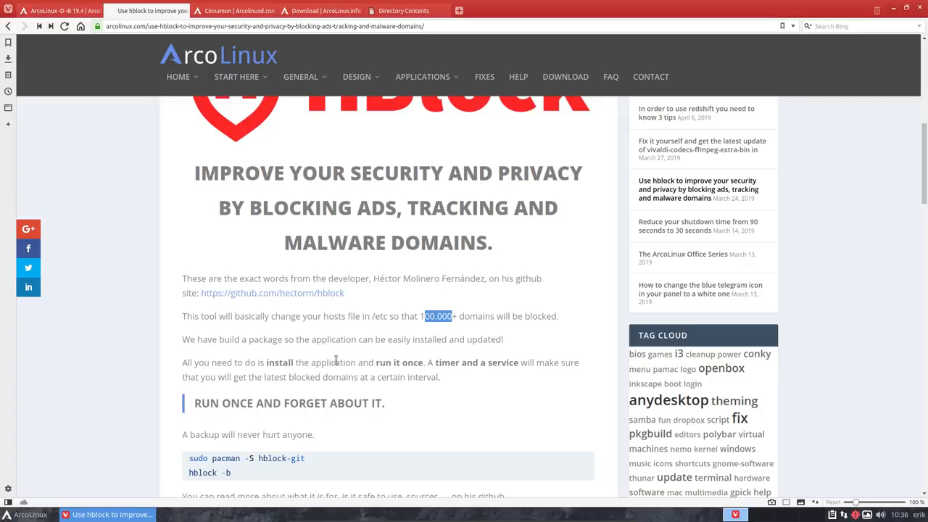
{"action": "mouse_move", "coordinate": [400, 352]}
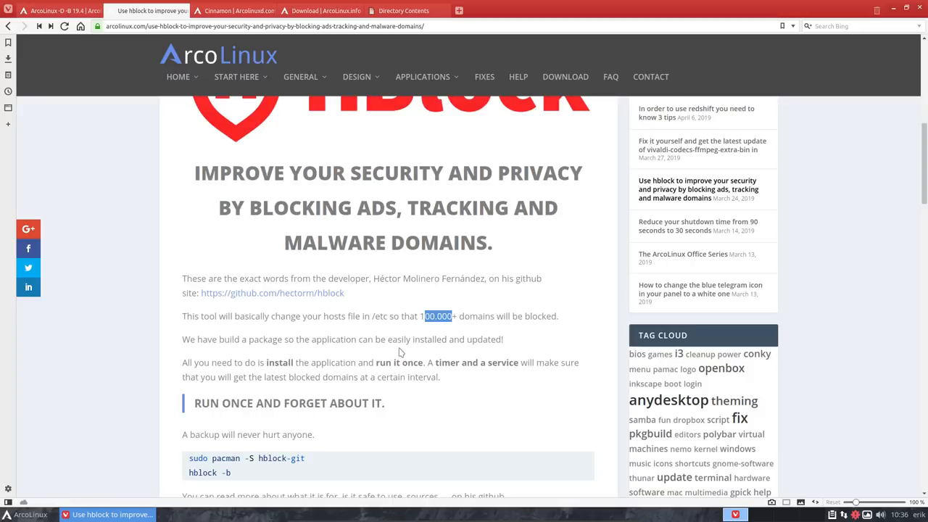
{"action": "mouse_move", "coordinate": [443, 325]}
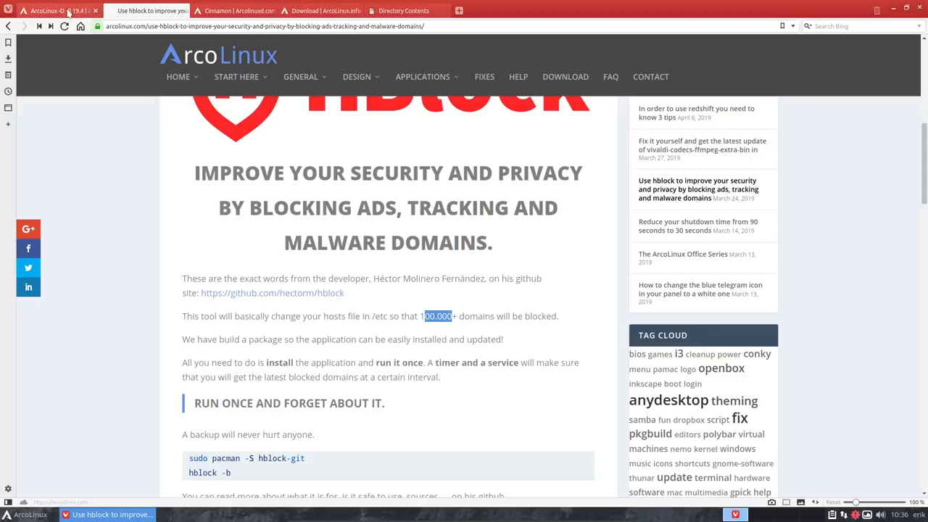
{"action": "left_click", "coordinate": [56, 11]}
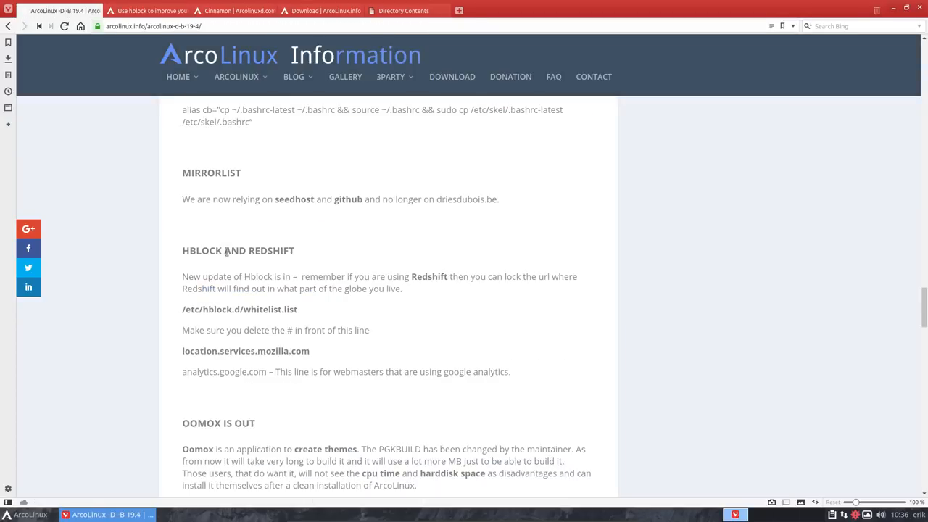
{"action": "left_click_drag", "start_coordinate": [183, 250], "coordinate": [246, 250]}
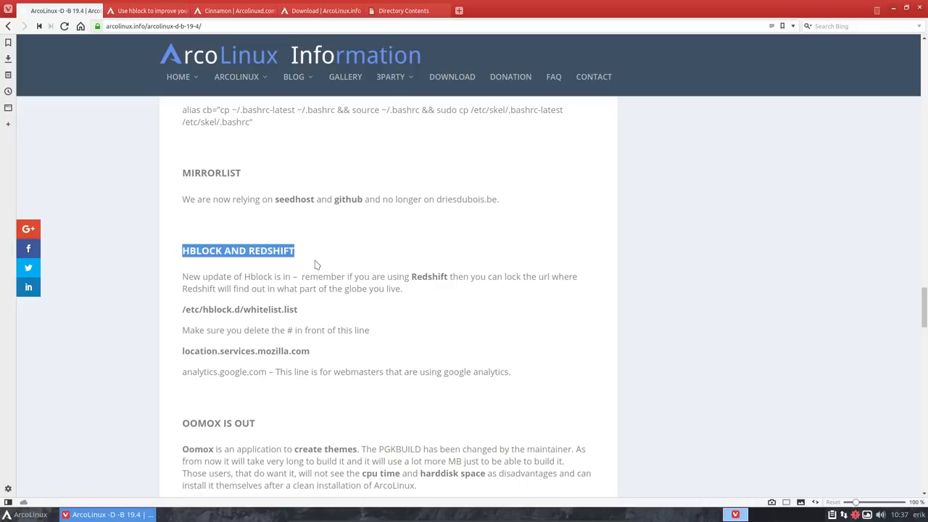
{"action": "mouse_move", "coordinate": [275, 277]}
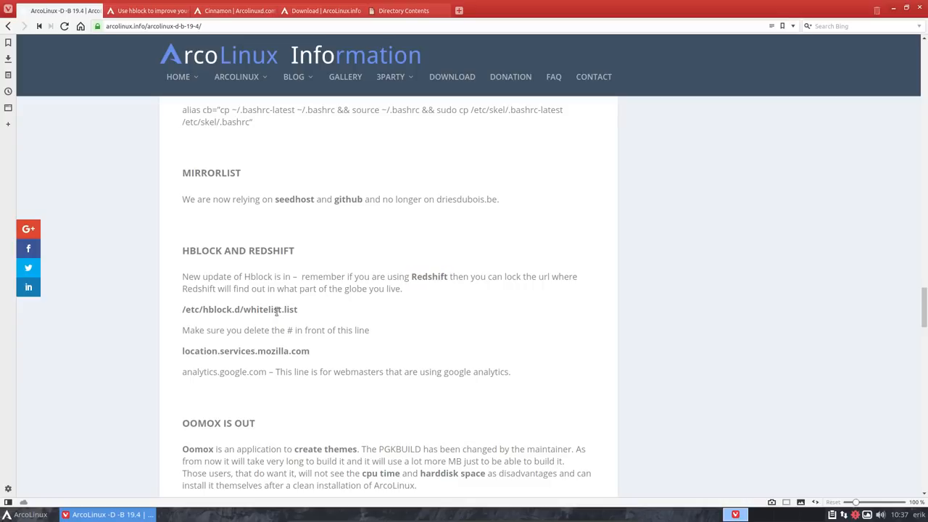
{"action": "double_click", "coordinate": [245, 351]}
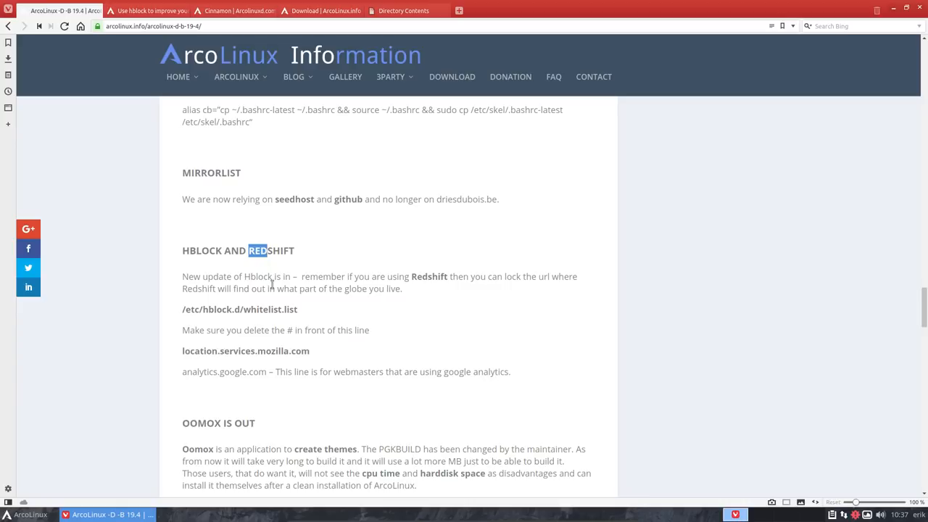
{"action": "mouse_move", "coordinate": [274, 288]}
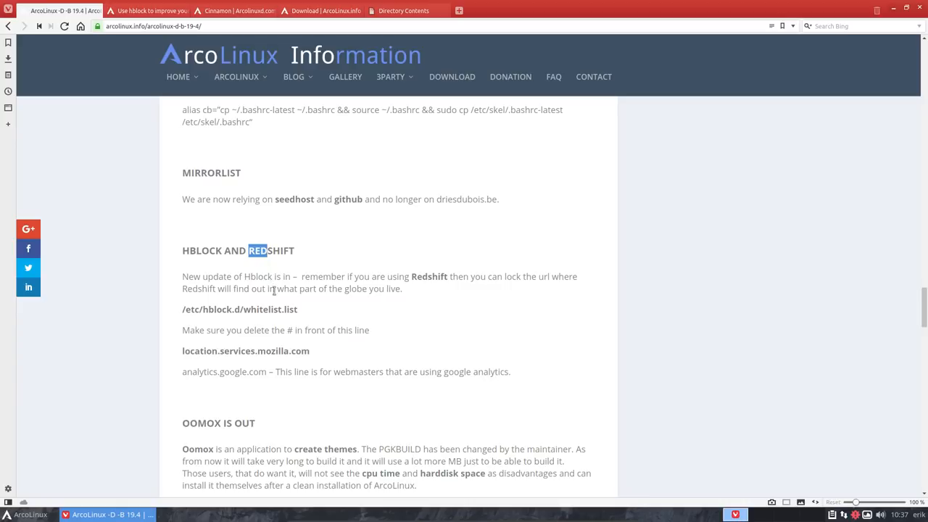
{"action": "scroll", "scroll_direction": "down", "scroll_amount": 3}
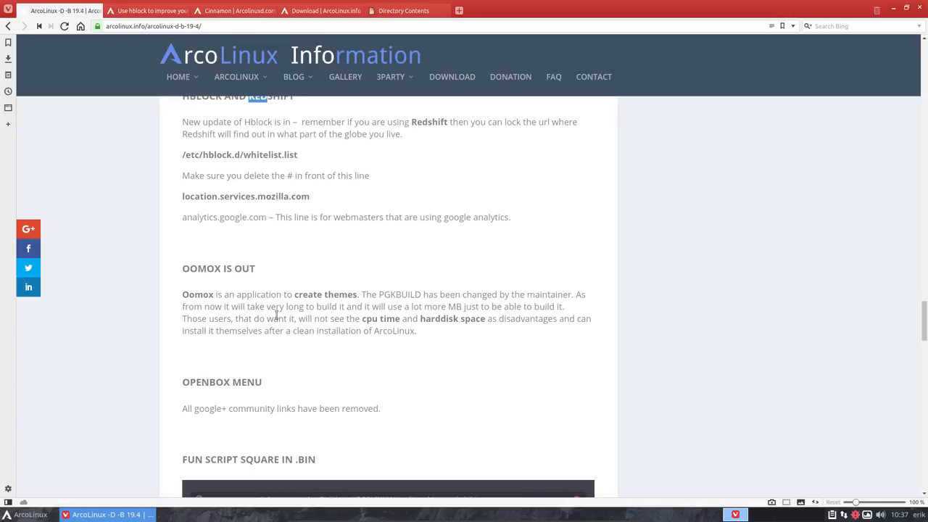
{"action": "scroll", "scroll_direction": "down", "scroll_amount": 3}
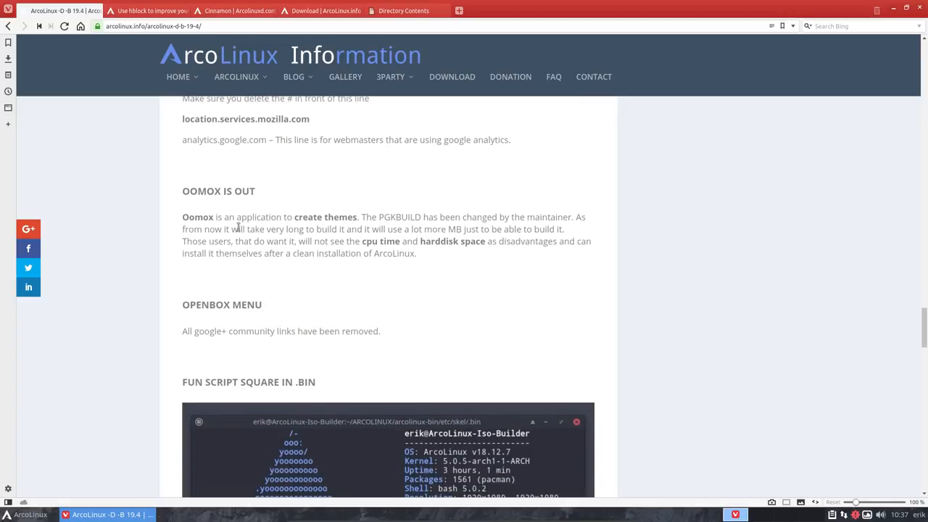
{"action": "double_click", "coordinate": [400, 218]}
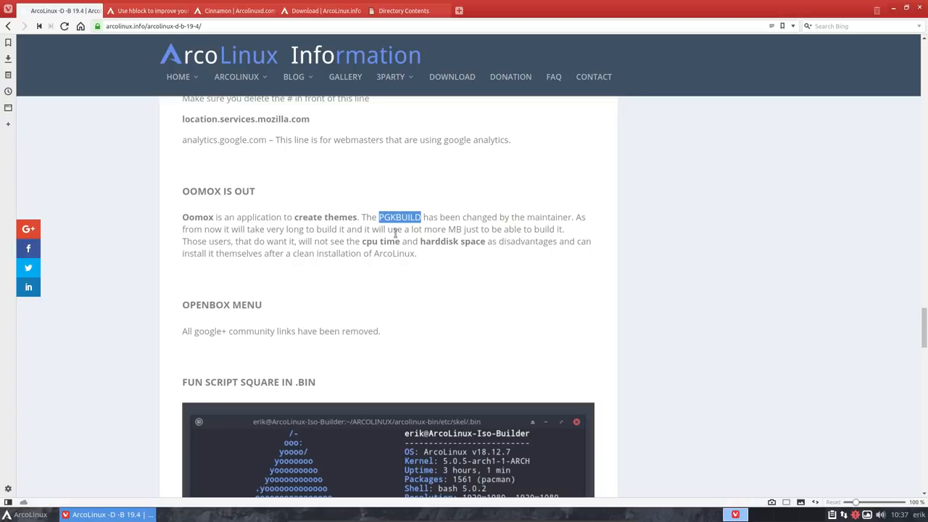
{"action": "mouse_move", "coordinate": [388, 250]}
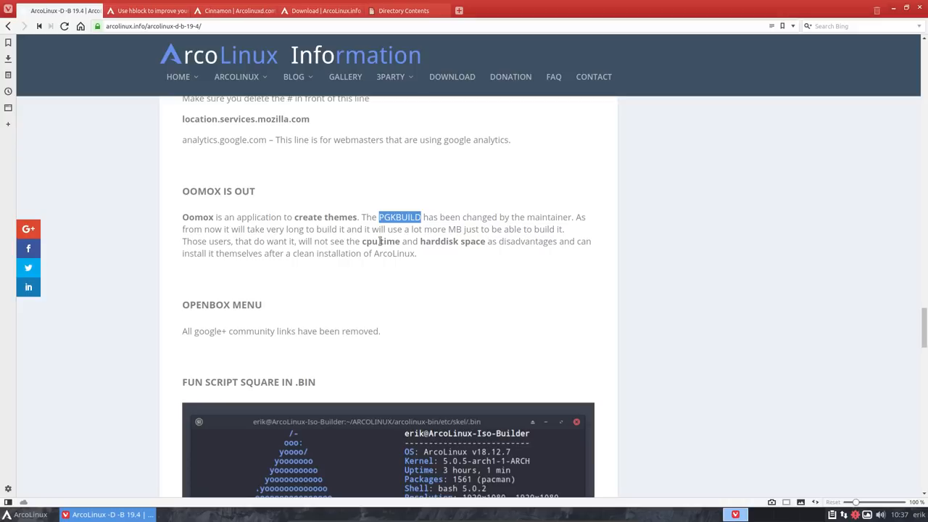
{"action": "mouse_move", "coordinate": [219, 218]}
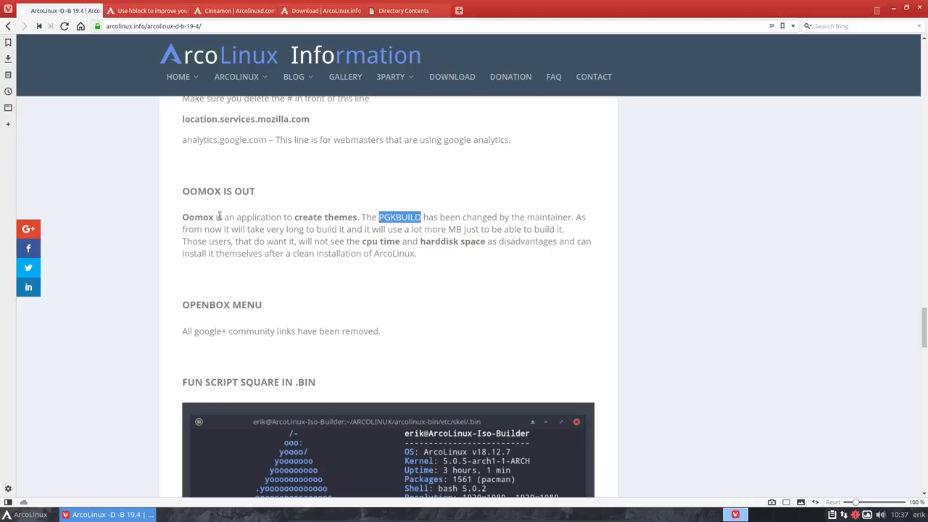
{"action": "mouse_move", "coordinate": [392, 232]}
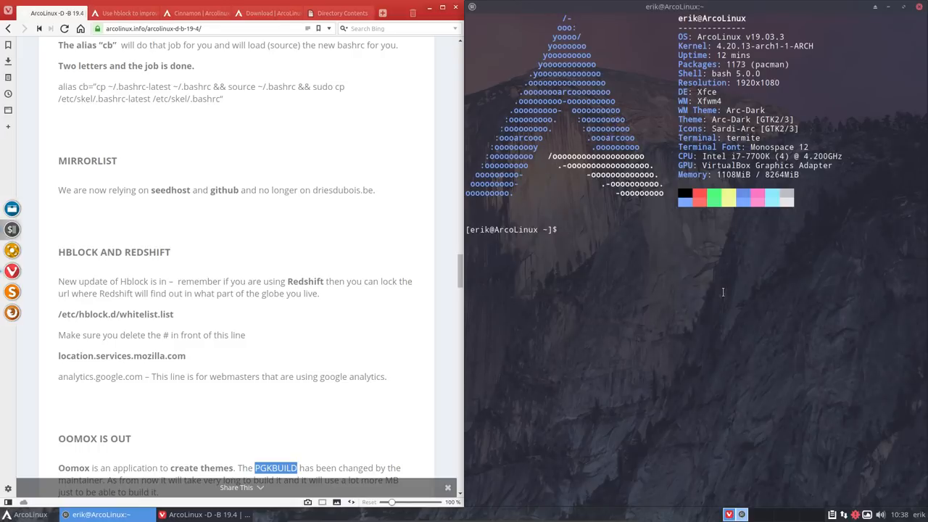
Run the 'update' alias in Termite and answer y to proceed with the 294-package upgrade.
{"action": "type", "text": "update"}
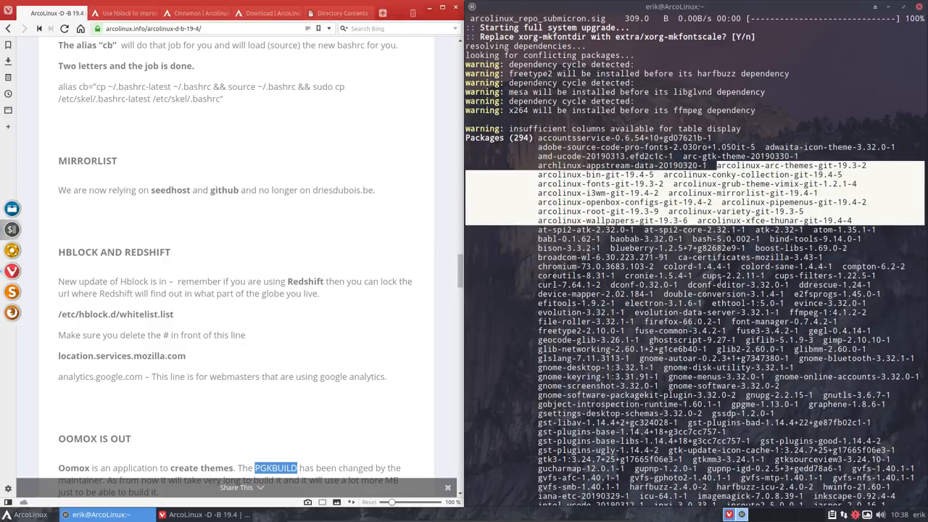
{"action": "scroll", "scroll_direction": "down", "scroll_amount": 3}
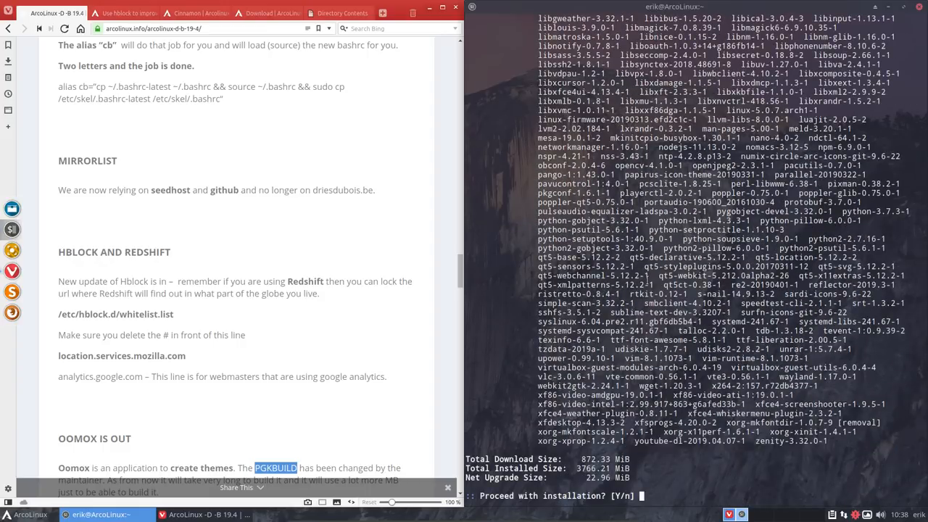
{"action": "type", "text": "y"}
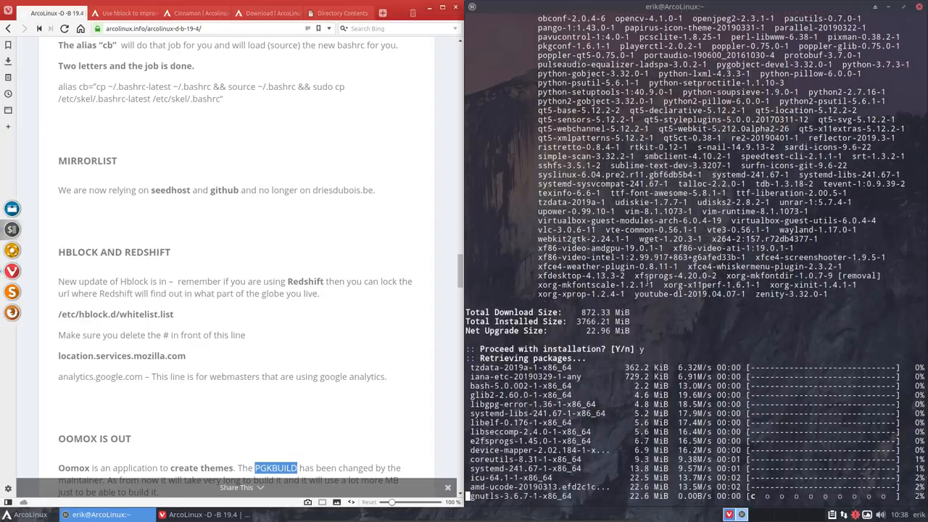
With the download interrupted, enter the 'bupskel' alias at the shell prompt.
{"action": "scroll", "scroll_direction": "down", "scroll_amount": 3}
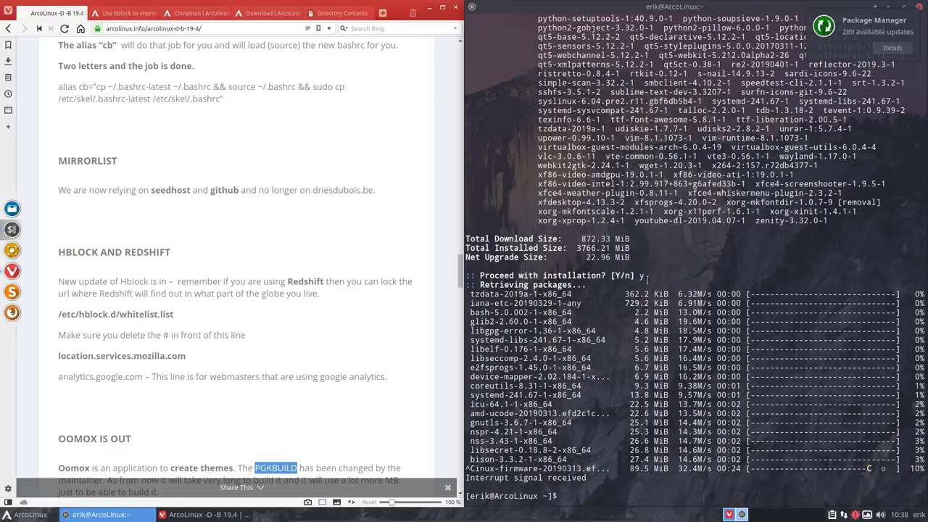
{"action": "type", "text": "bu"}
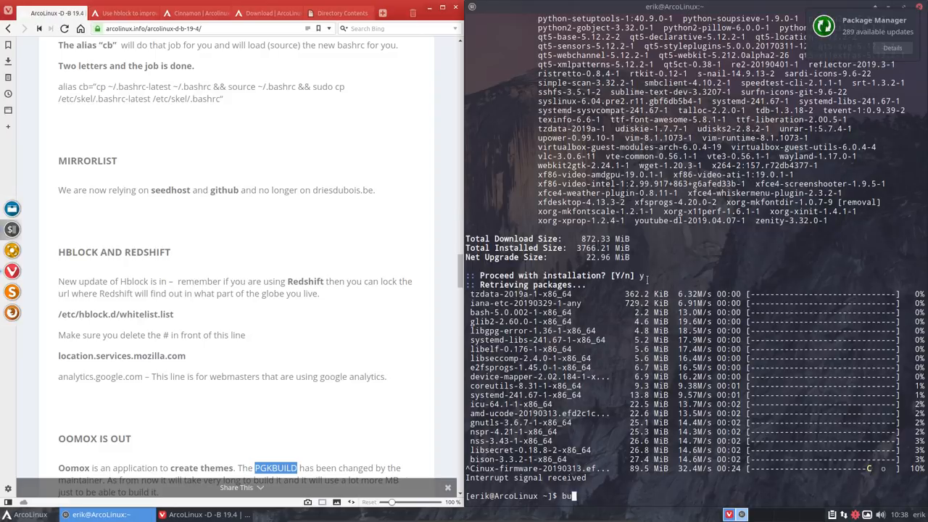
{"action": "type", "text": "pskel"}
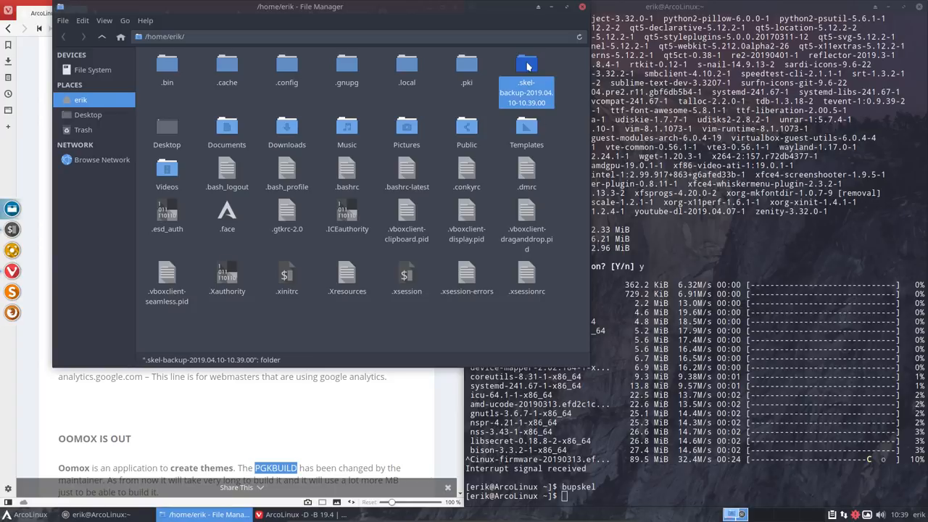
Inspect the dated .skel-backup folder in Thunar, then rerun 'update' and reopen Thunar to check the backups.
{"action": "double_click", "coordinate": [526, 65]}
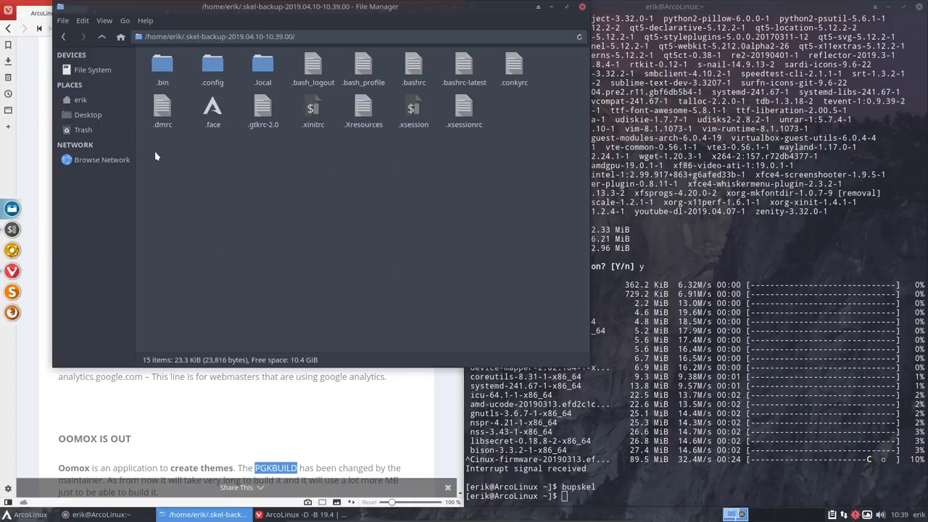
{"action": "key", "text": "ctrl+a"}
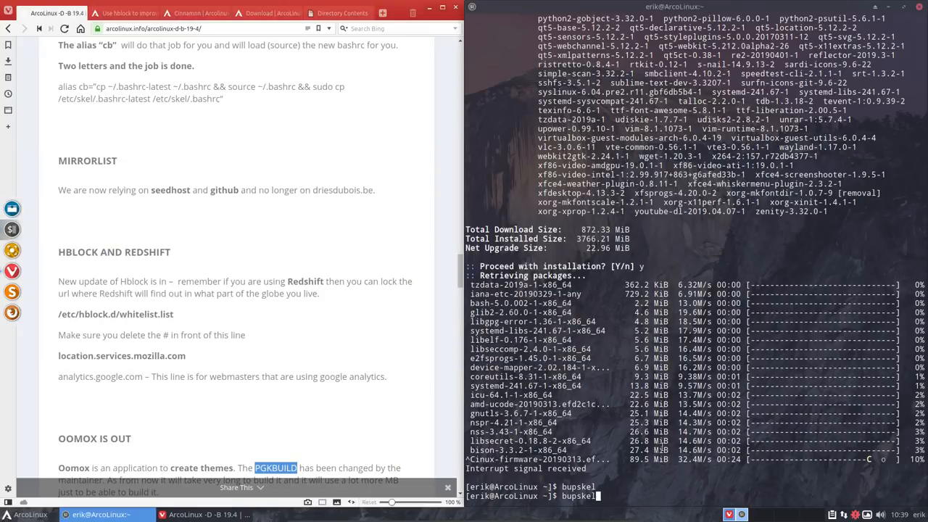
{"action": "type", "text": "update"}
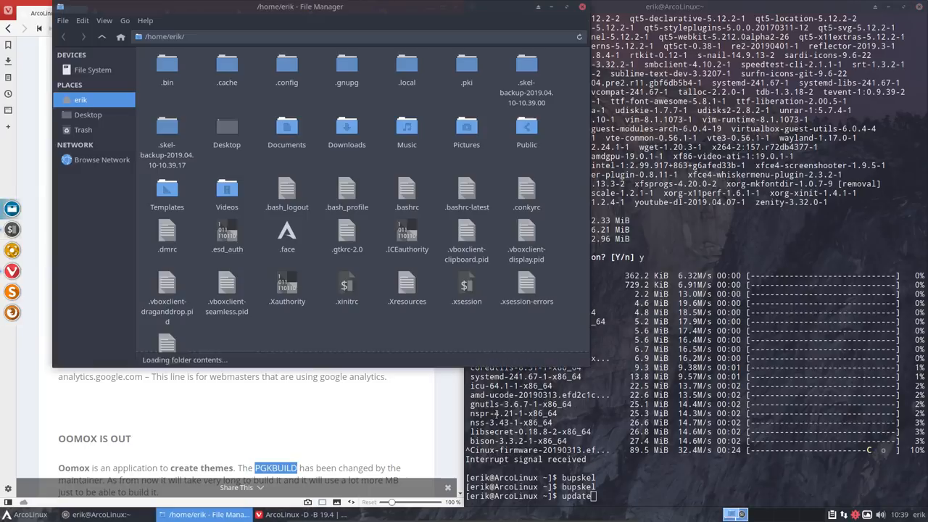
{"action": "left_click", "coordinate": [166, 131]}
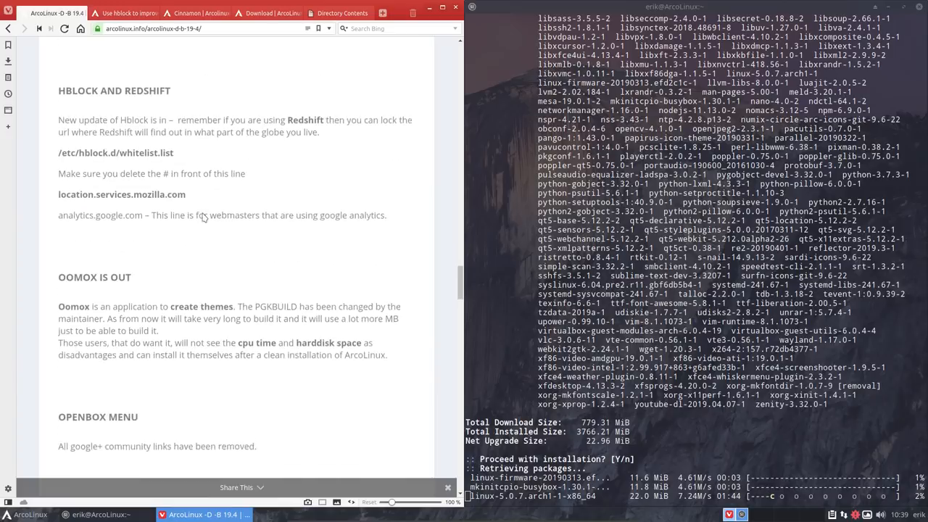
Read on through the release notes, highlighting the note about removed community links, while packages download.
{"action": "scroll", "scroll_direction": "down", "scroll_amount": 3}
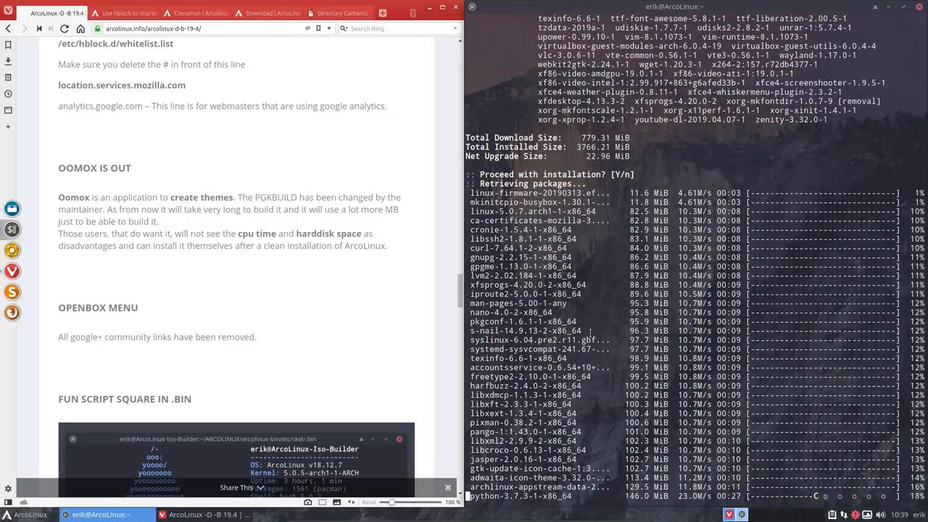
{"action": "scroll", "scroll_direction": "down", "scroll_amount": 3}
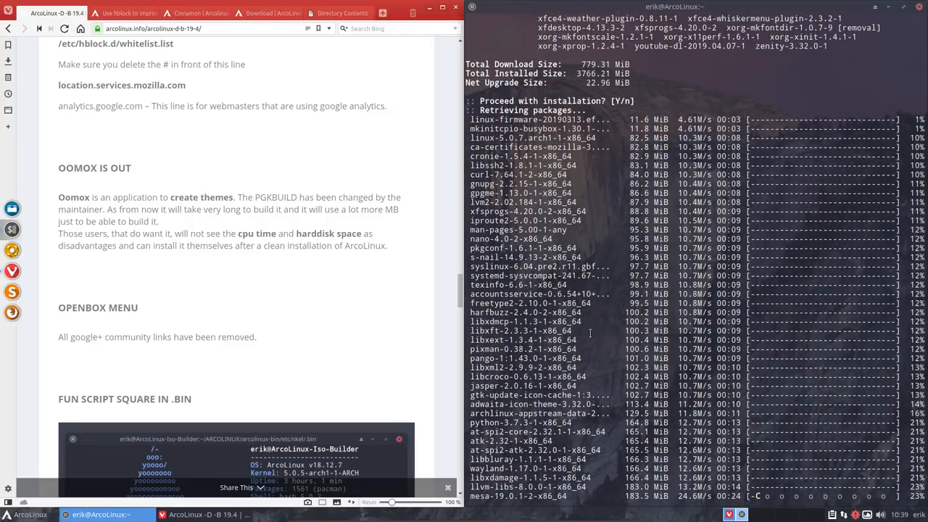
{"action": "scroll", "scroll_direction": "down", "scroll_amount": 3}
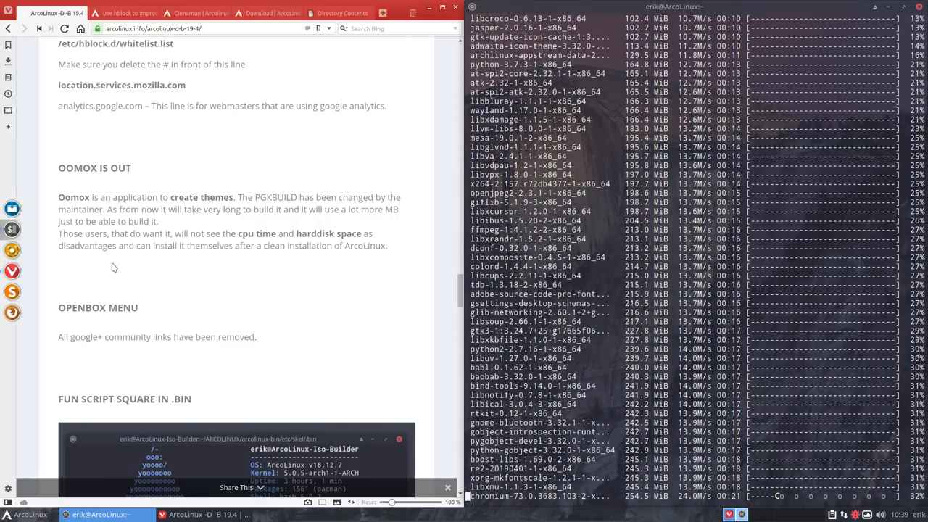
{"action": "double_click", "coordinate": [92, 307]}
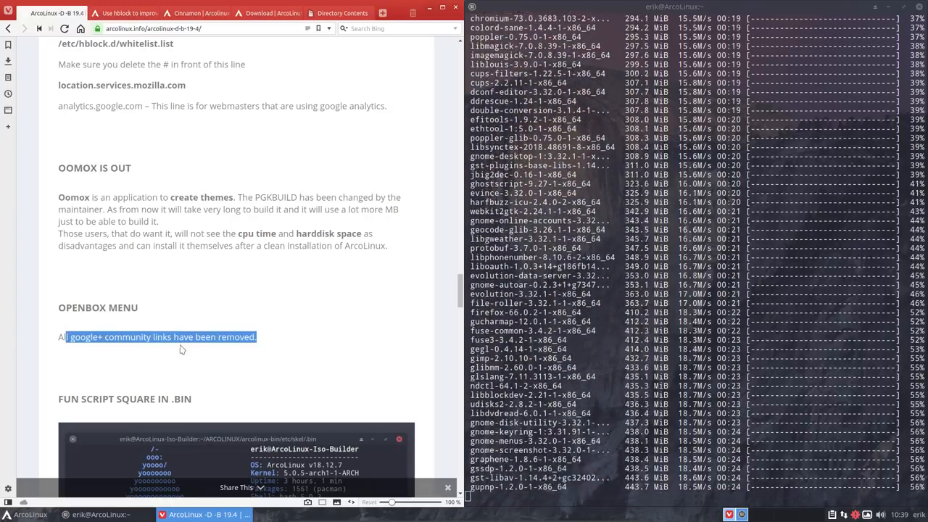
{"action": "scroll", "scroll_direction": "down", "scroll_amount": 3}
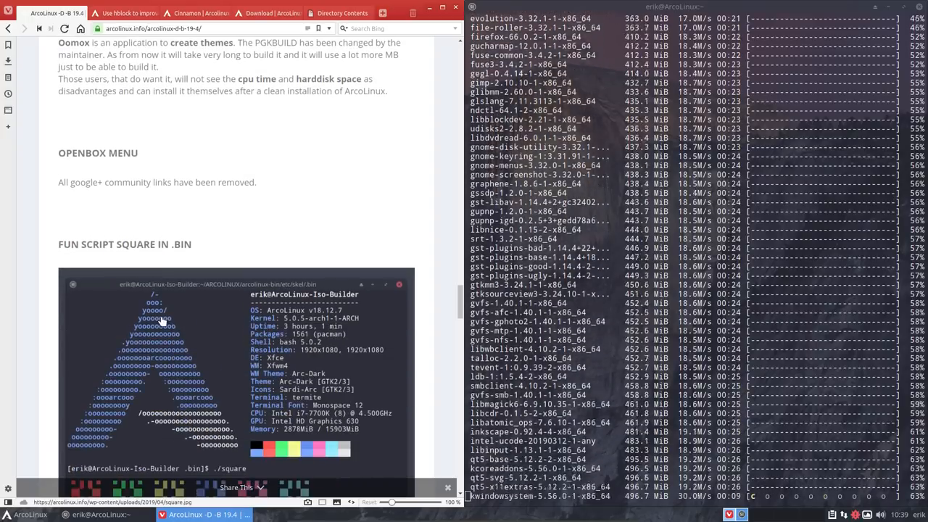
{"action": "scroll", "scroll_direction": "down", "scroll_amount": 3}
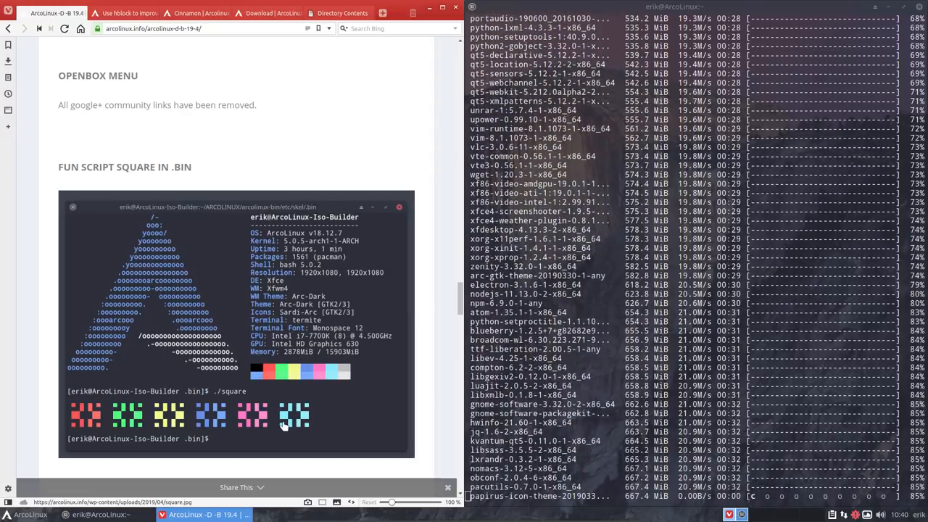
{"action": "scroll", "scroll_direction": "down", "scroll_amount": 3}
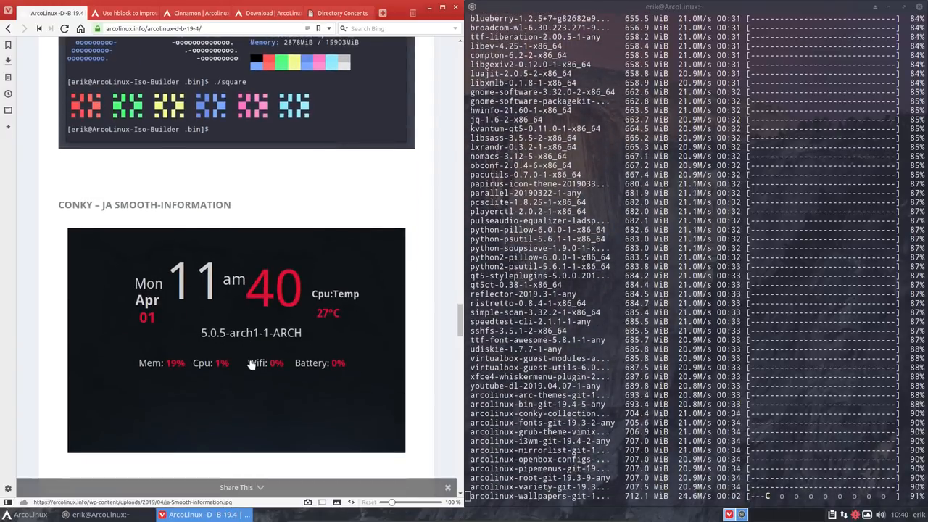
{"action": "scroll", "scroll_direction": "down", "scroll_amount": 3}
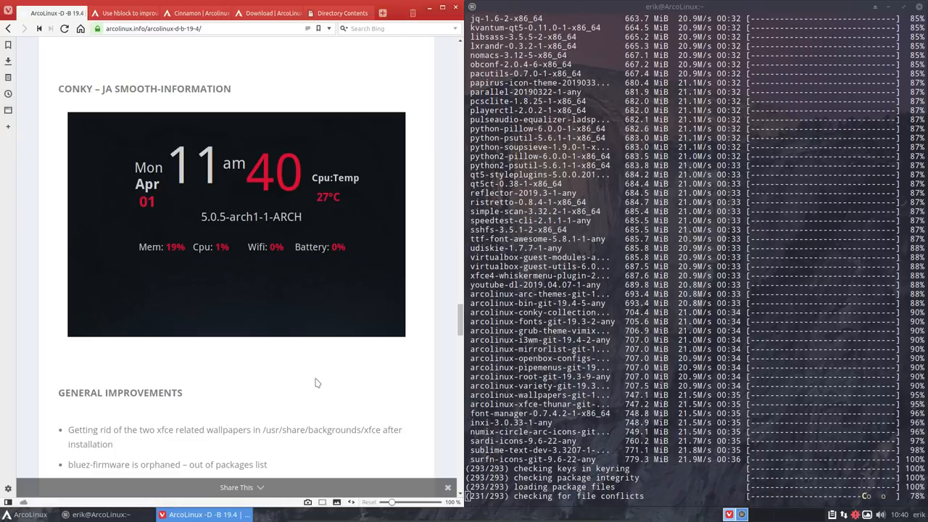
Read the General Improvements notes in Vivaldi while pacman upgrades packages.
{"action": "scroll", "scroll_direction": "down", "scroll_amount": 3}
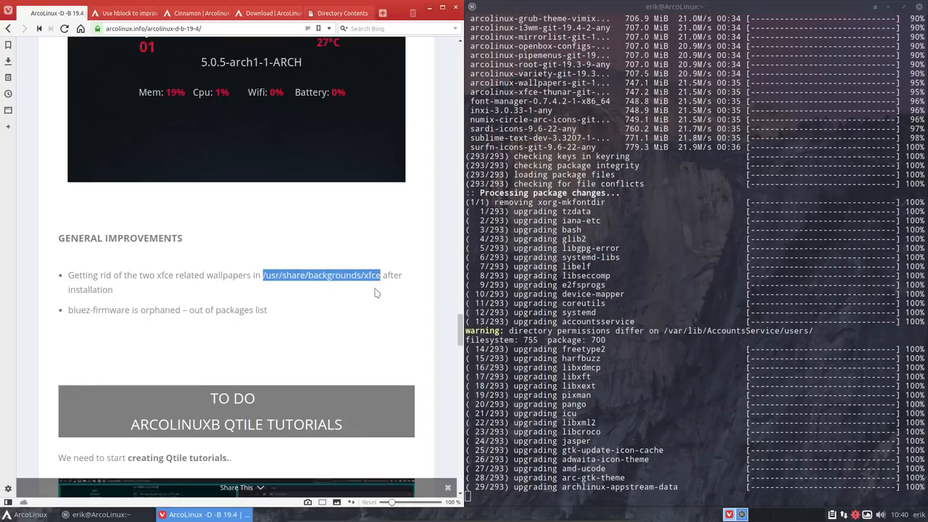
{"action": "scroll", "scroll_direction": "down", "scroll_amount": 3}
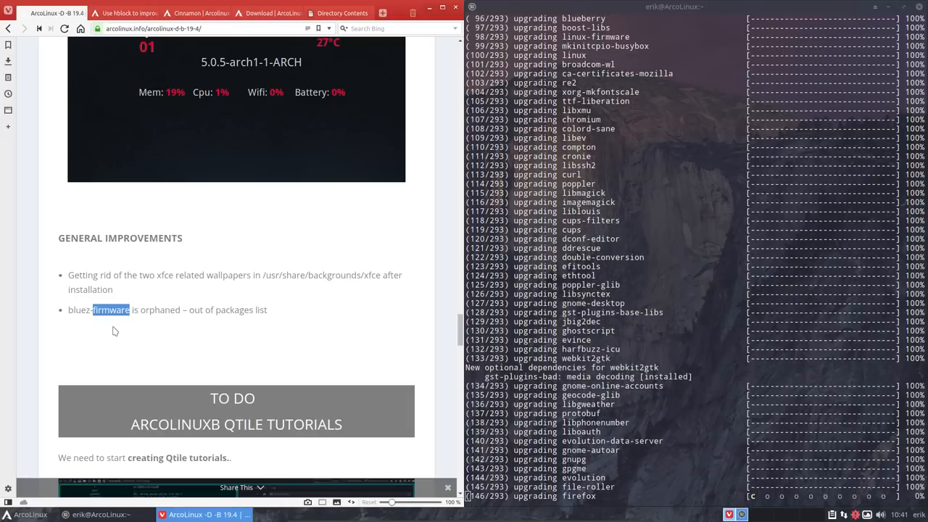
{"action": "mouse_move", "coordinate": [182, 342]}
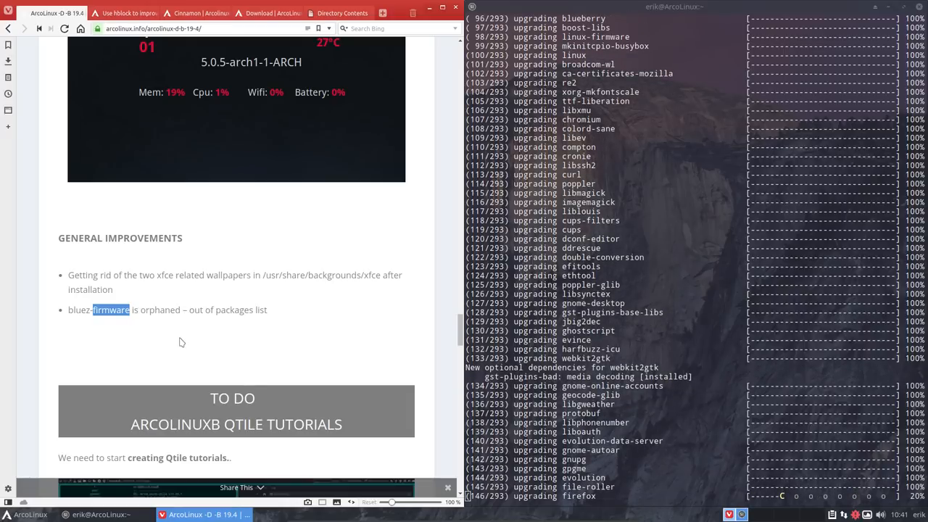
{"action": "scroll", "scroll_direction": "down", "scroll_amount": 3}
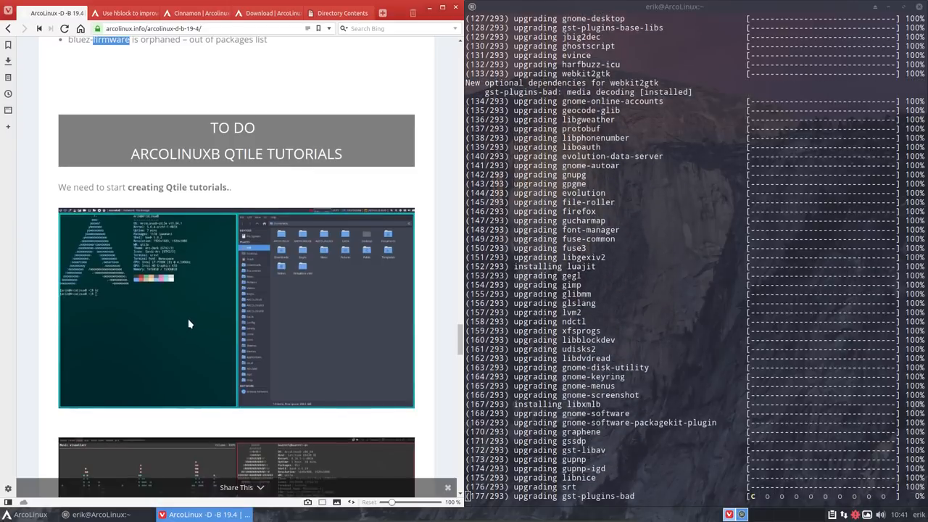
Scroll the release notes past the Qtile, rolling and GeoIP sections down to the Full Package List.
{"action": "scroll", "scroll_direction": "down", "scroll_amount": 3}
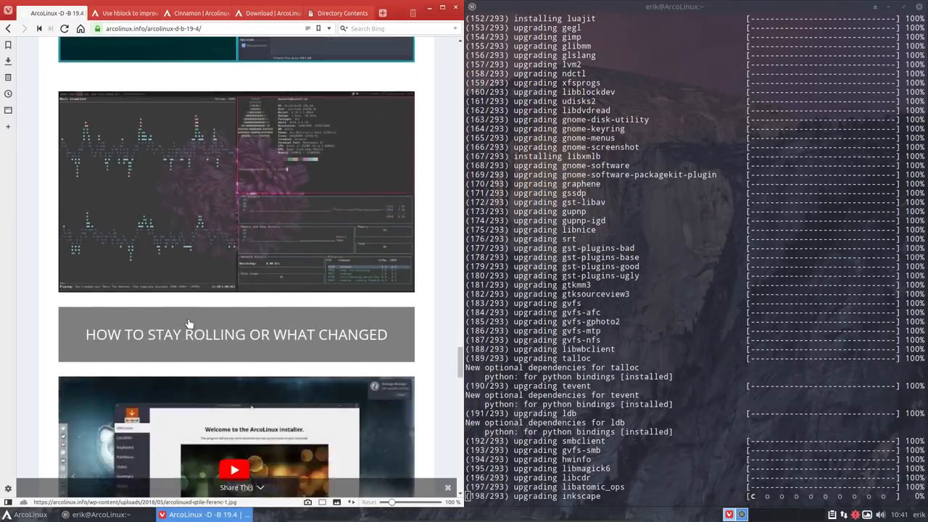
{"action": "scroll", "scroll_direction": "down", "scroll_amount": 3}
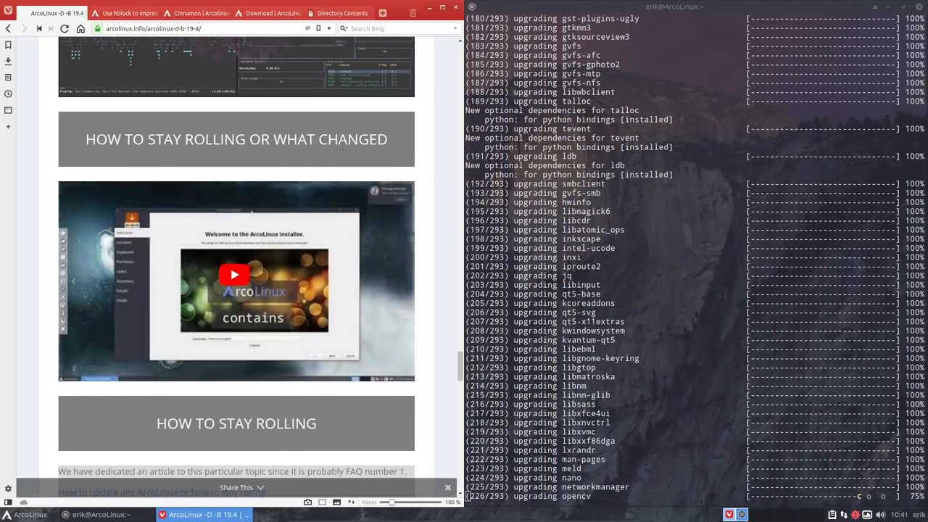
{"action": "scroll", "scroll_direction": "down", "scroll_amount": 3}
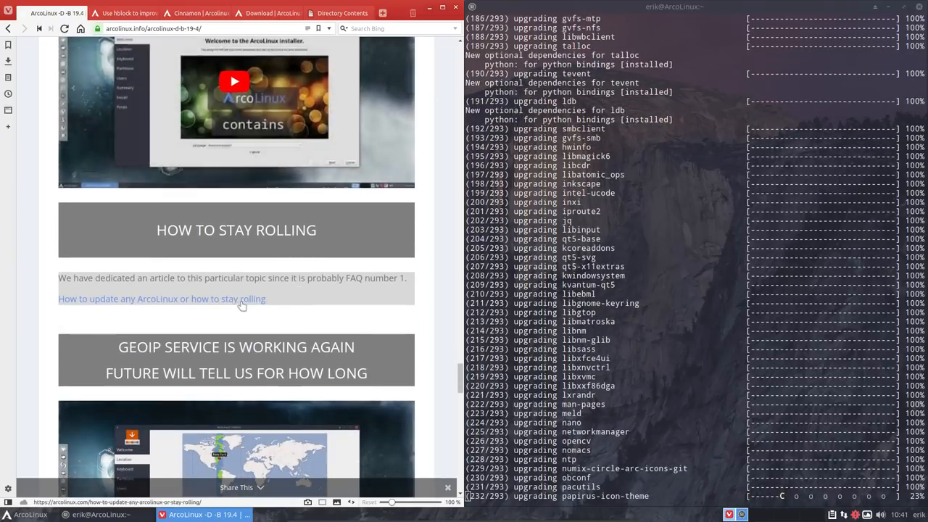
{"action": "scroll", "scroll_direction": "down", "scroll_amount": 3}
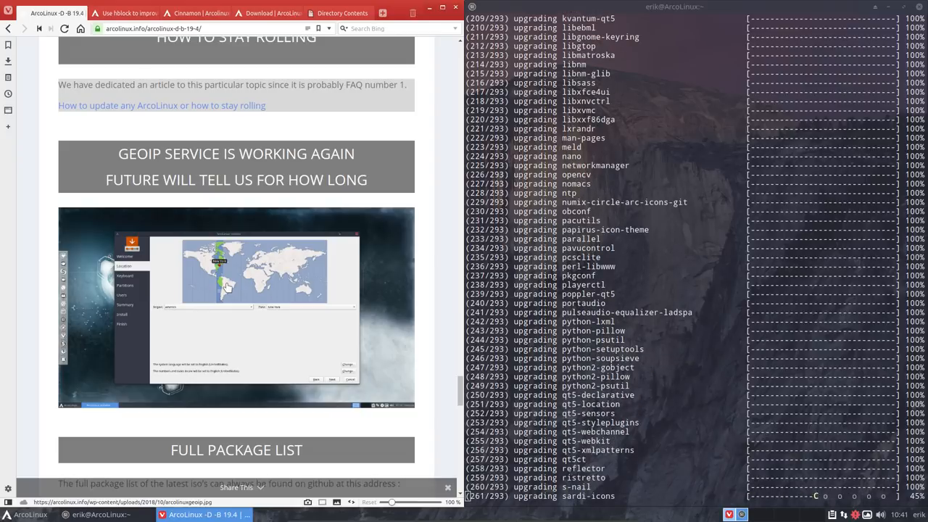
{"action": "scroll", "scroll_direction": "down", "scroll_amount": 3}
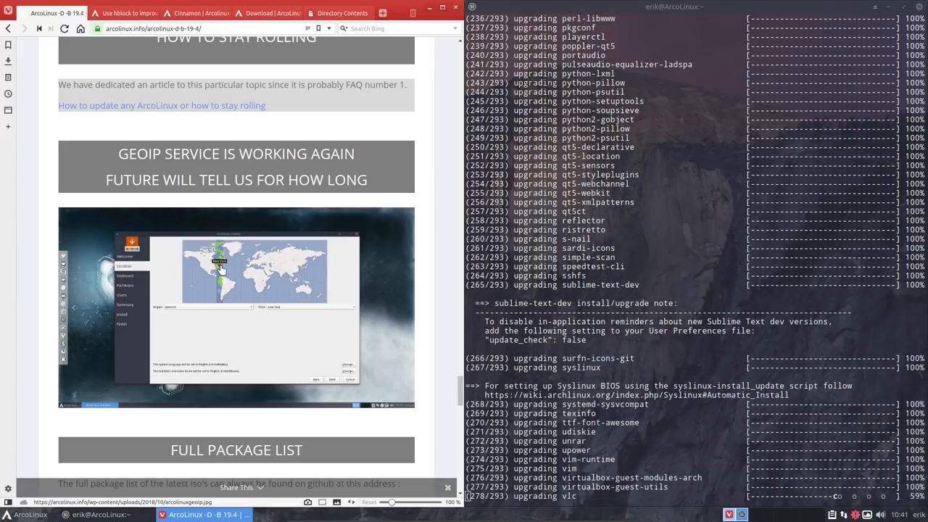
{"action": "scroll", "scroll_direction": "down", "scroll_amount": 3}
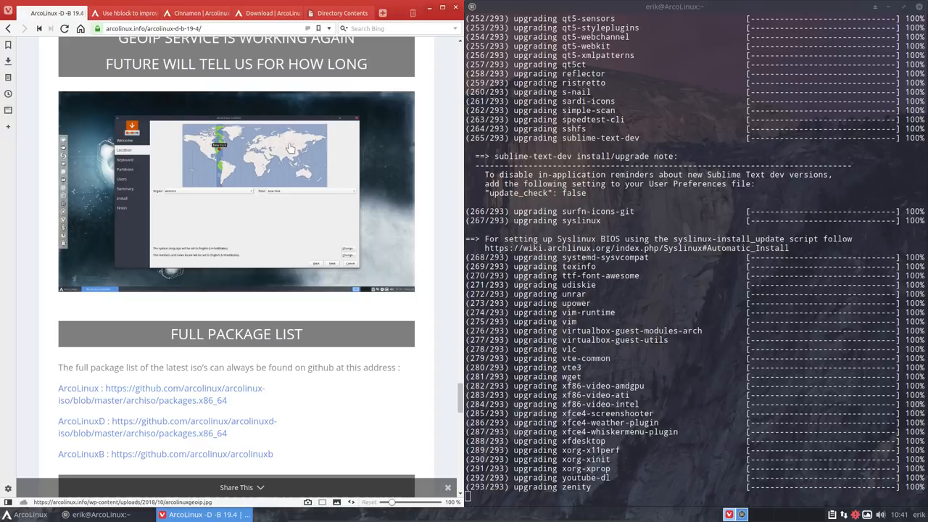
{"action": "scroll", "scroll_direction": "down", "scroll_amount": 3}
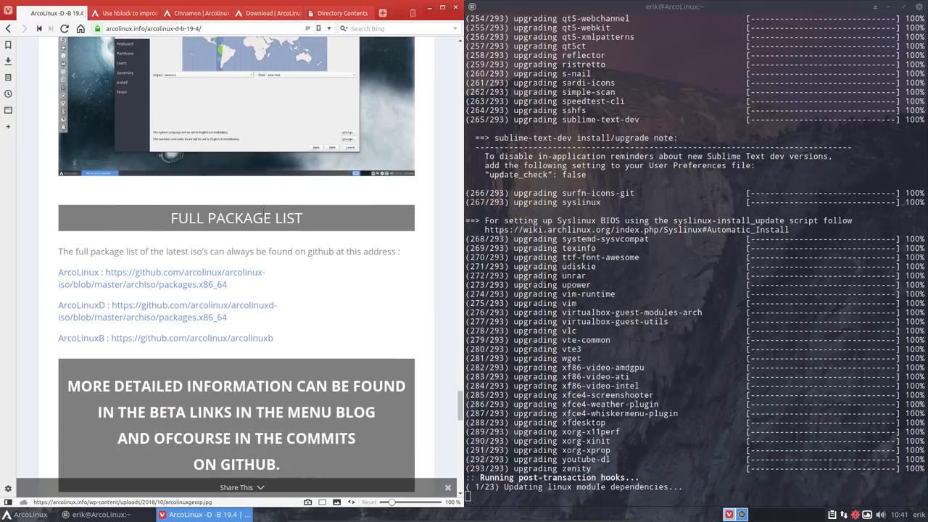
{"action": "scroll", "scroll_direction": "down", "scroll_amount": 3}
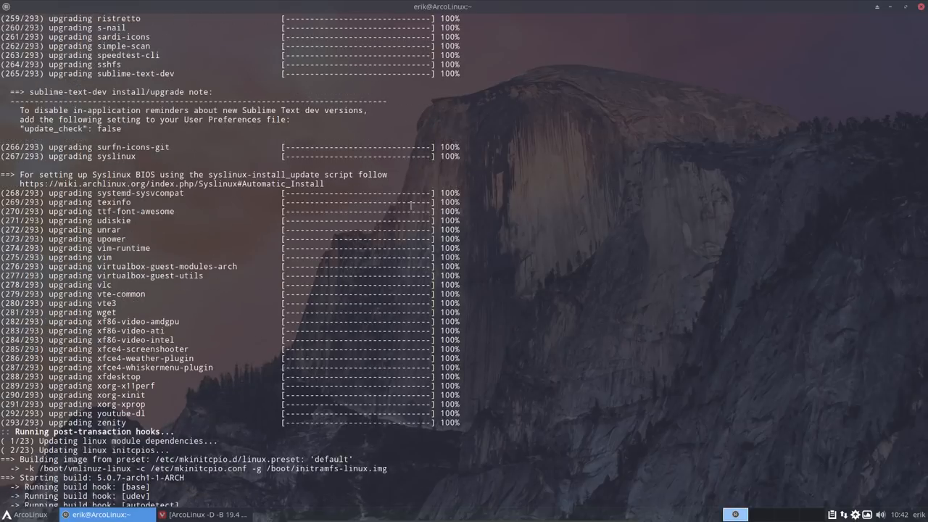
Scroll back through the upgrade log in the full-screen terminal to packages 199–248 of 293.
{"action": "scroll", "scroll_direction": "up", "scroll_amount": 3}
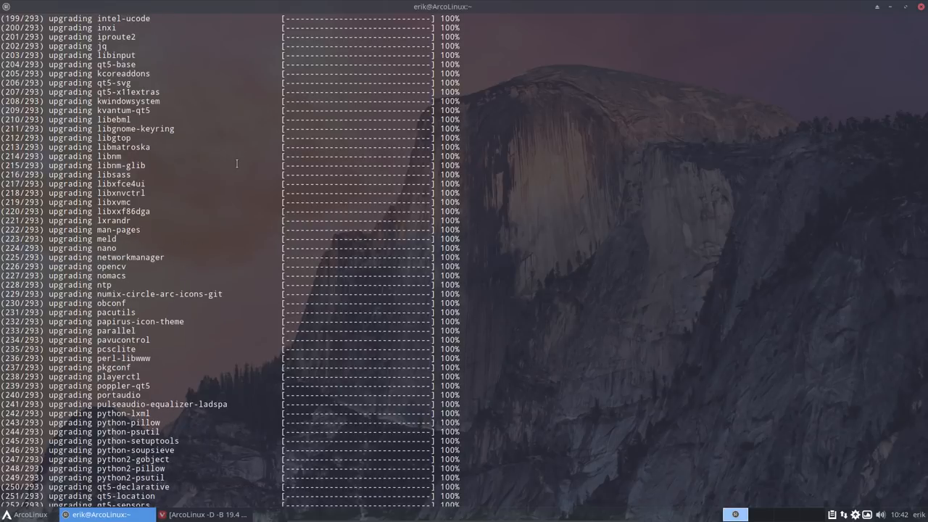
{"action": "mouse_move", "coordinate": [209, 246]}
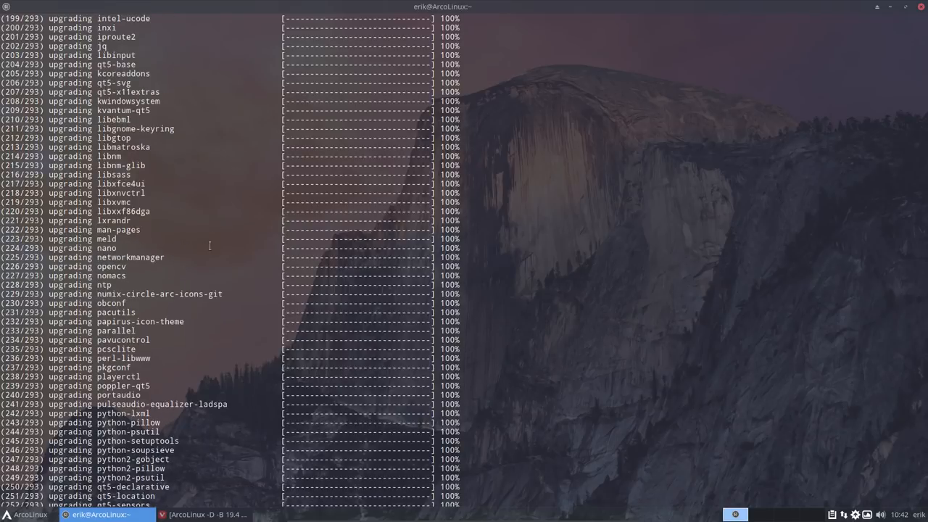